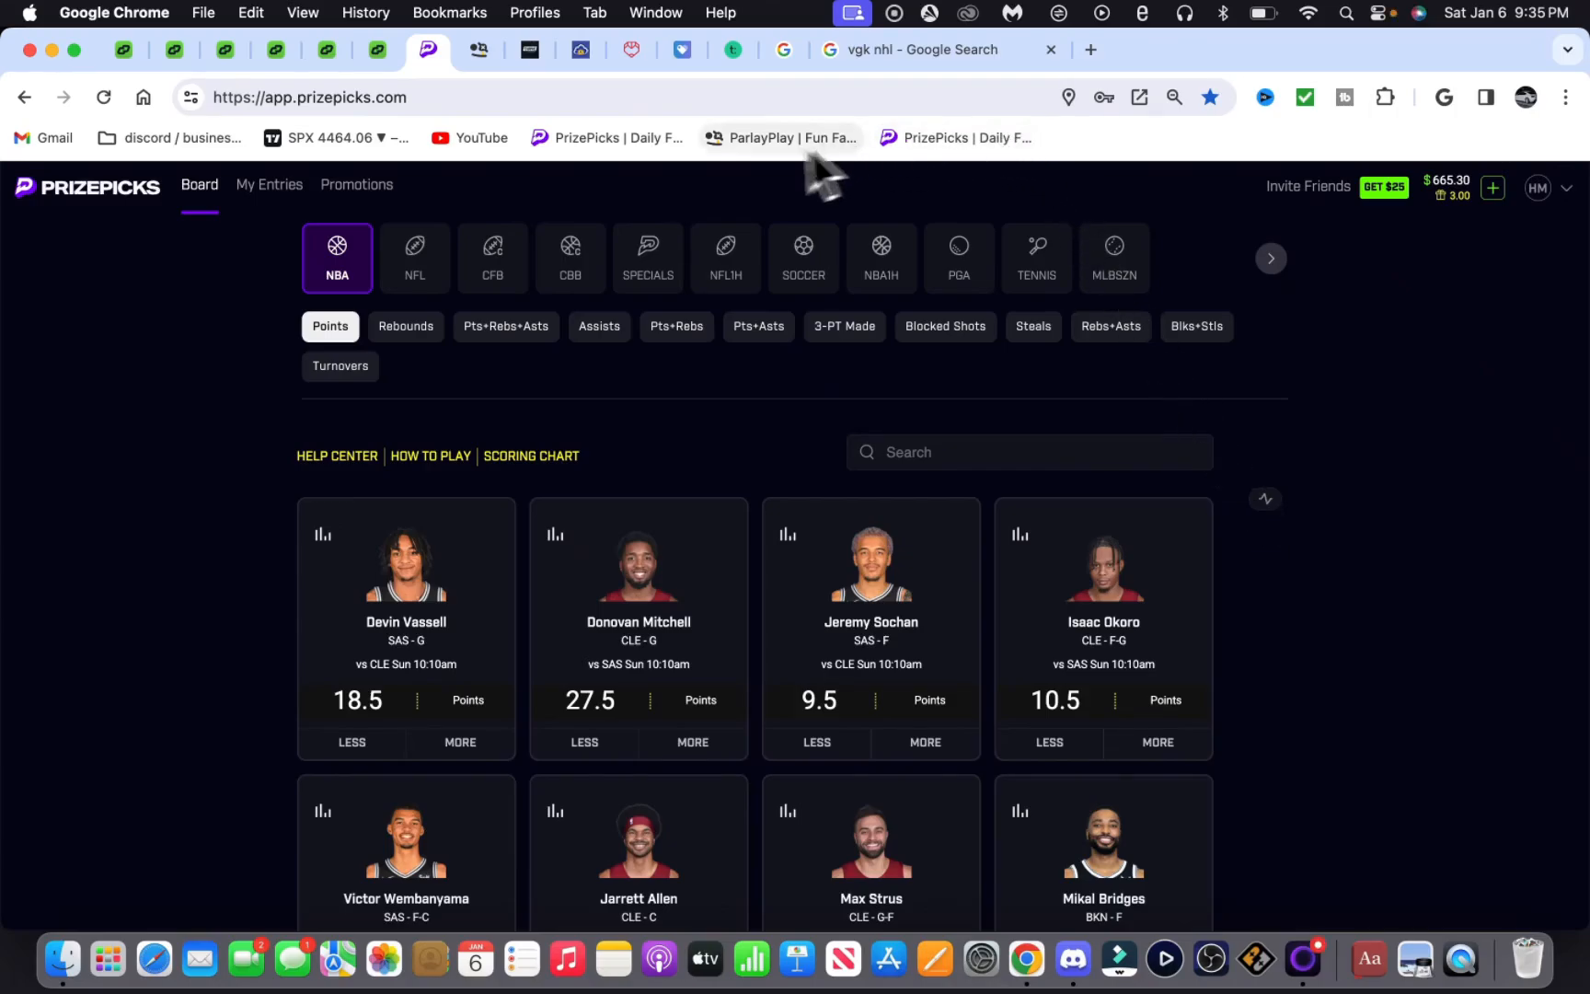
mouse_move(1104, 82)
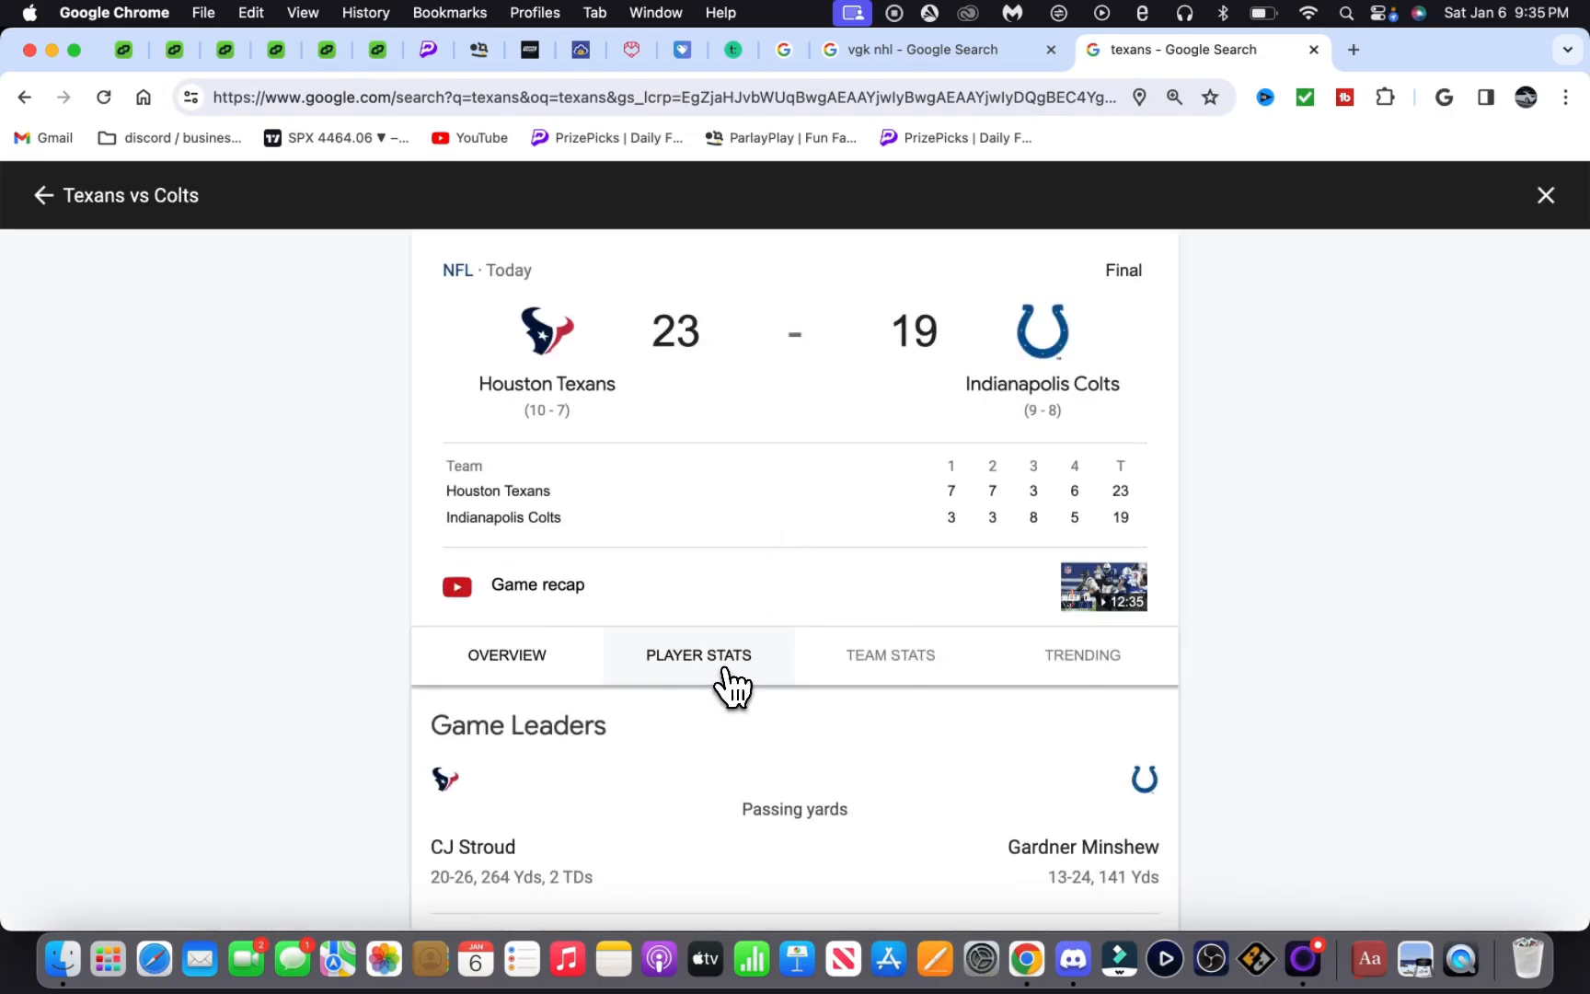
Step: Close the Texans–Colts search results after reviewing leaders like Nico Collins' 195 receiving yards
left_click(699, 655)
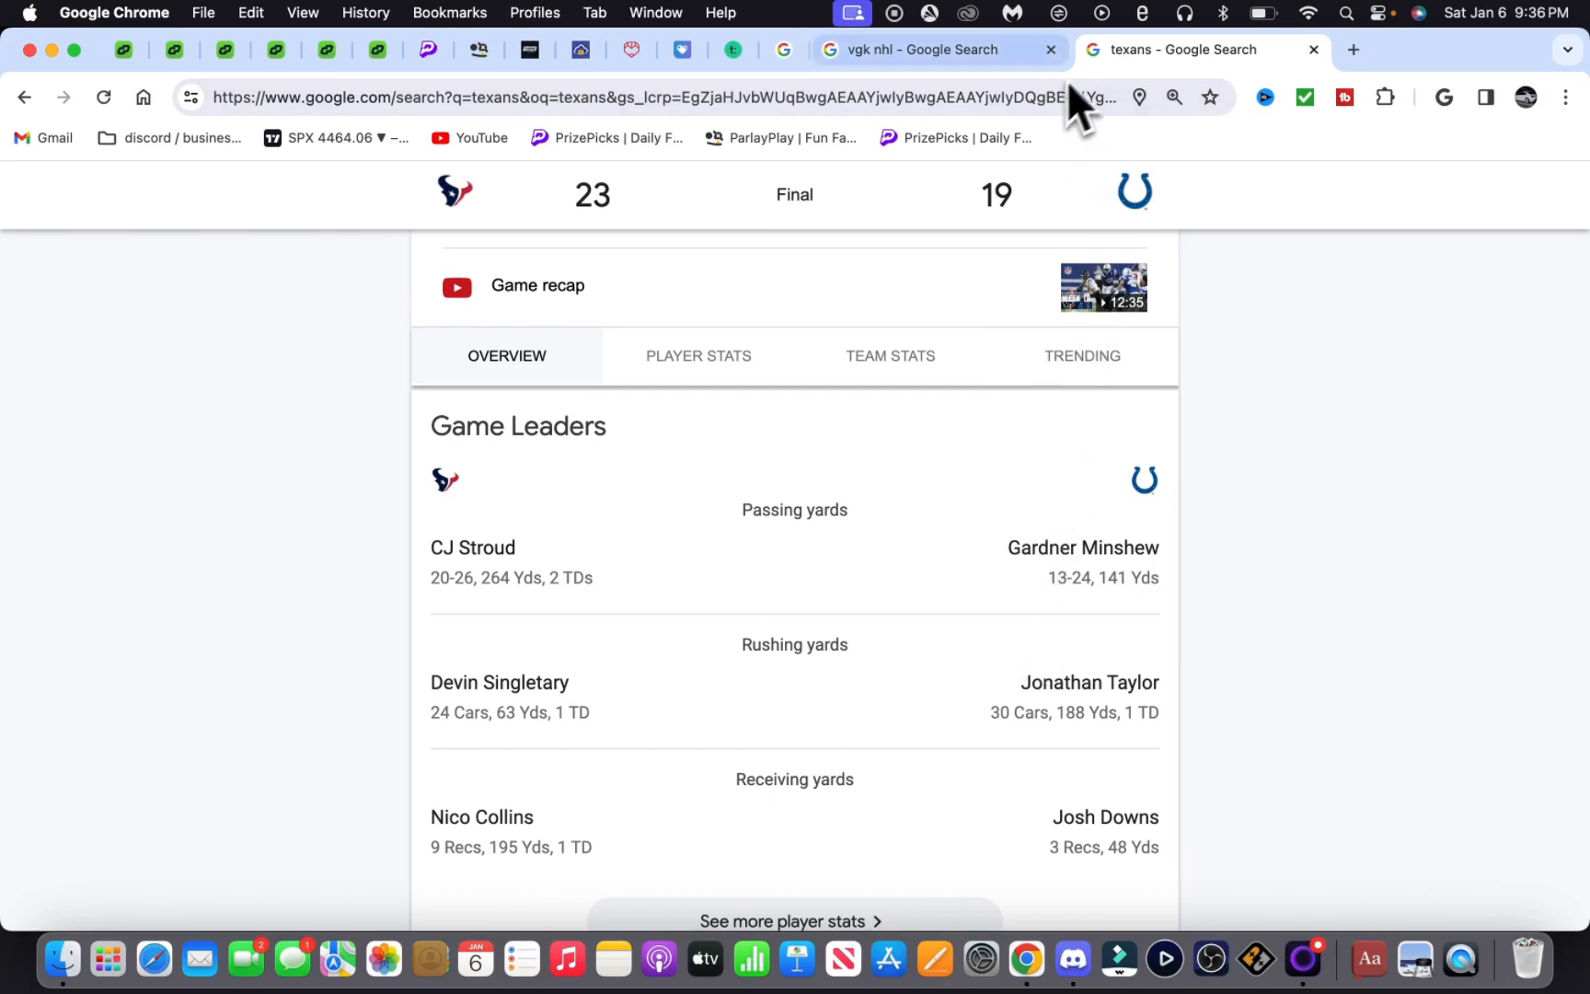
mouse_move(1096, 583)
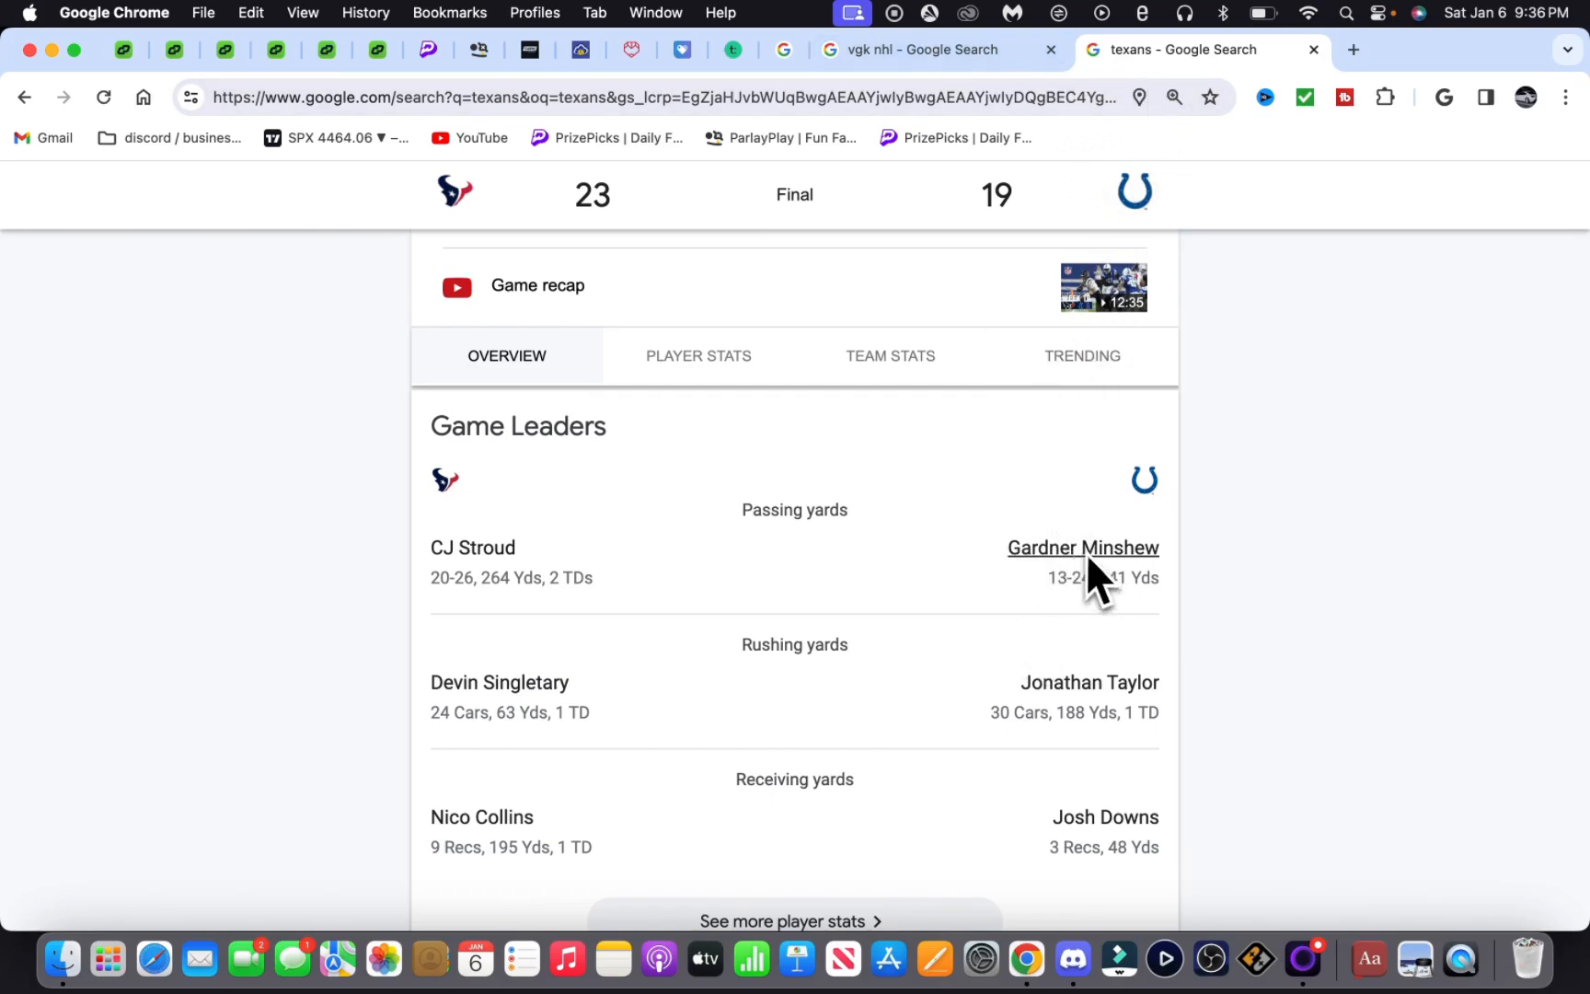
mouse_move(1378, 353)
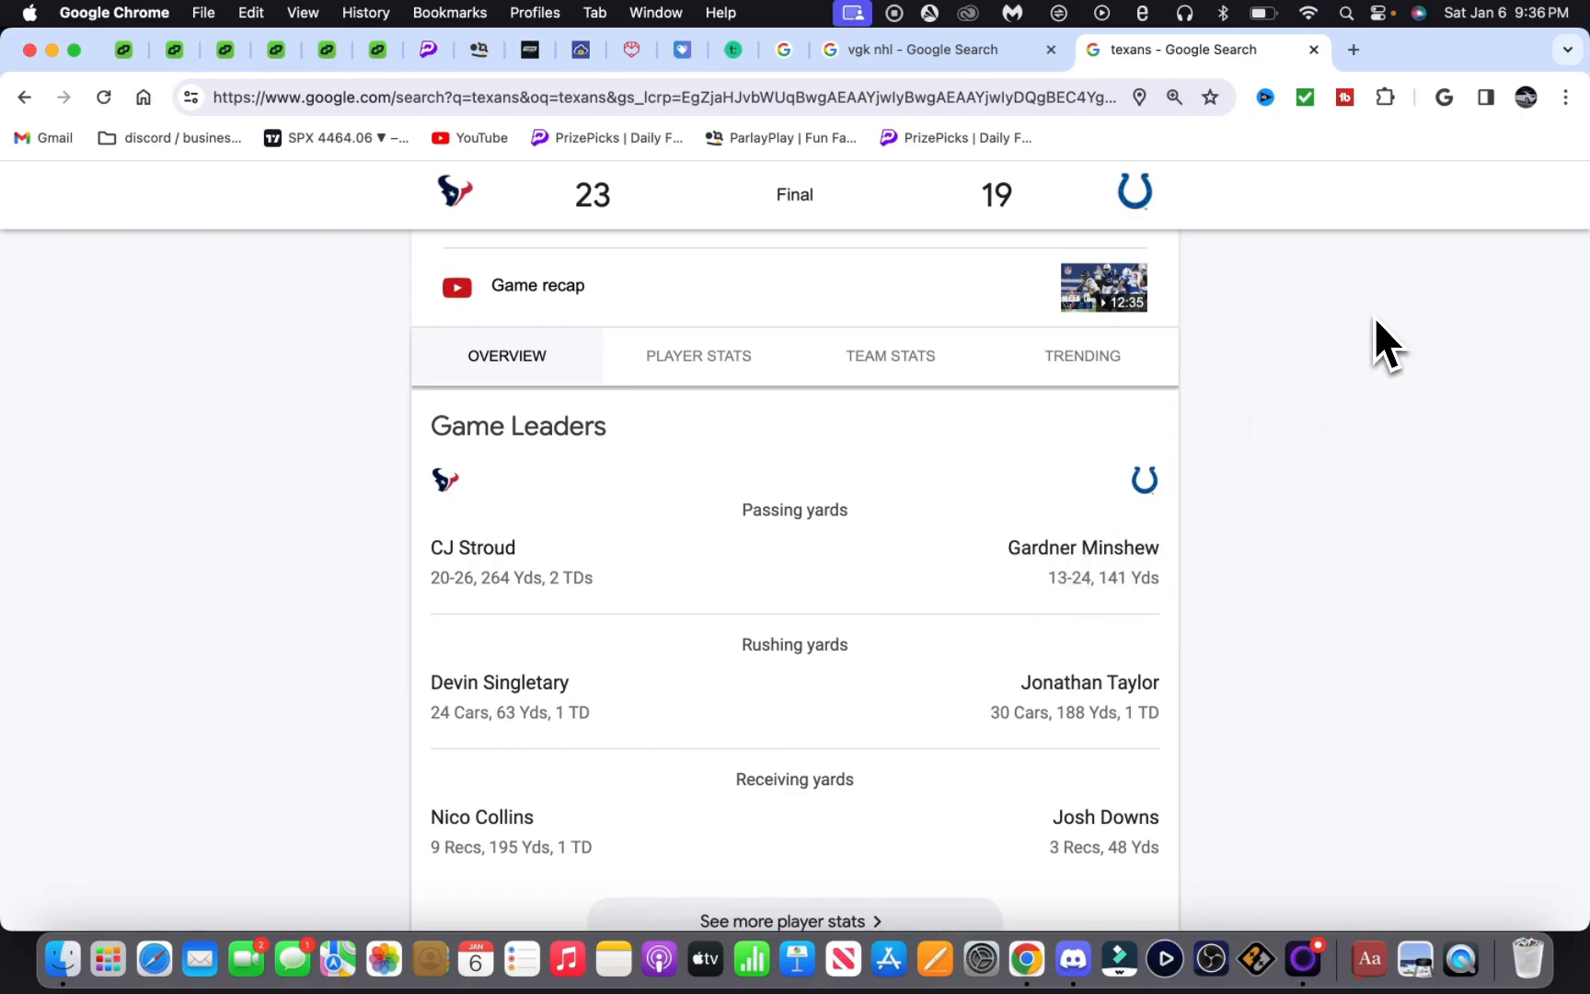
mouse_move(827, 492)
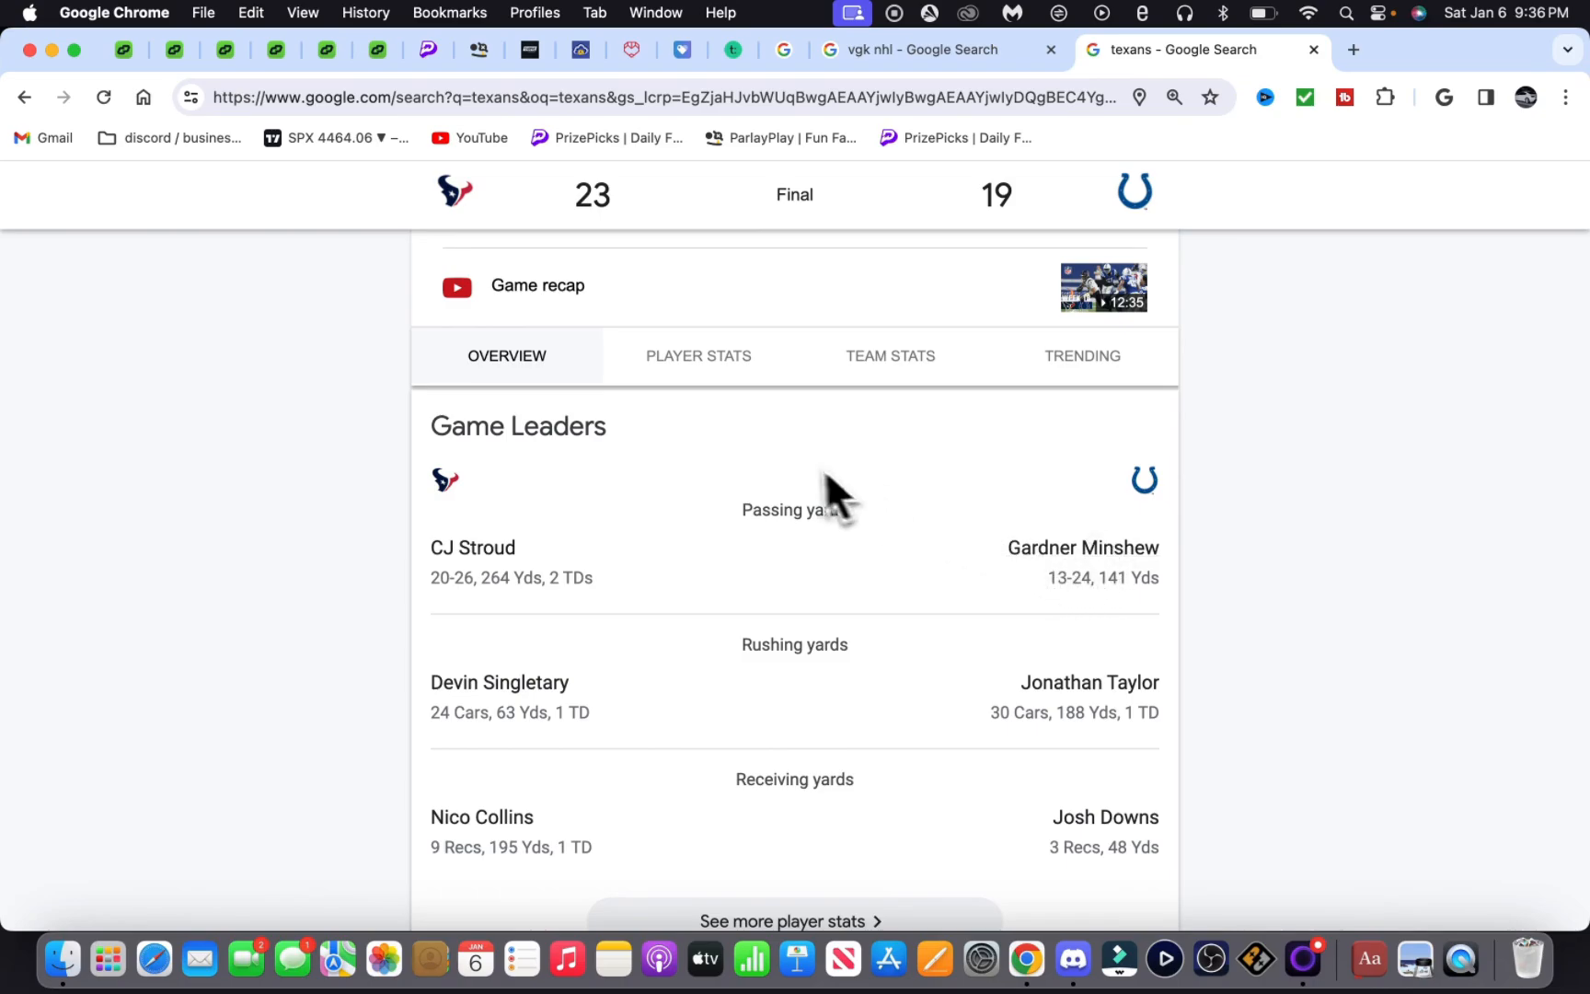
mouse_move(1312, 51)
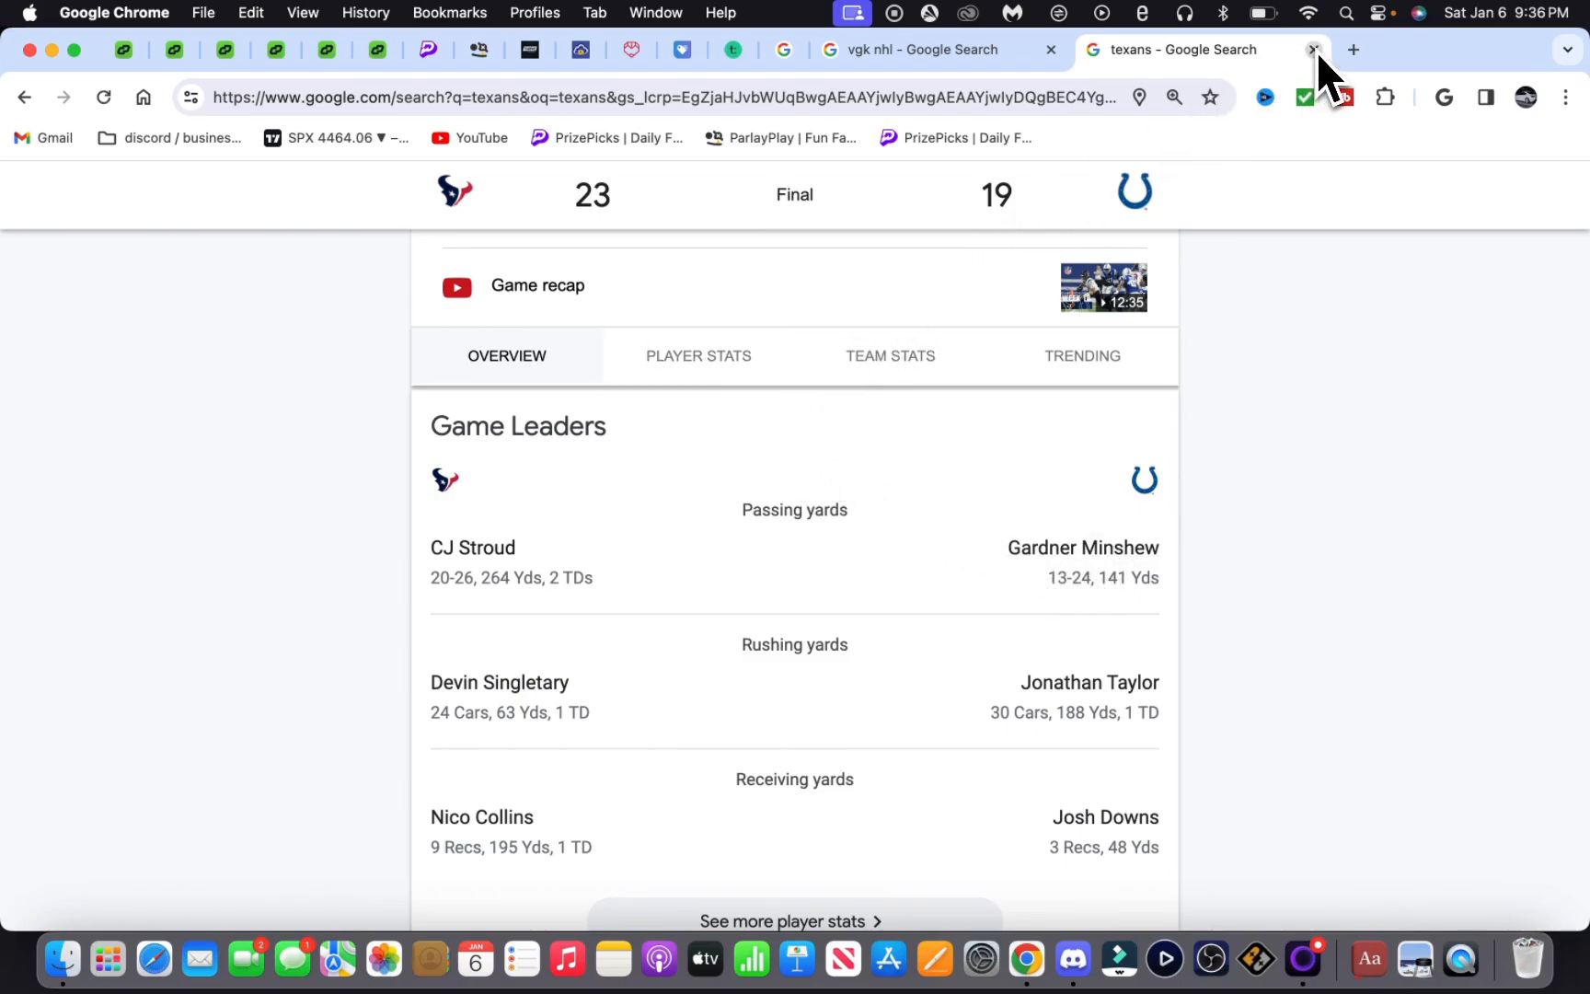
mouse_move(1182, 49)
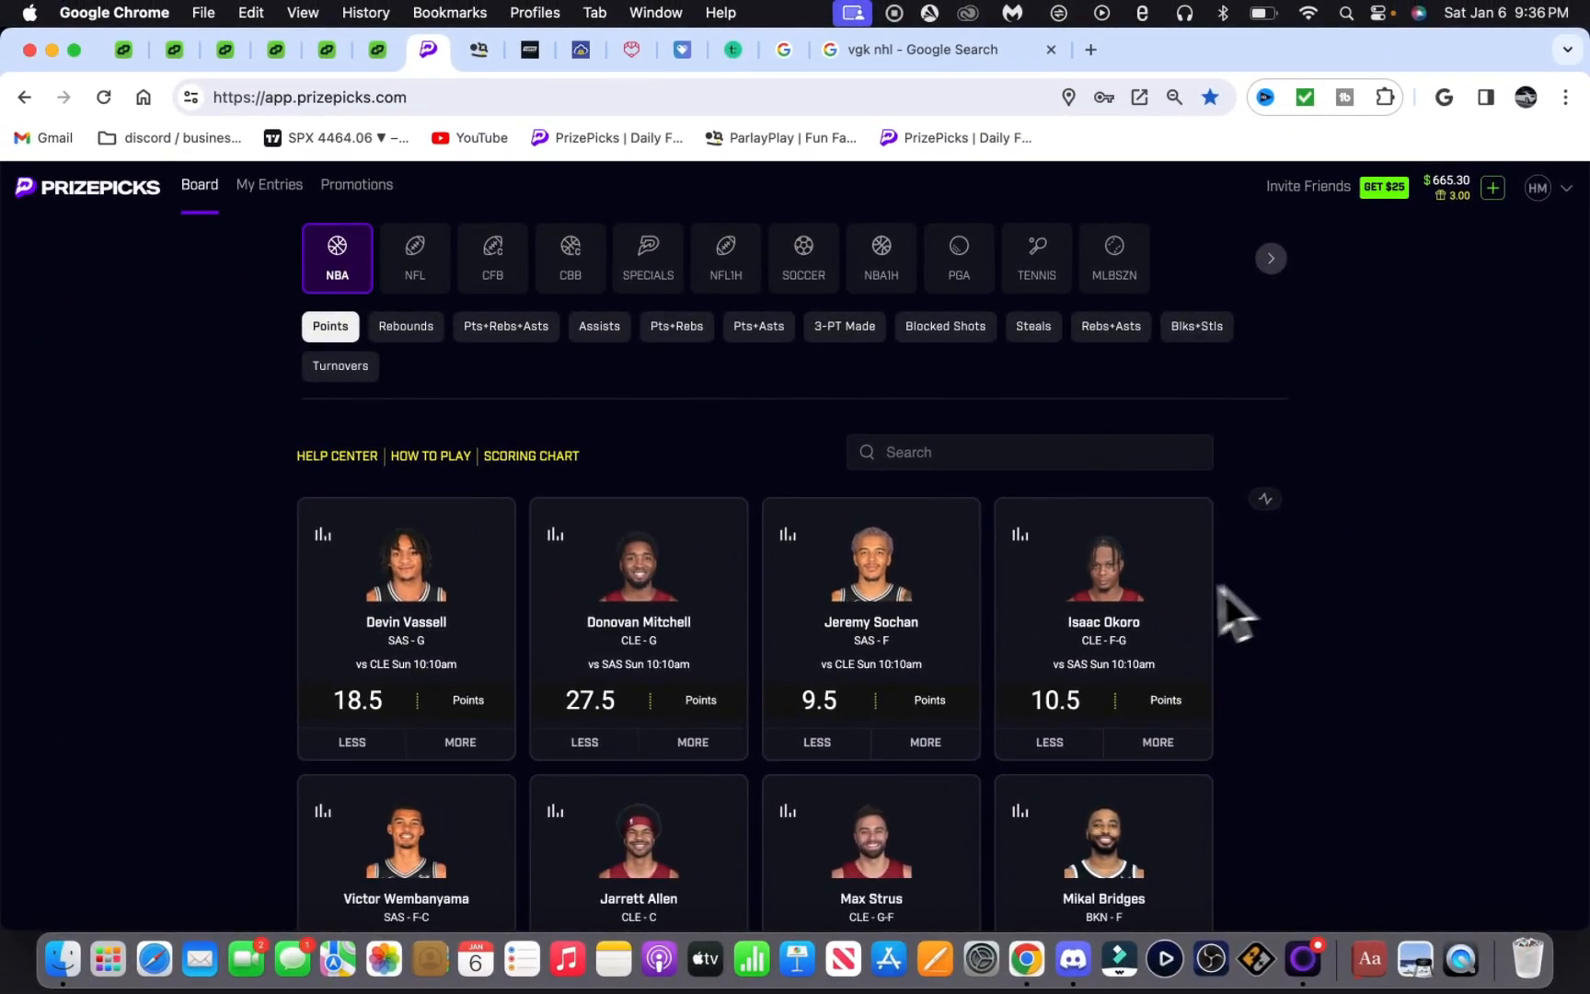
mouse_move(1073, 959)
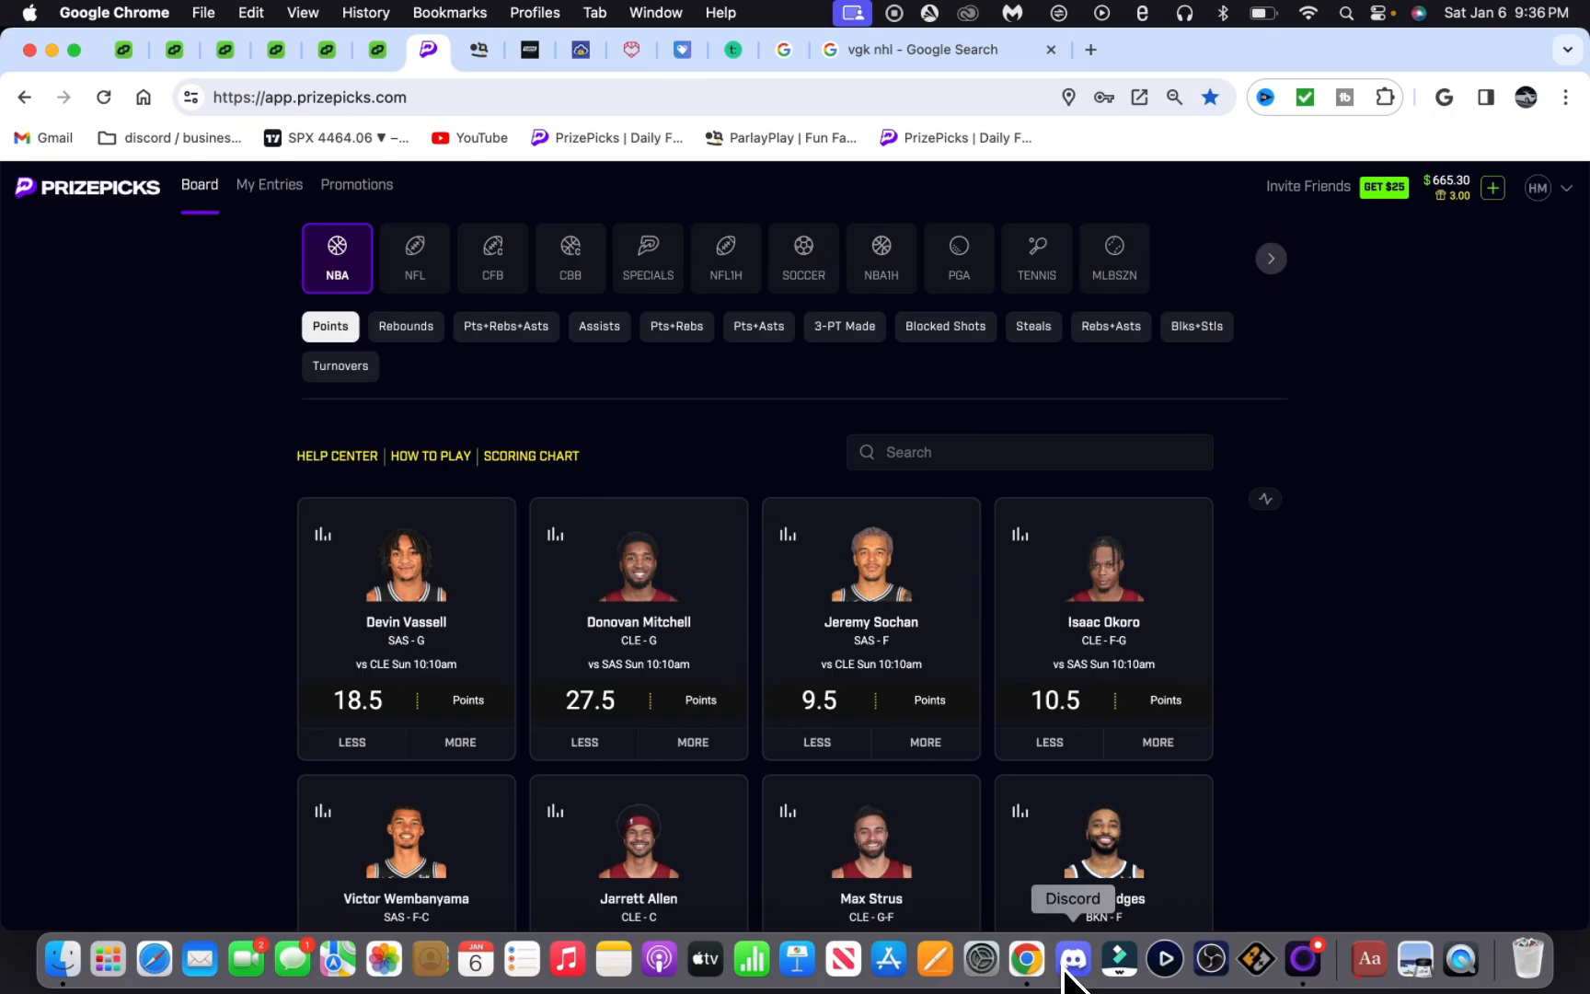
mouse_move(948, 198)
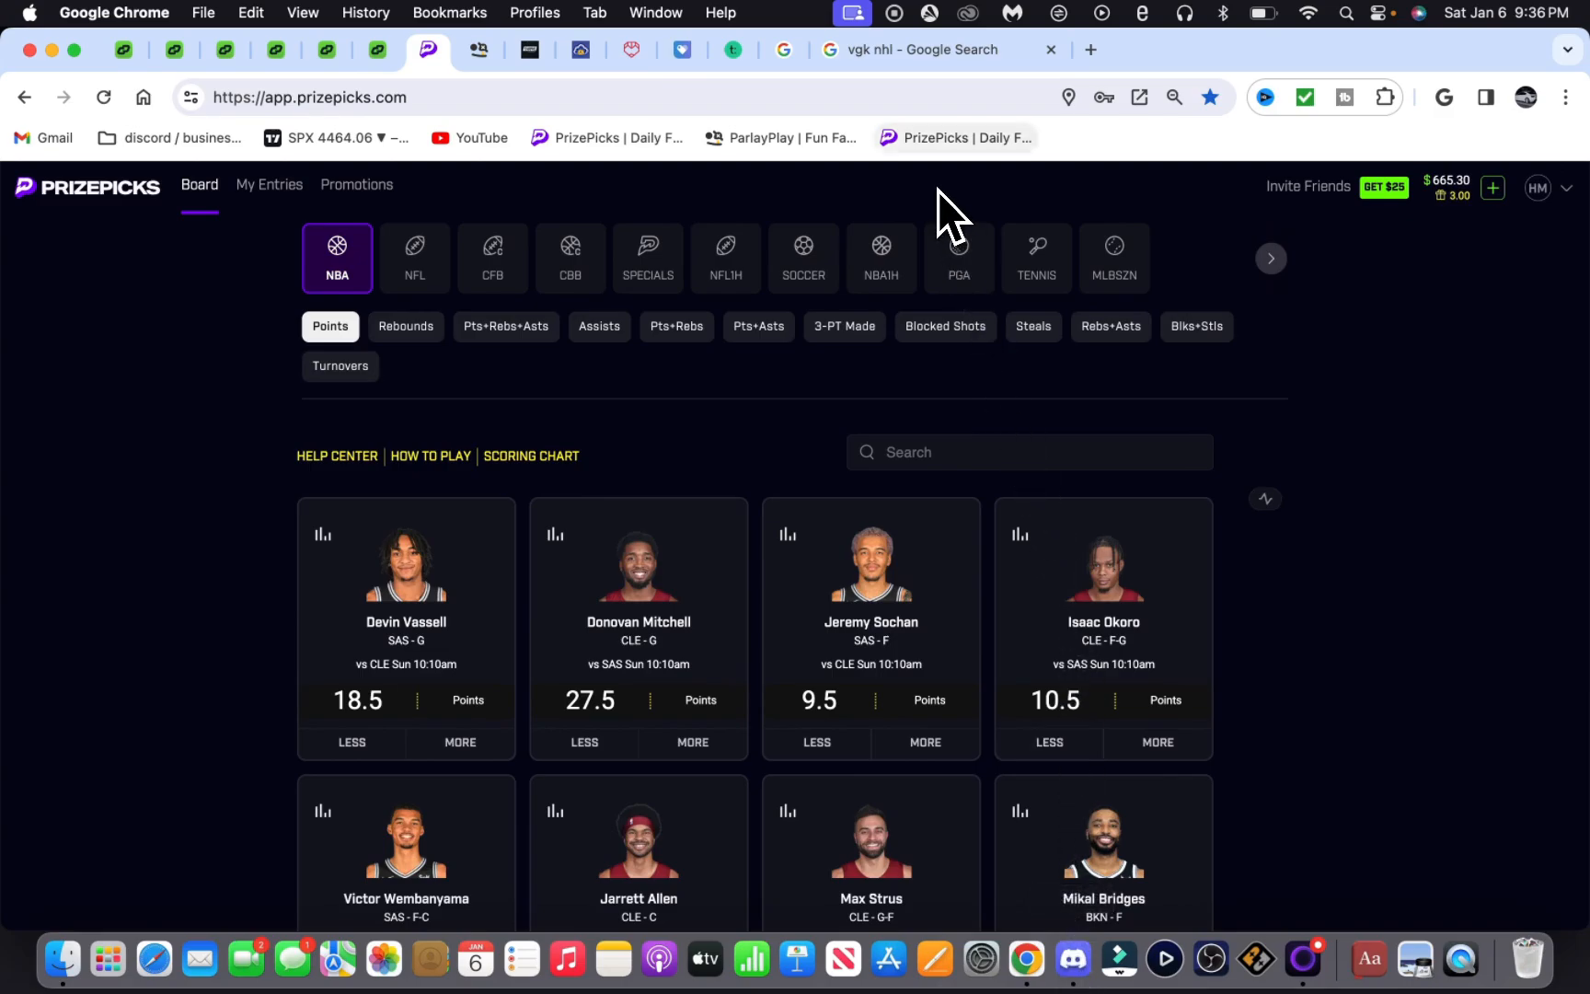
mouse_move(955, 216)
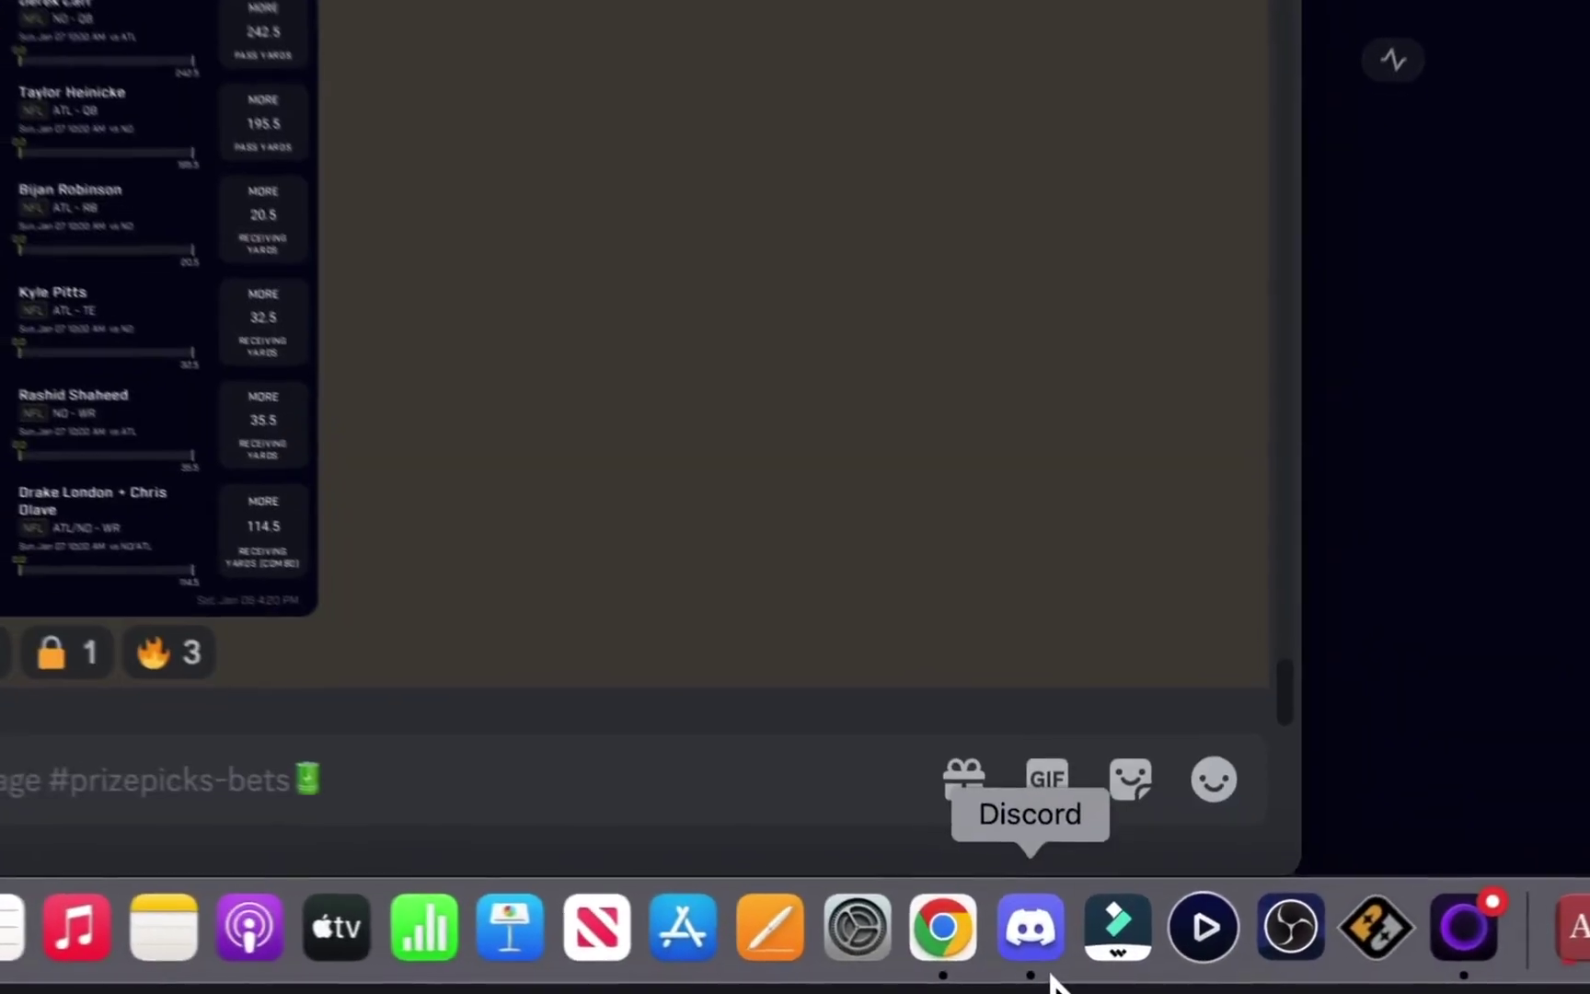
left_click(1029, 932)
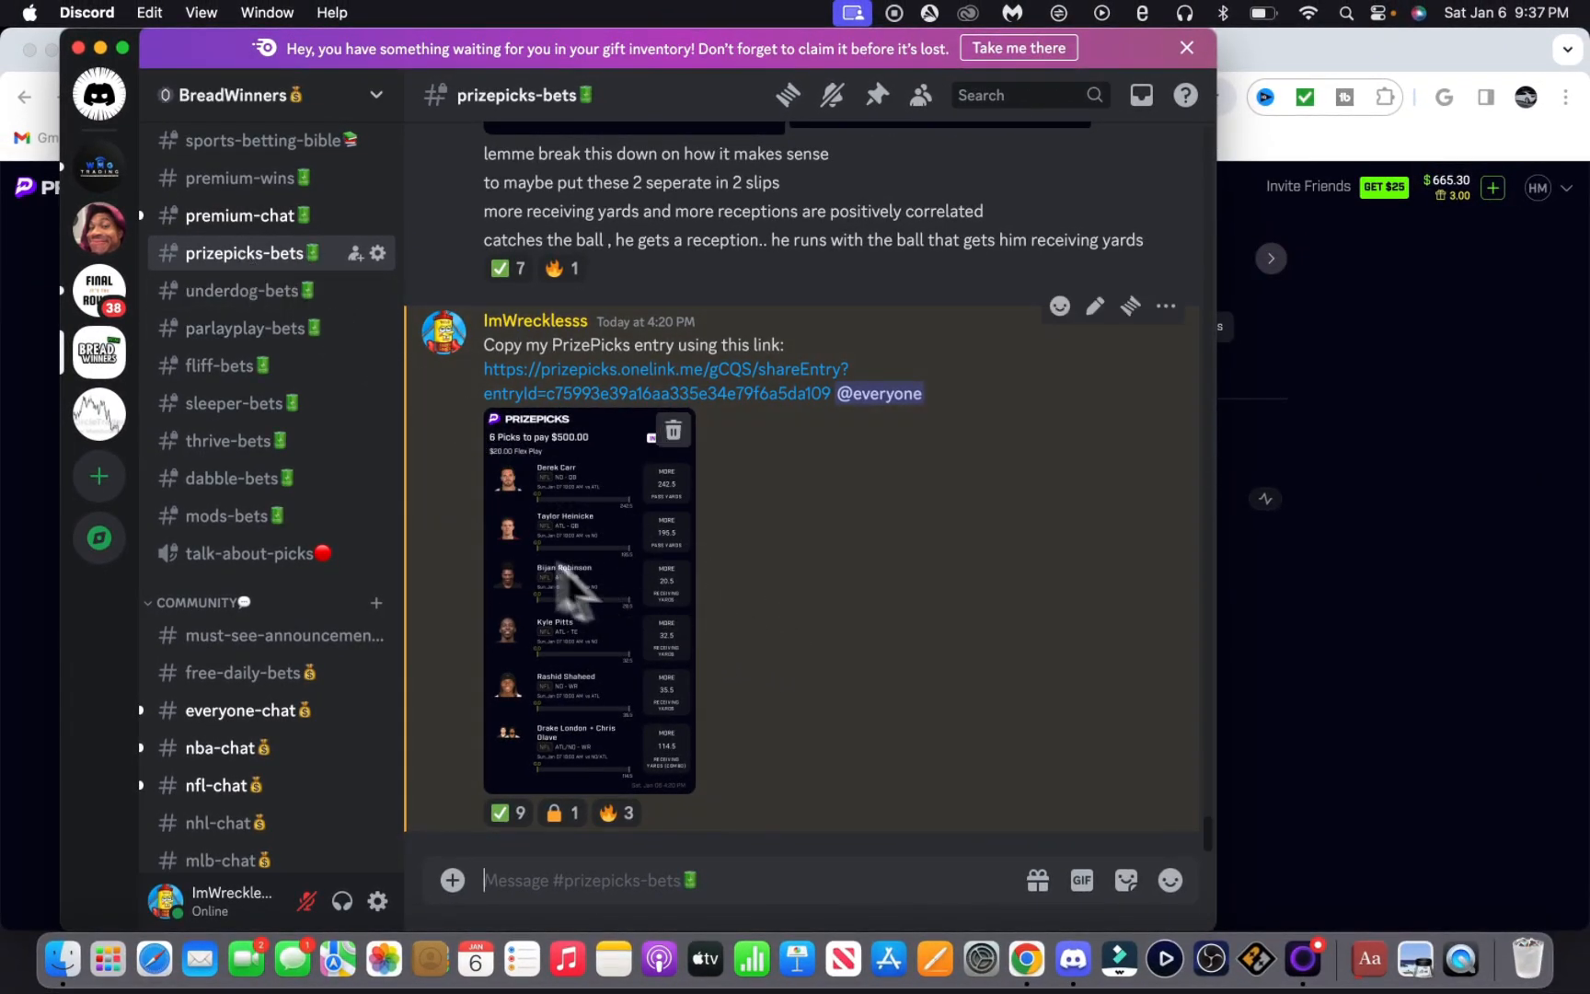
mouse_move(607, 611)
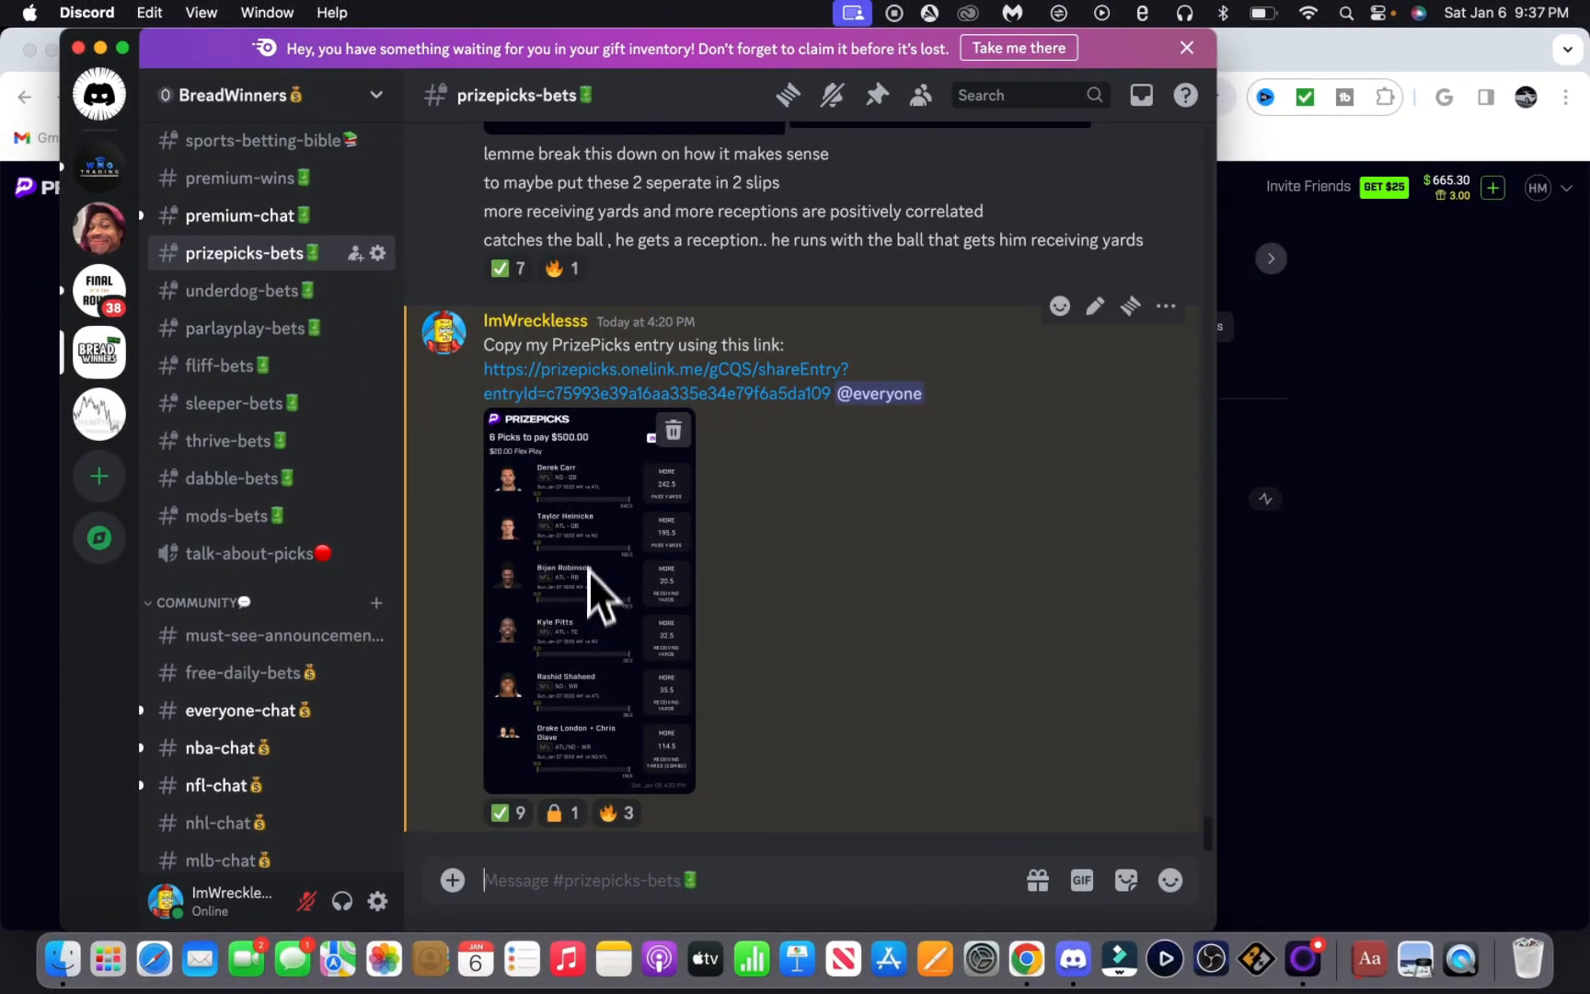
mouse_move(553, 540)
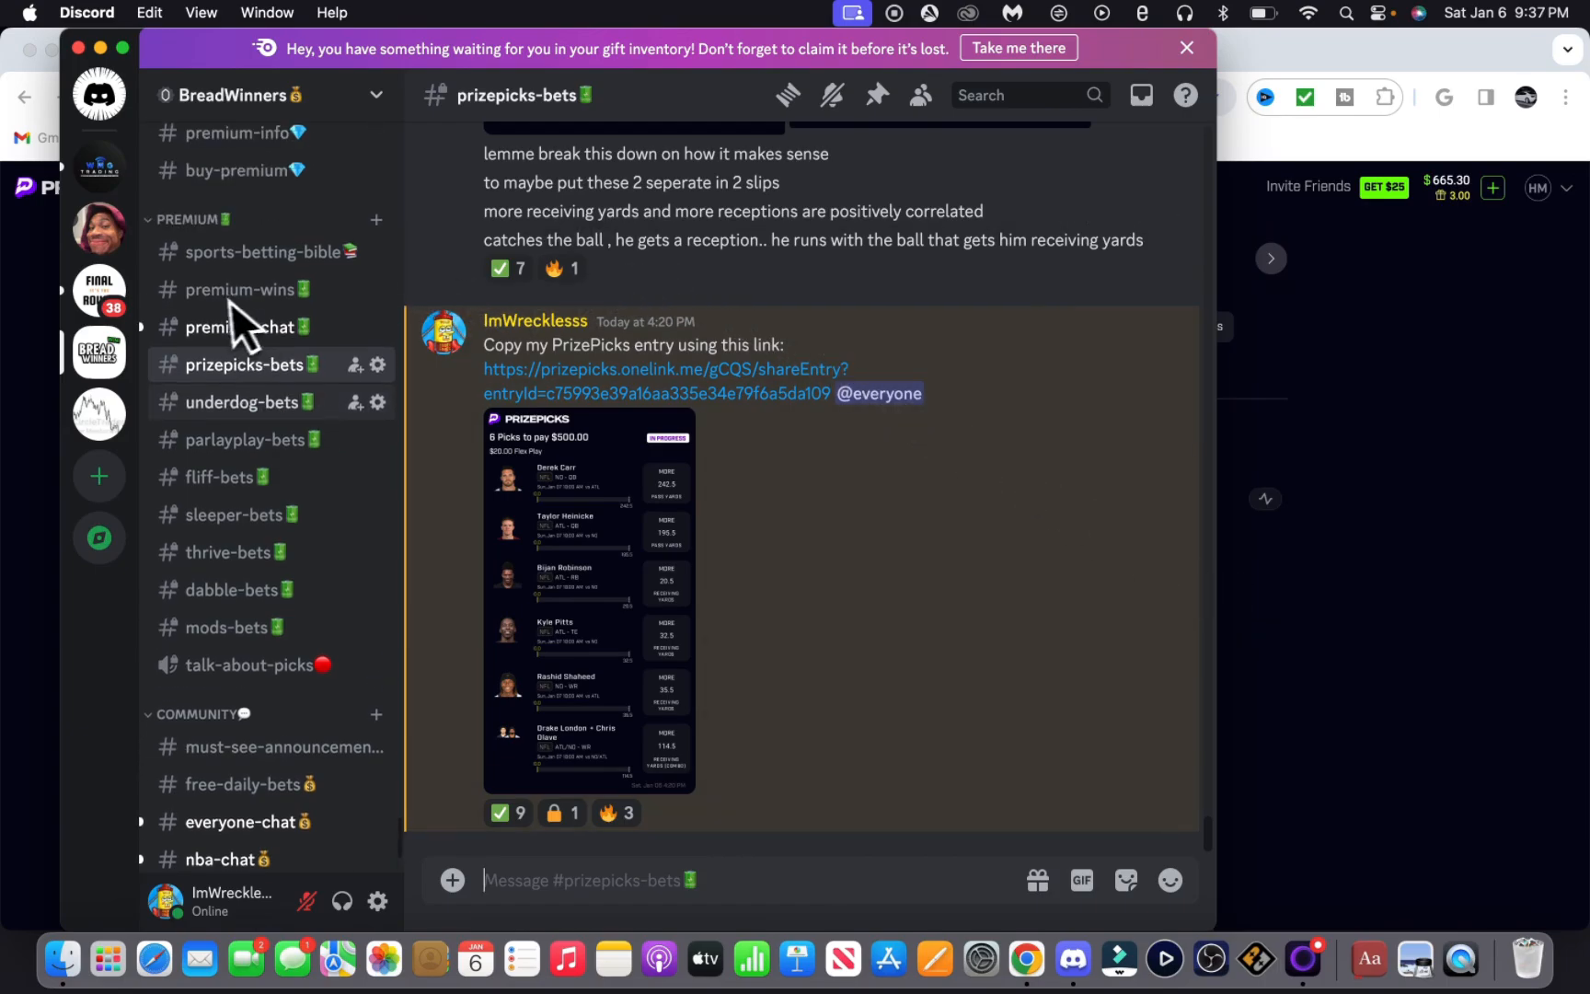
Step: Browse Discord's buy-premium channel with $99.99 lifetime and $29.99 monthly memberships
left_click(237, 170)
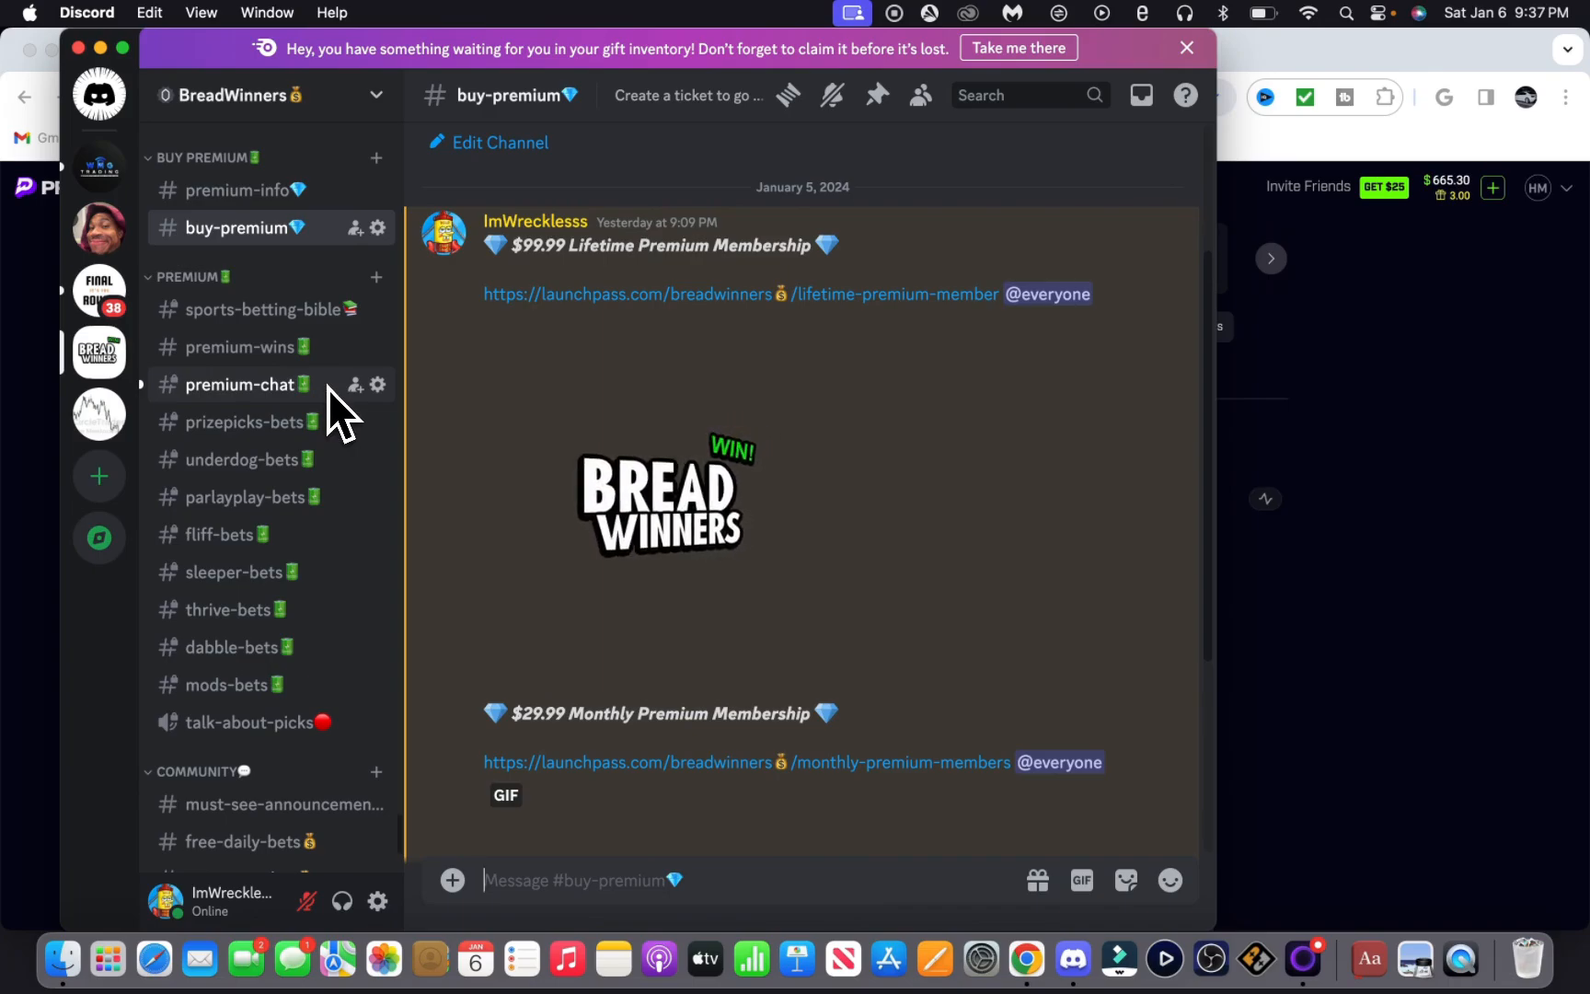
mouse_move(276, 440)
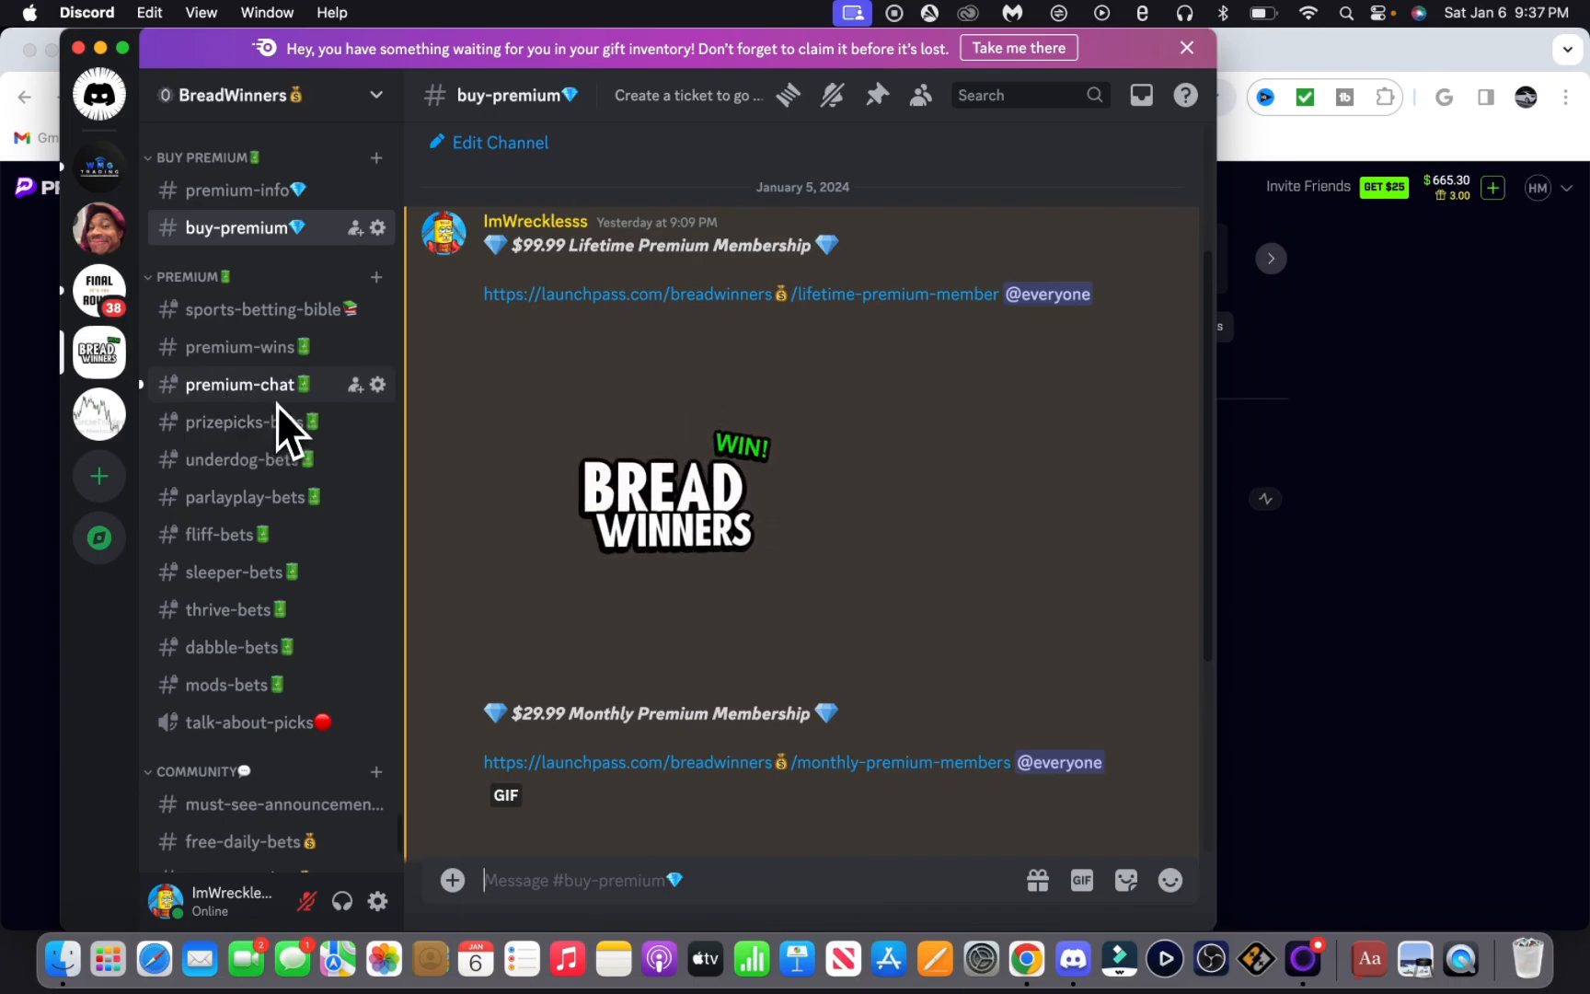
scroll("down", 3)
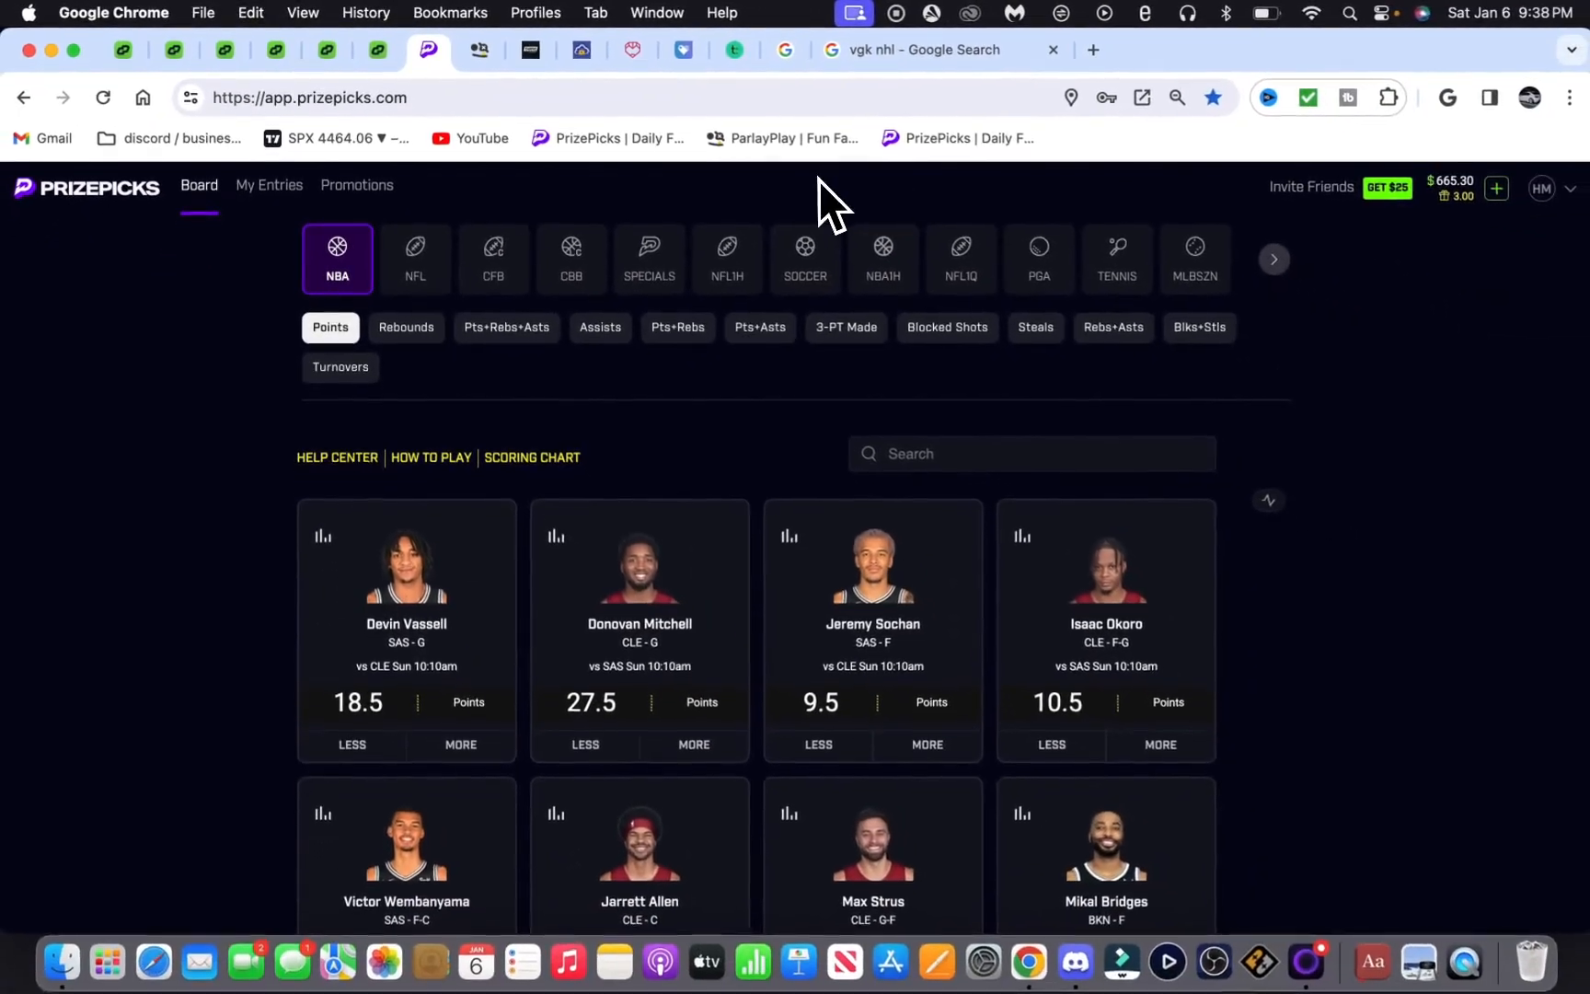
mouse_move(276, 272)
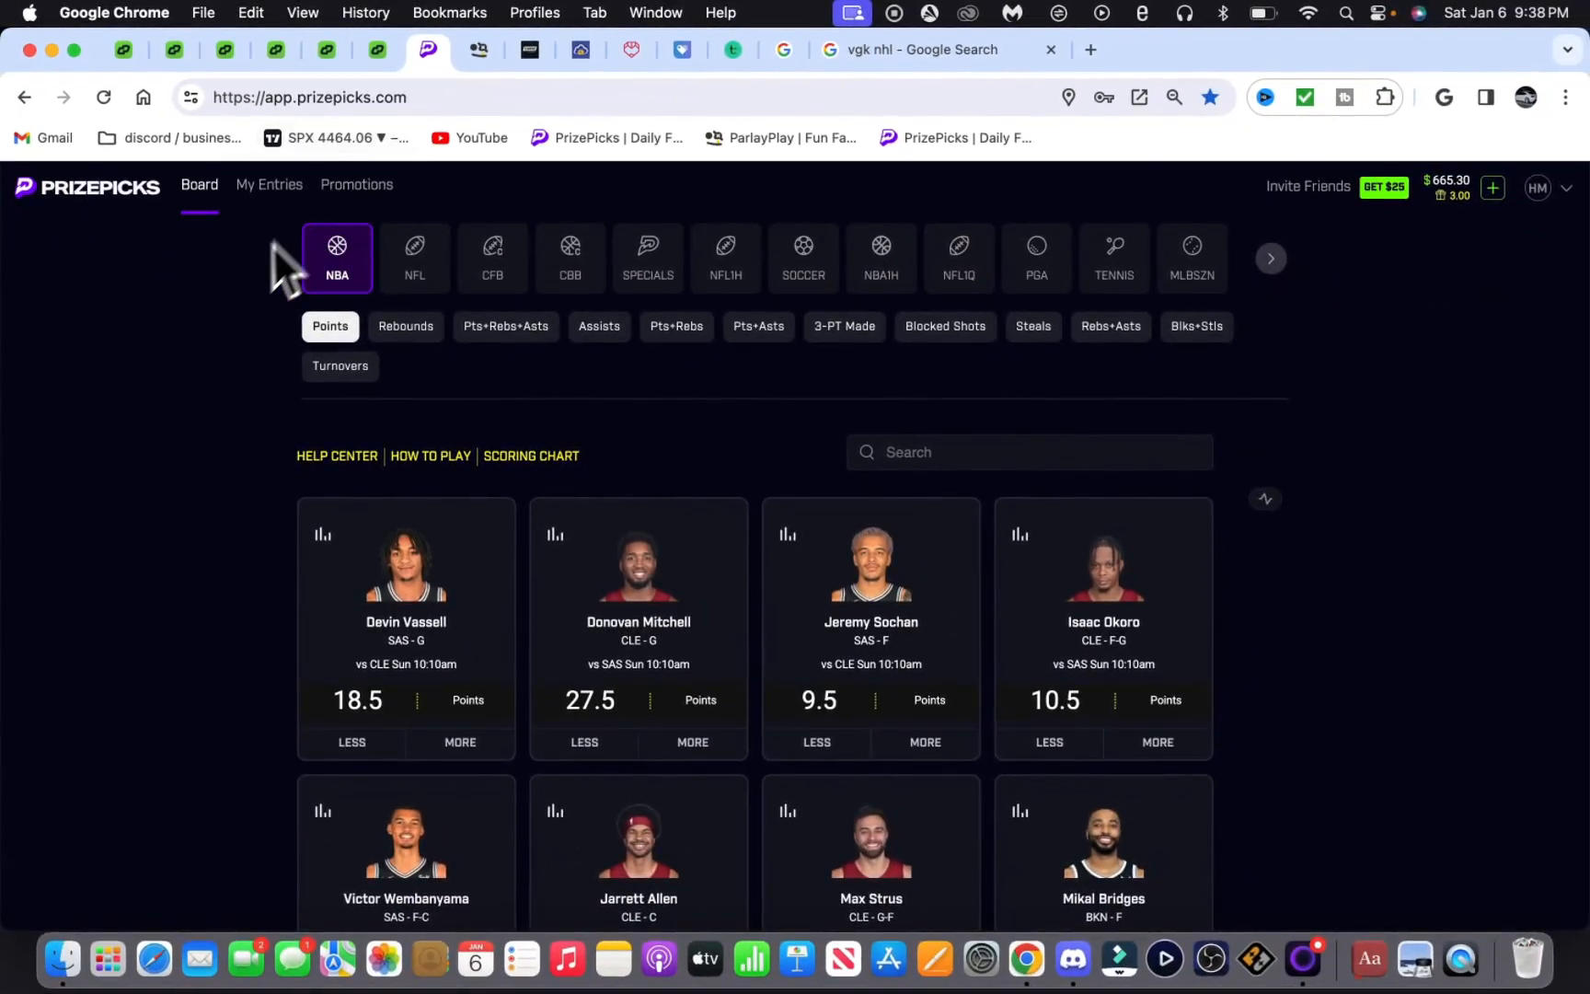
mouse_move(257, 299)
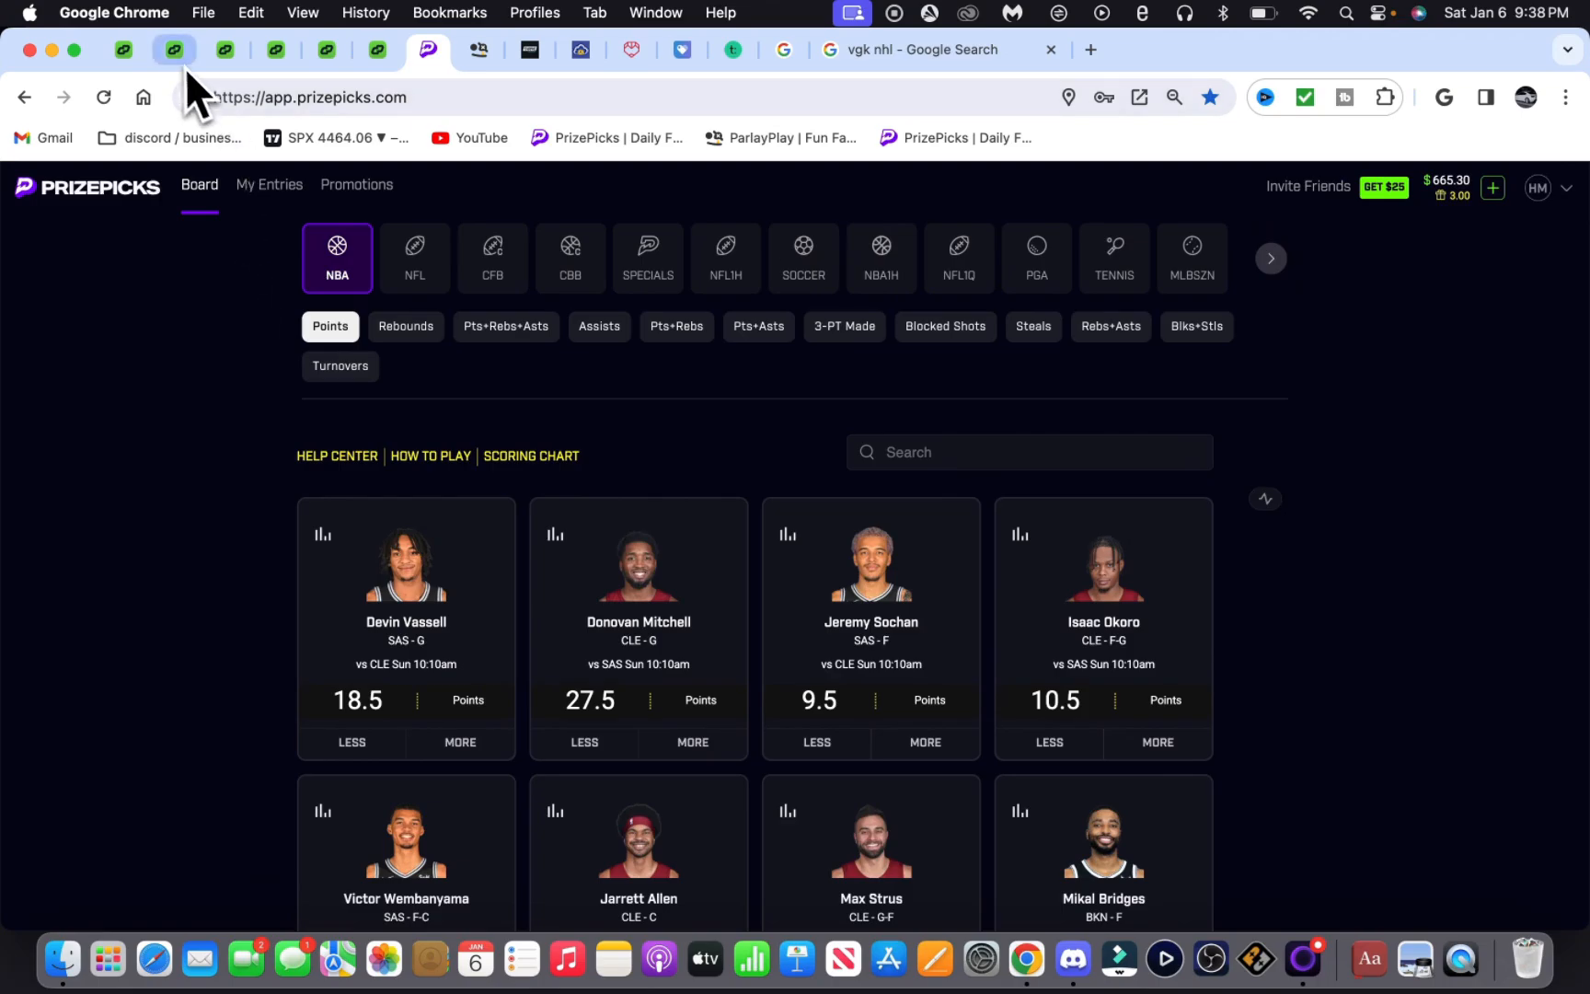
Step: Start a new Chrome tab with 'wrecklesss' entered in the address bar
left_click(126, 51)
type("wrecklesss")
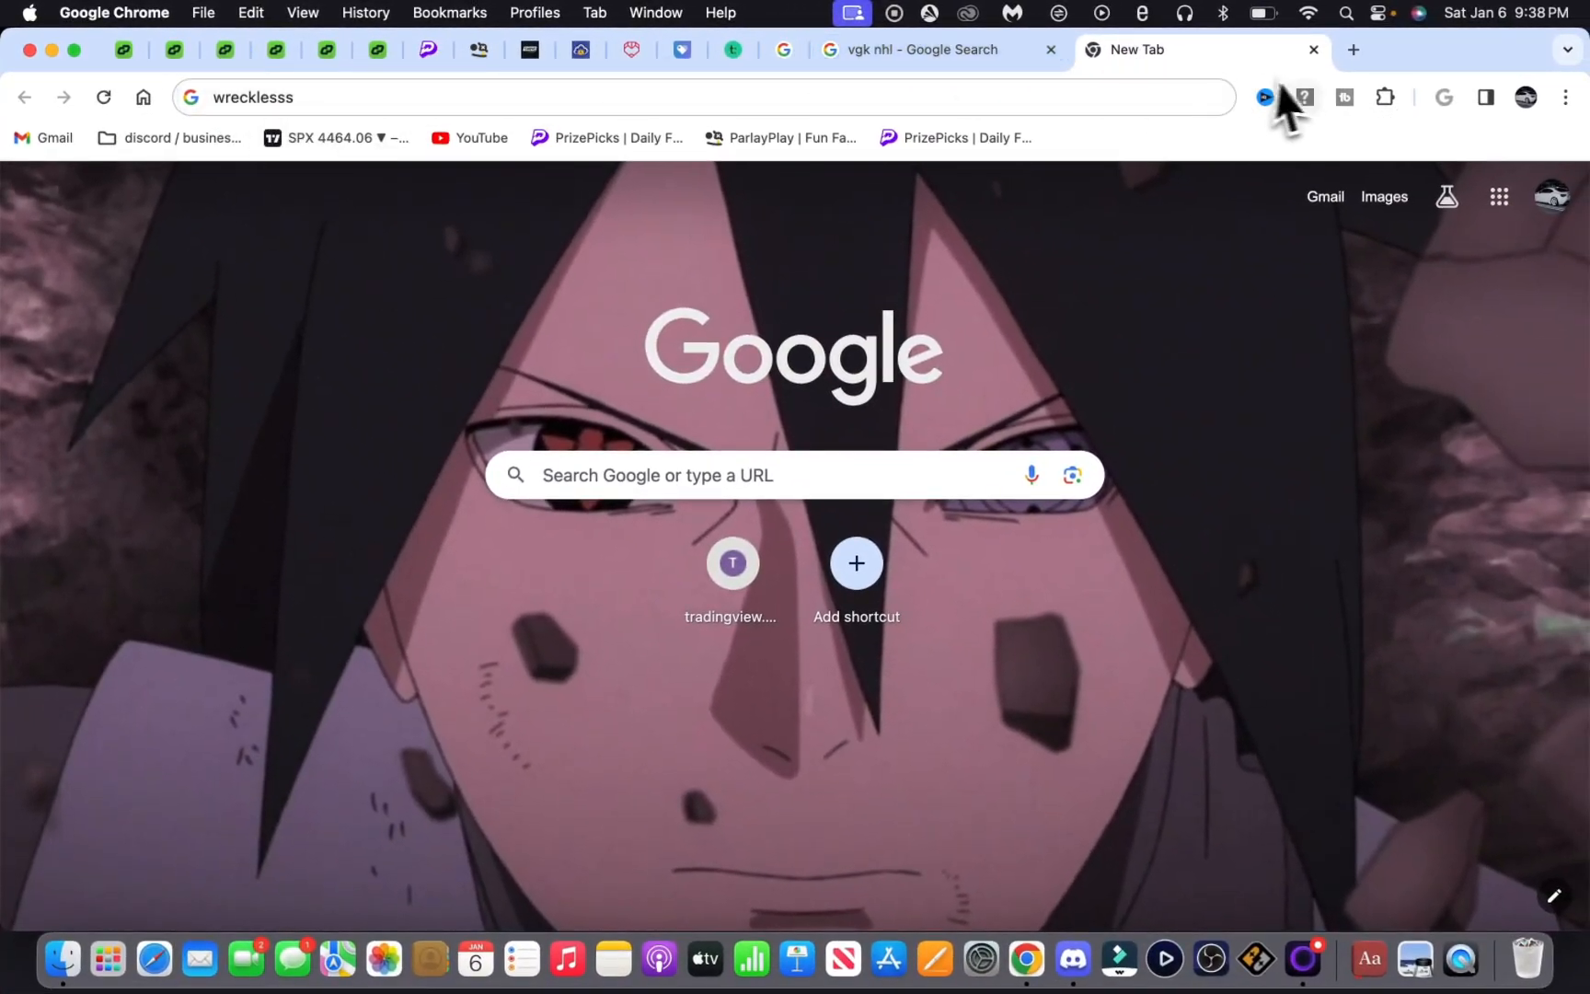
mouse_move(1325, 83)
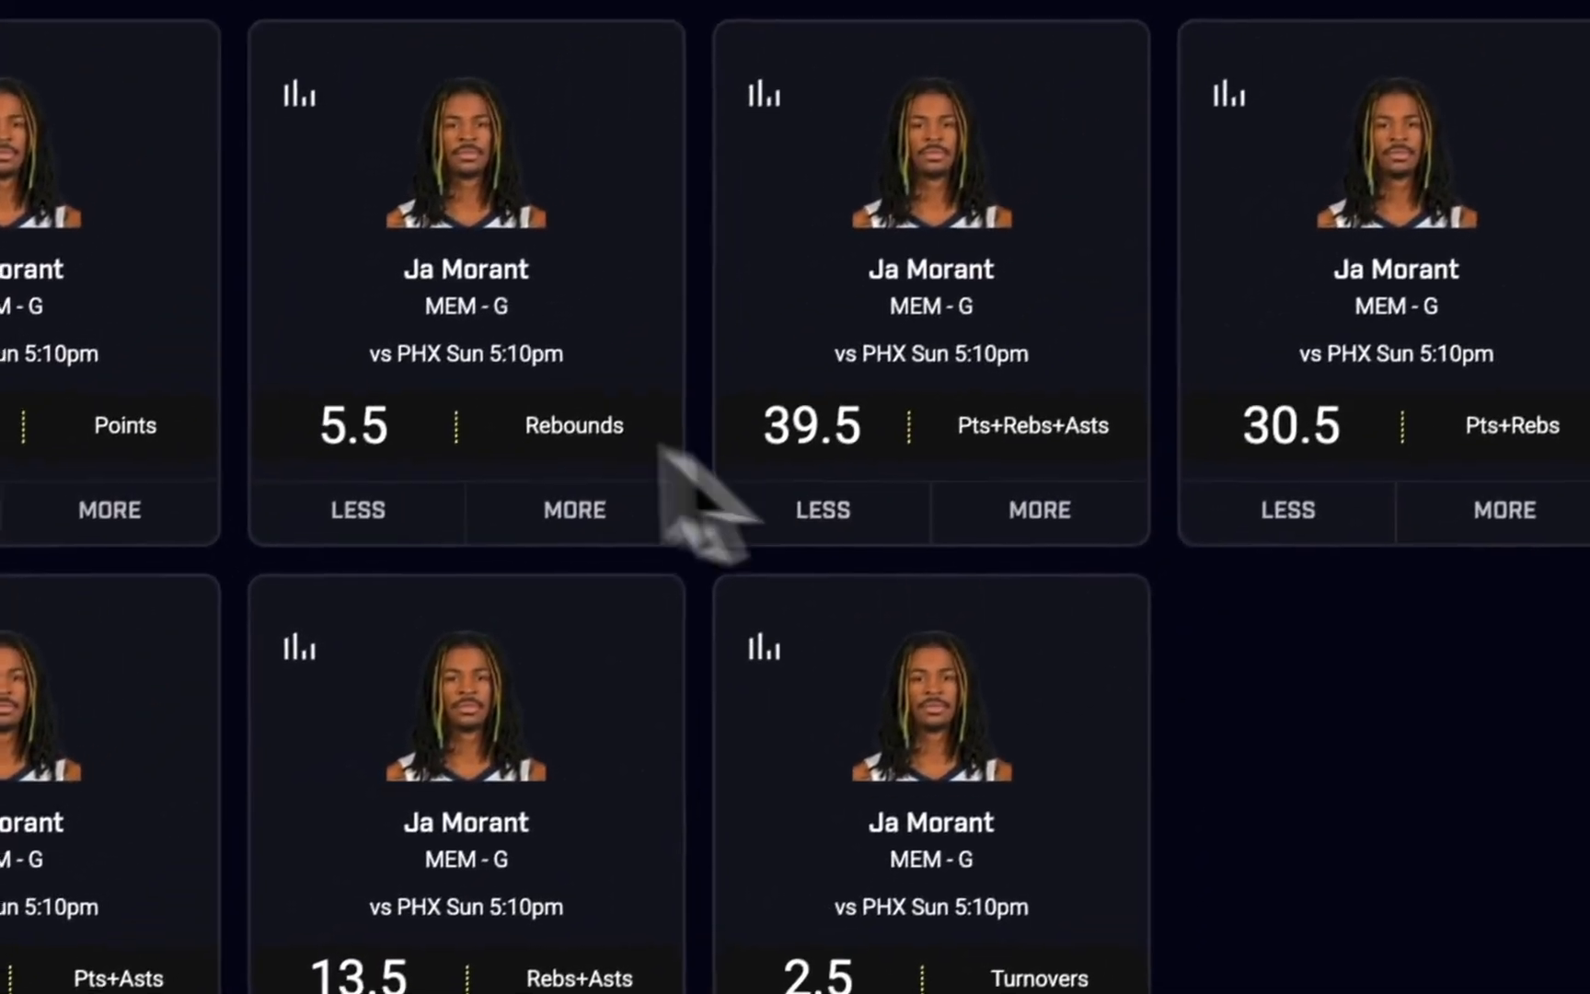
Step: Check the Vegas Golden Knights score, then go to the DailyGrind PrizePicks optimizer
left_click(1505, 510)
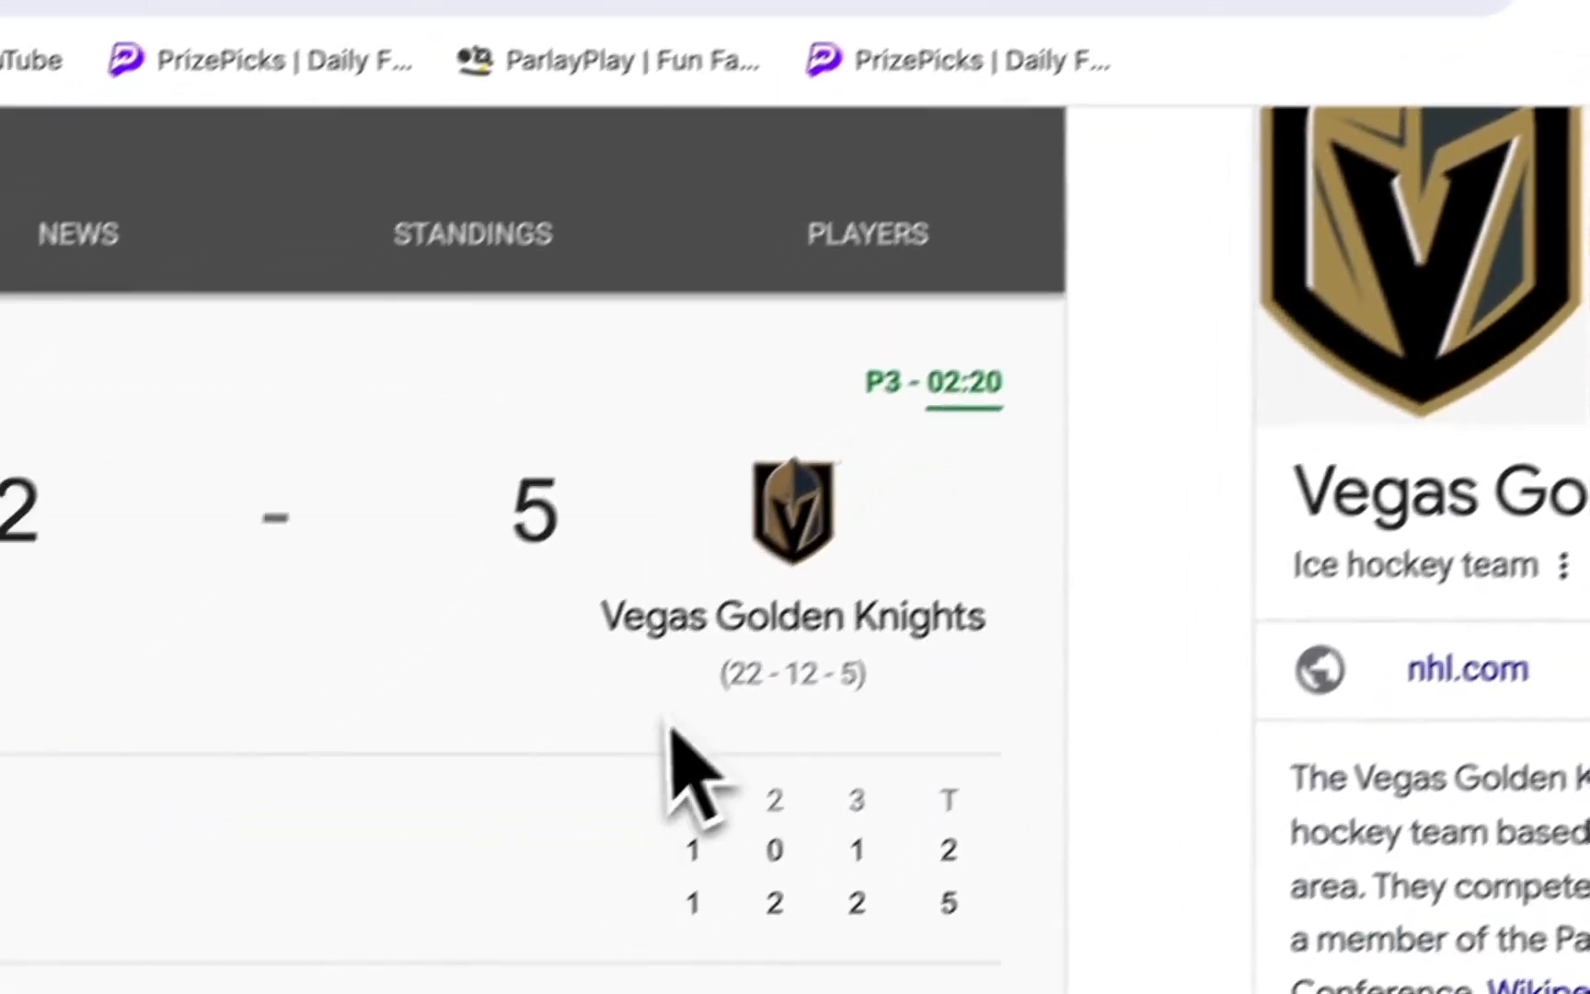
left_click(791, 99)
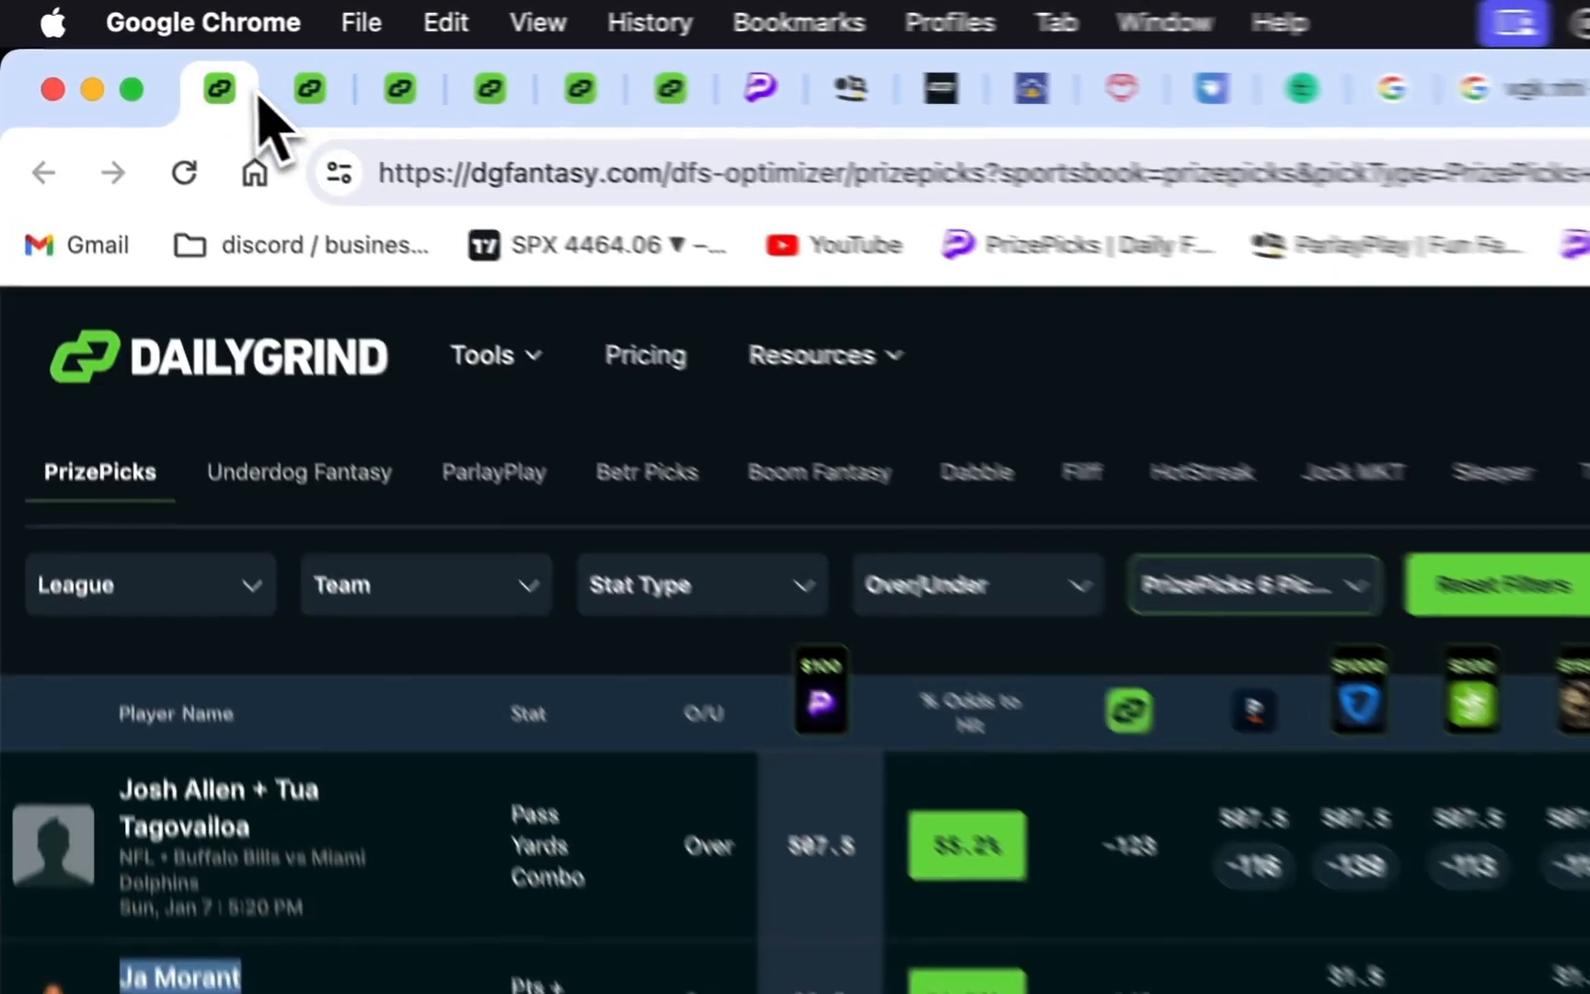
Step: View DailyGrind's +EV play types, then switch to the 's&p 500' Google search
left_click(1255, 586)
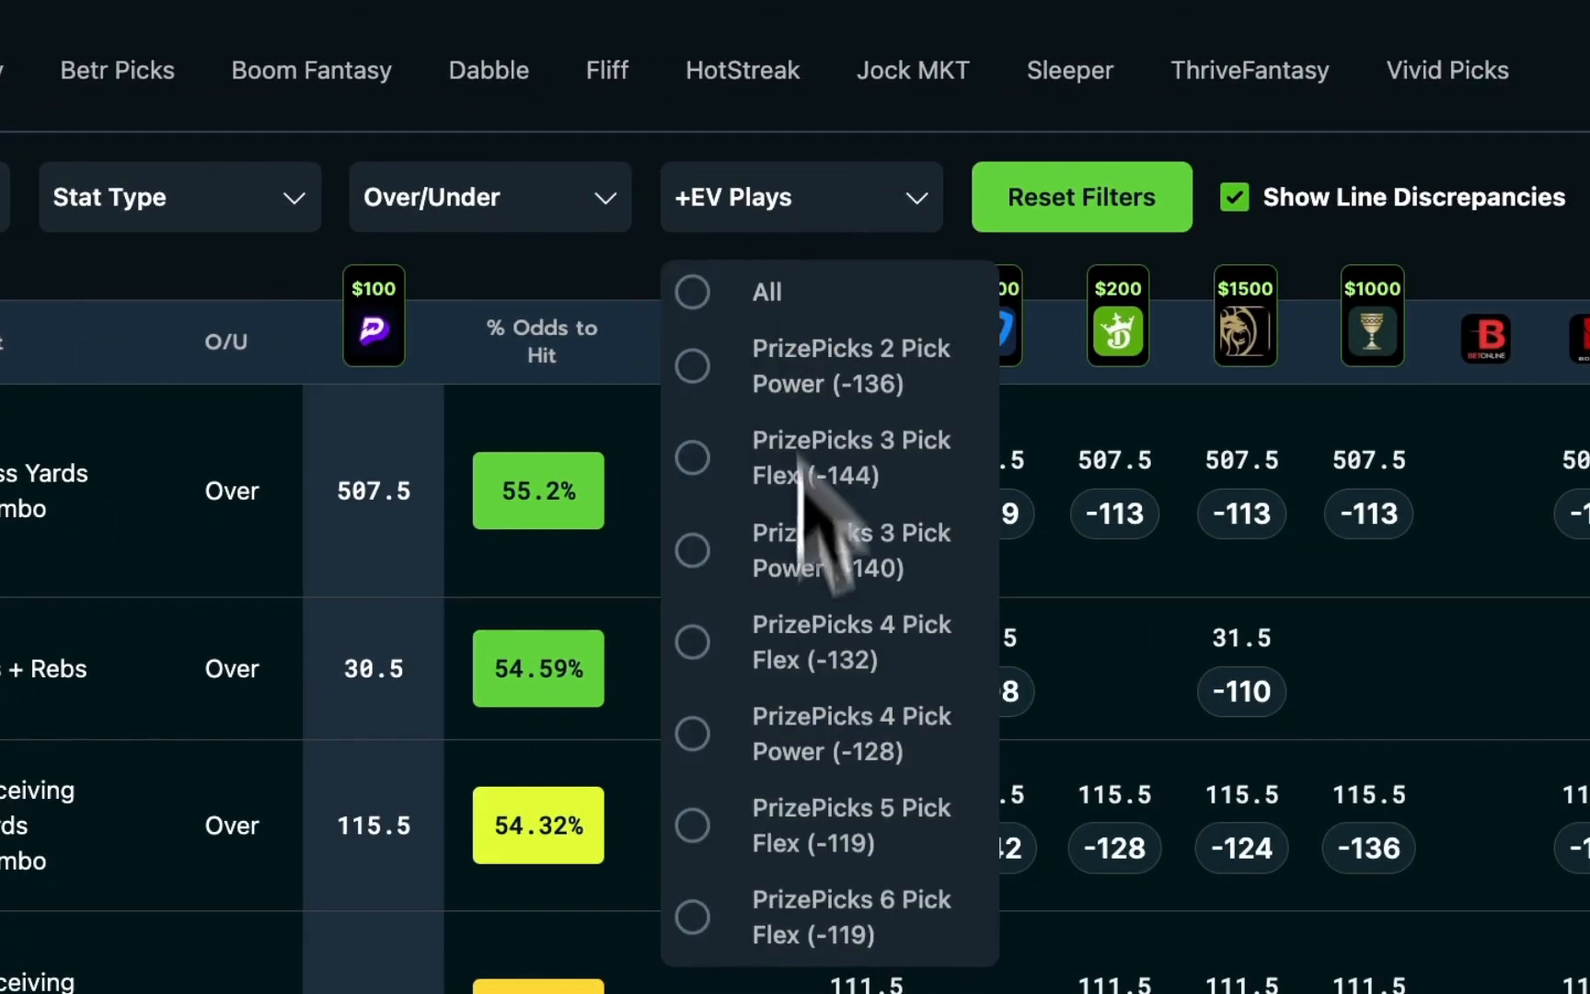
left_click(692, 916)
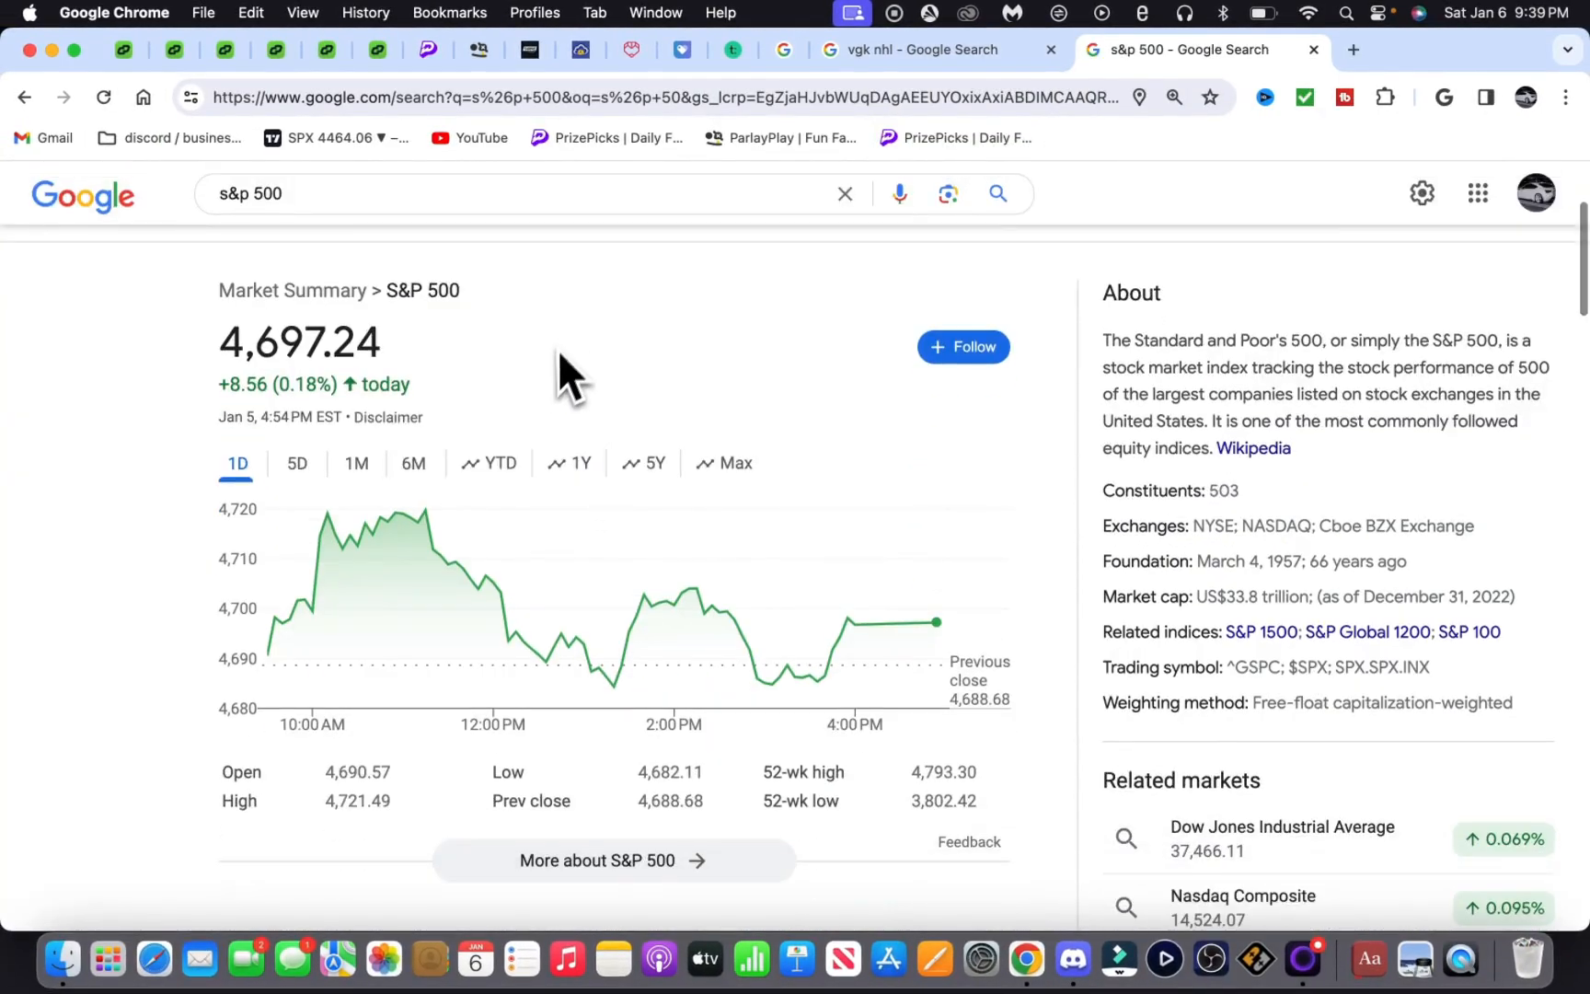
Step: Show the S&P 500 one-year chart, up 805.15 points (20.69%)
left_click(579, 463)
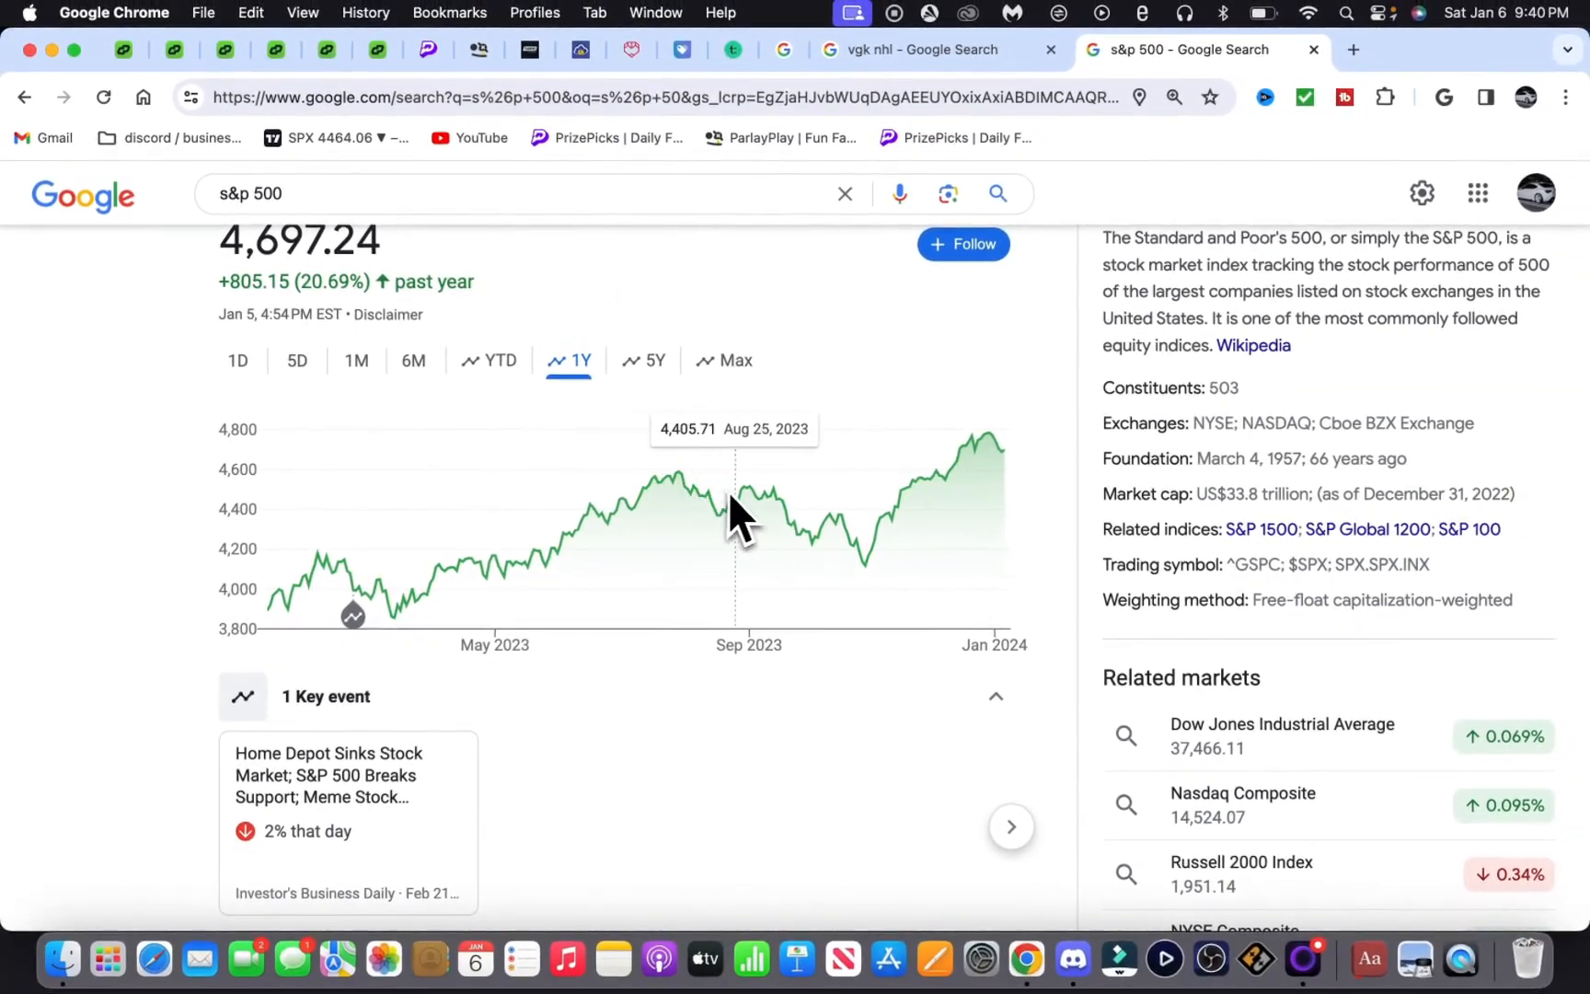
mouse_move(461, 547)
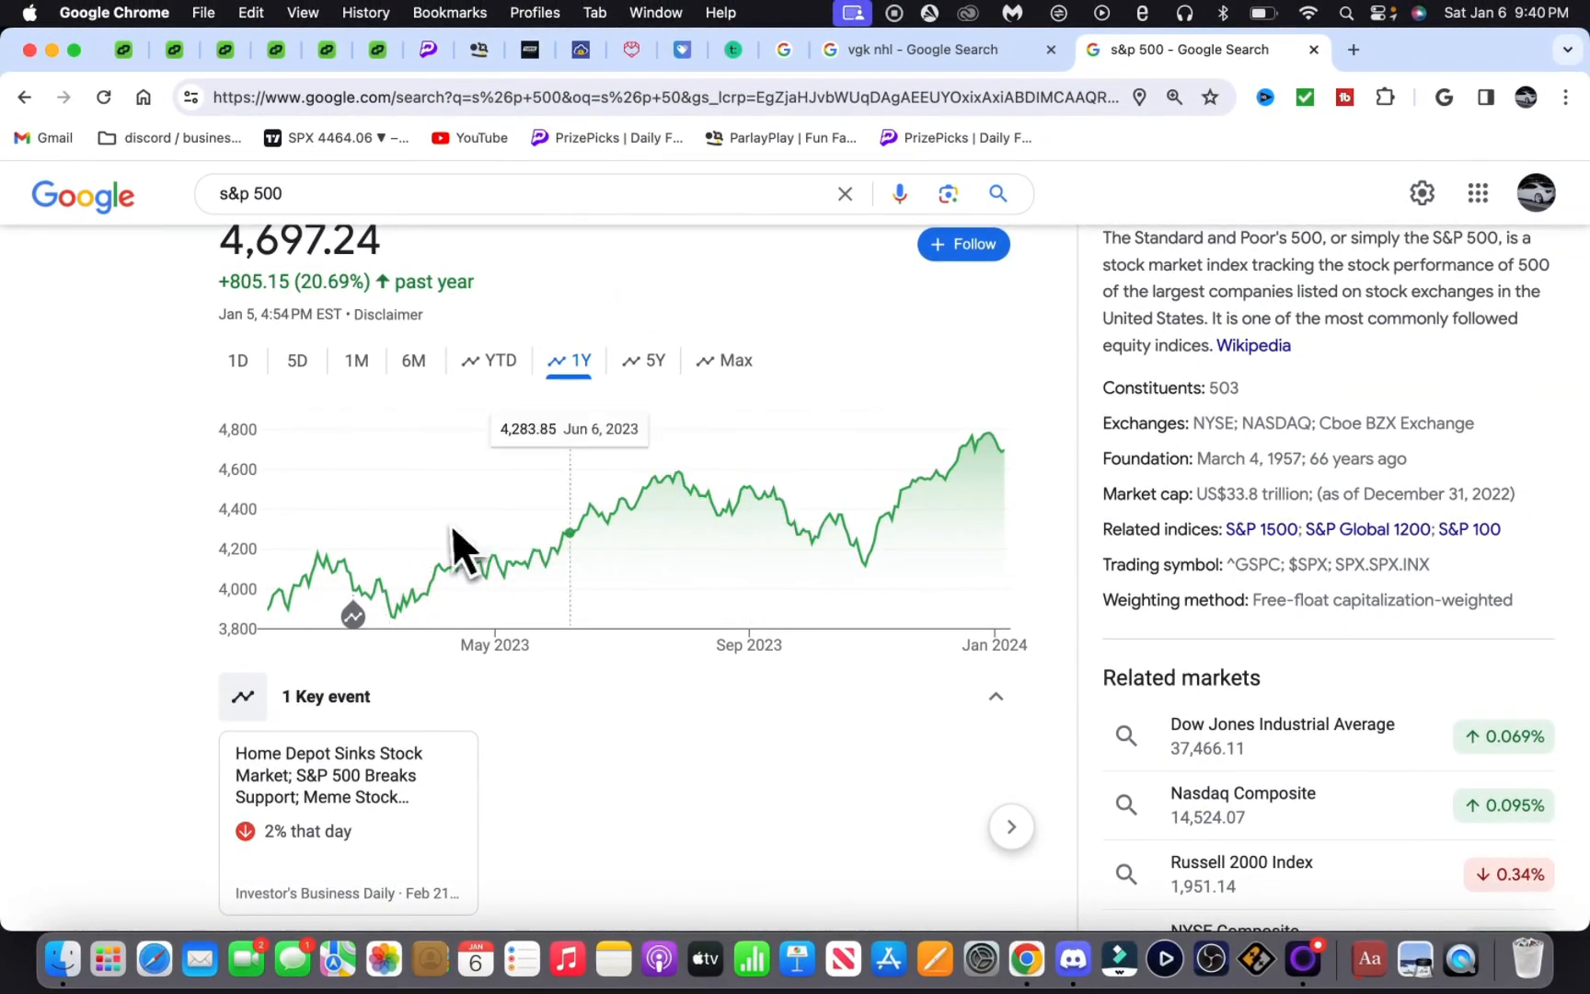
mouse_move(467, 595)
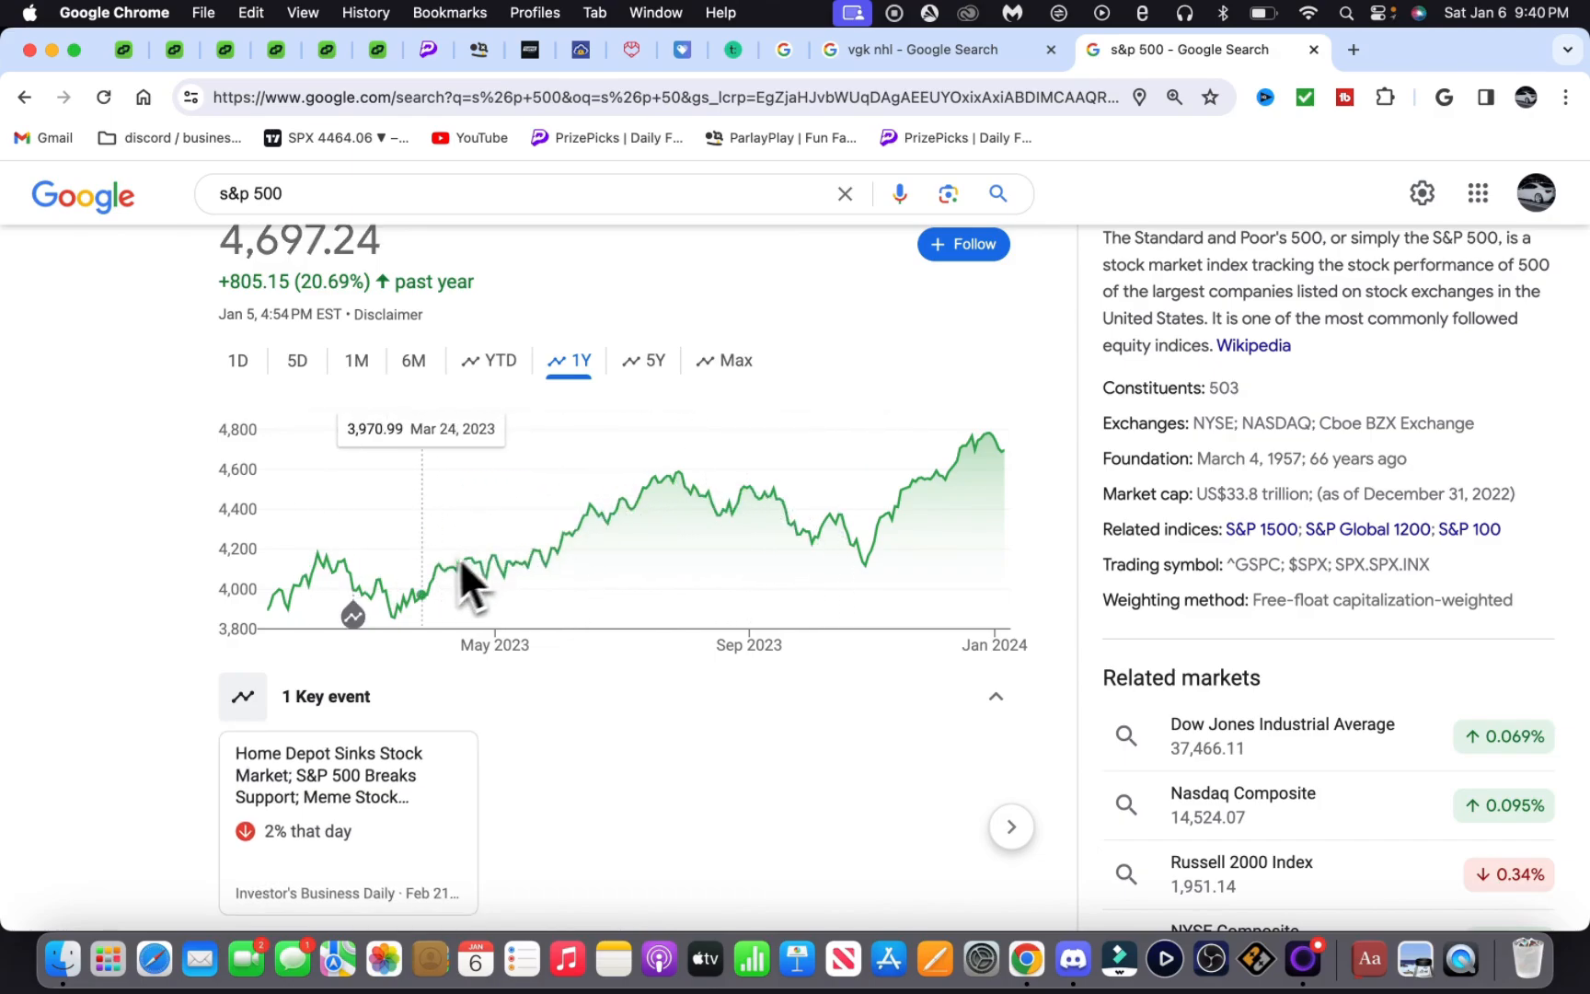
mouse_move(679, 515)
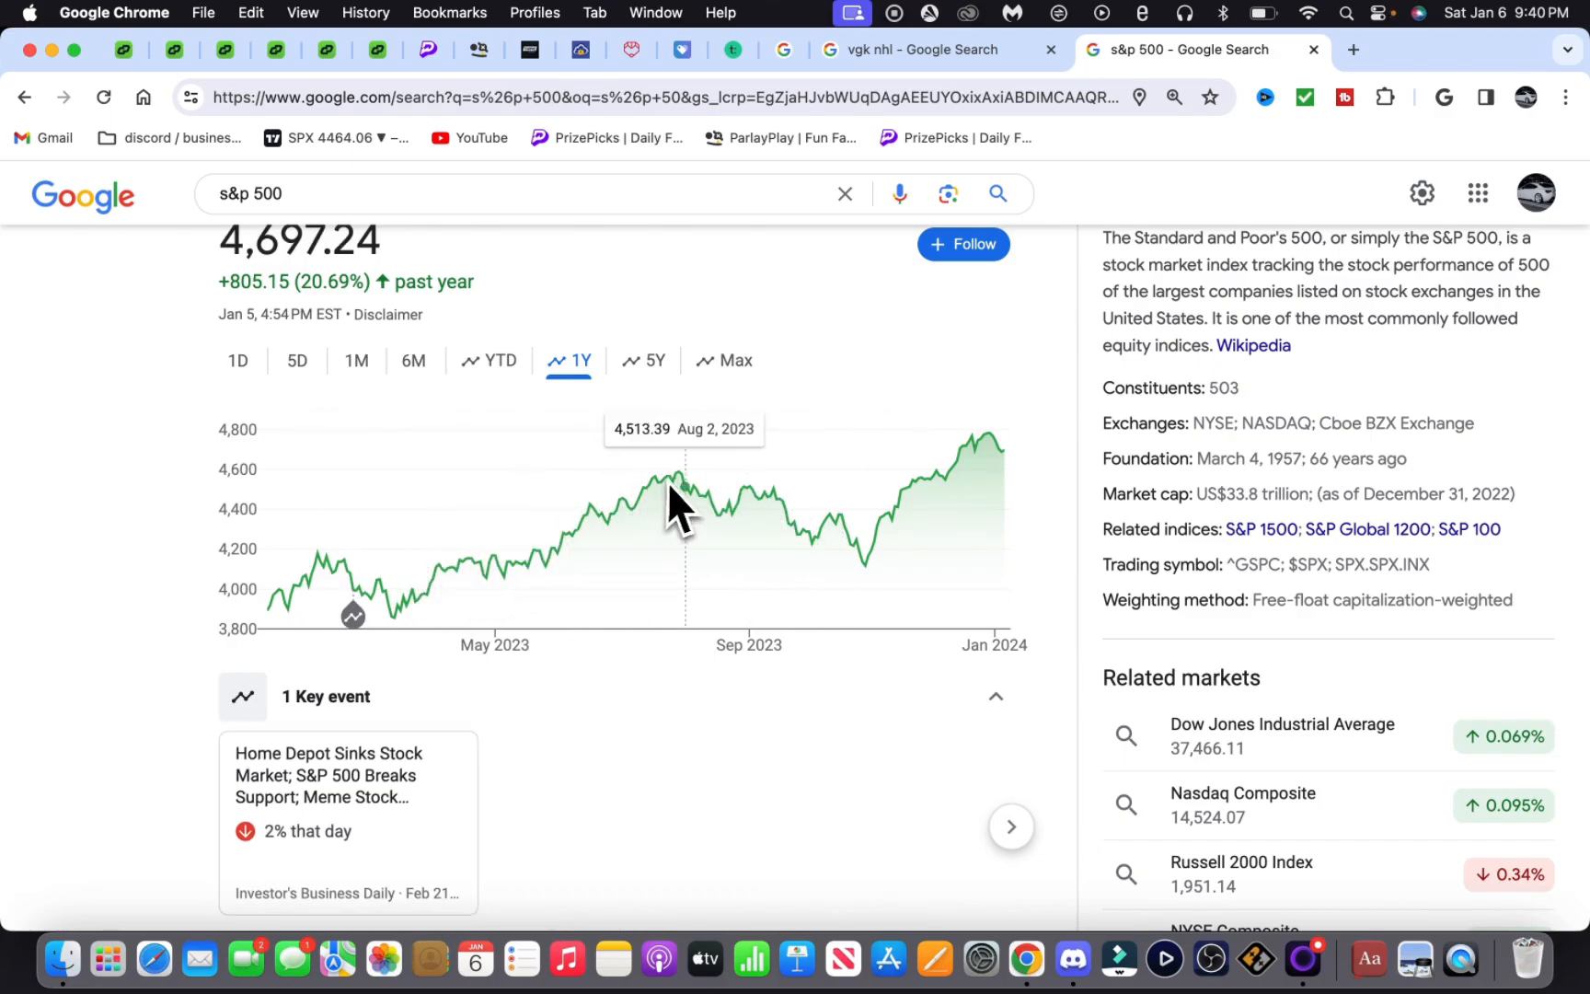
mouse_move(377, 647)
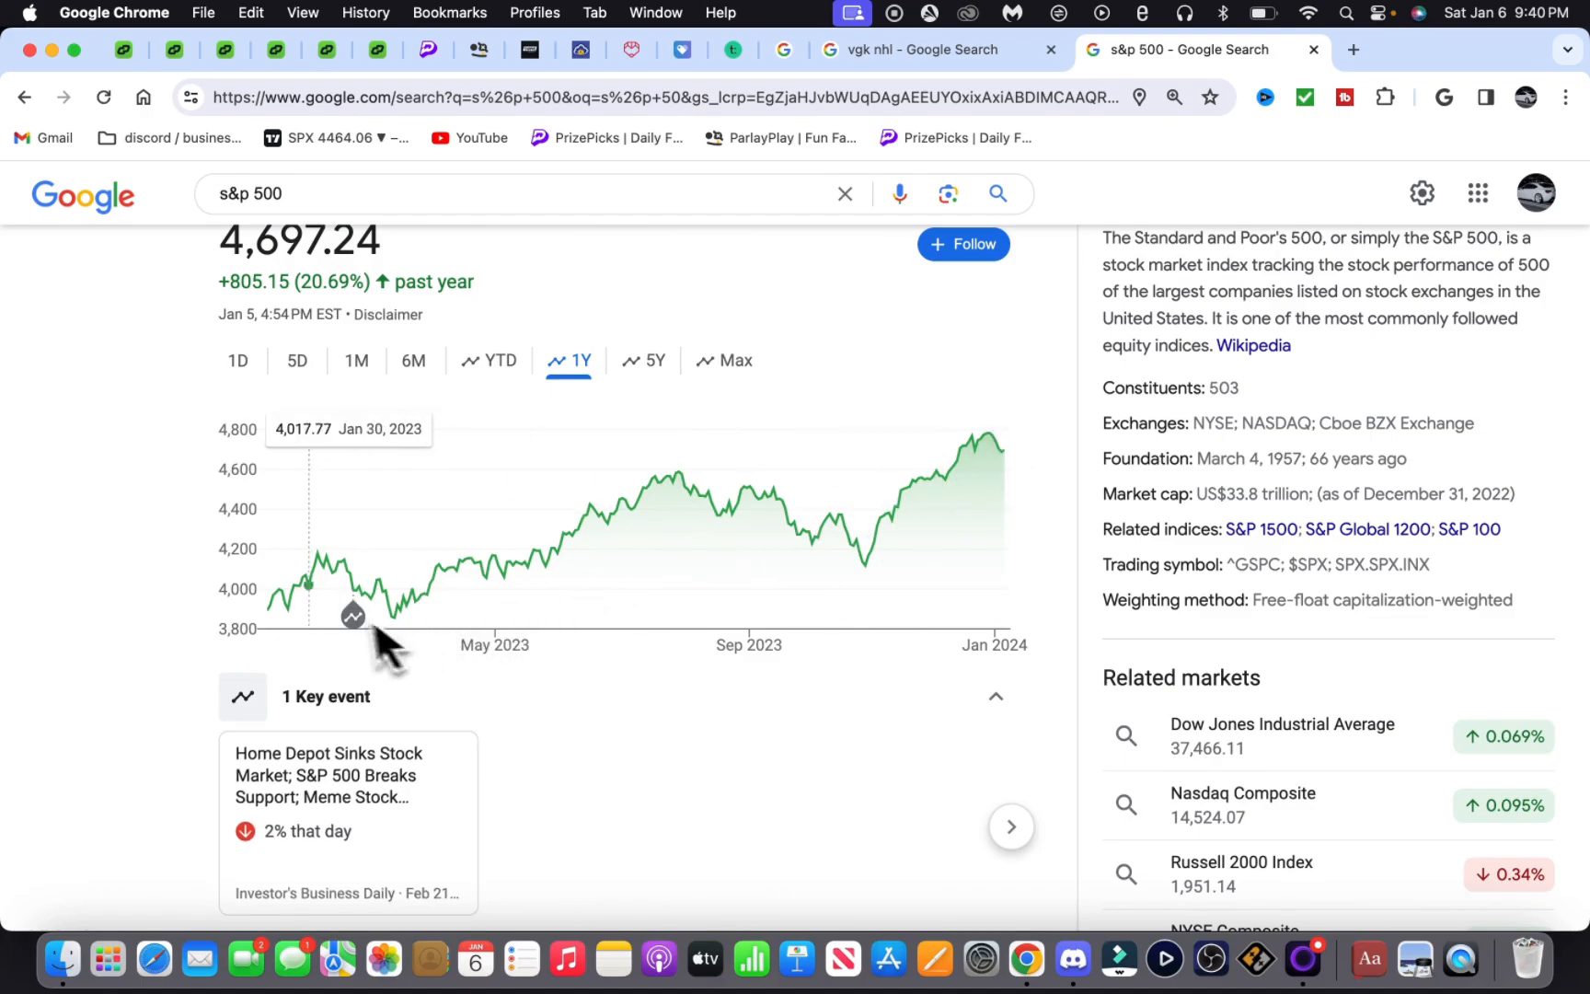
mouse_move(586, 508)
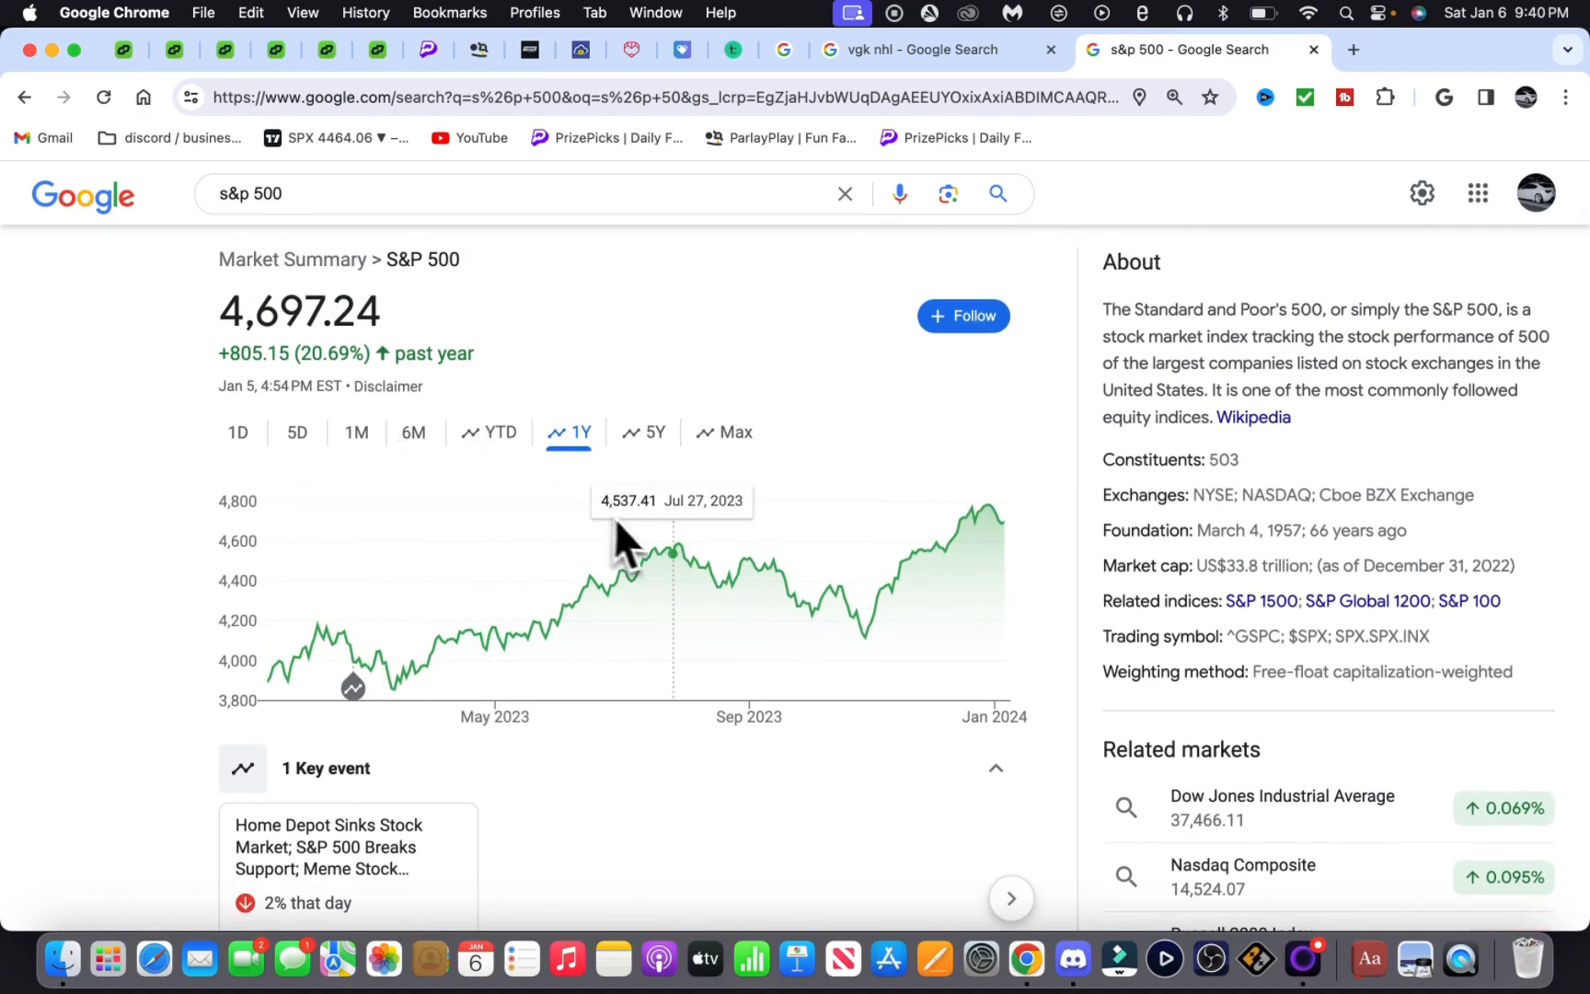
mouse_move(847, 294)
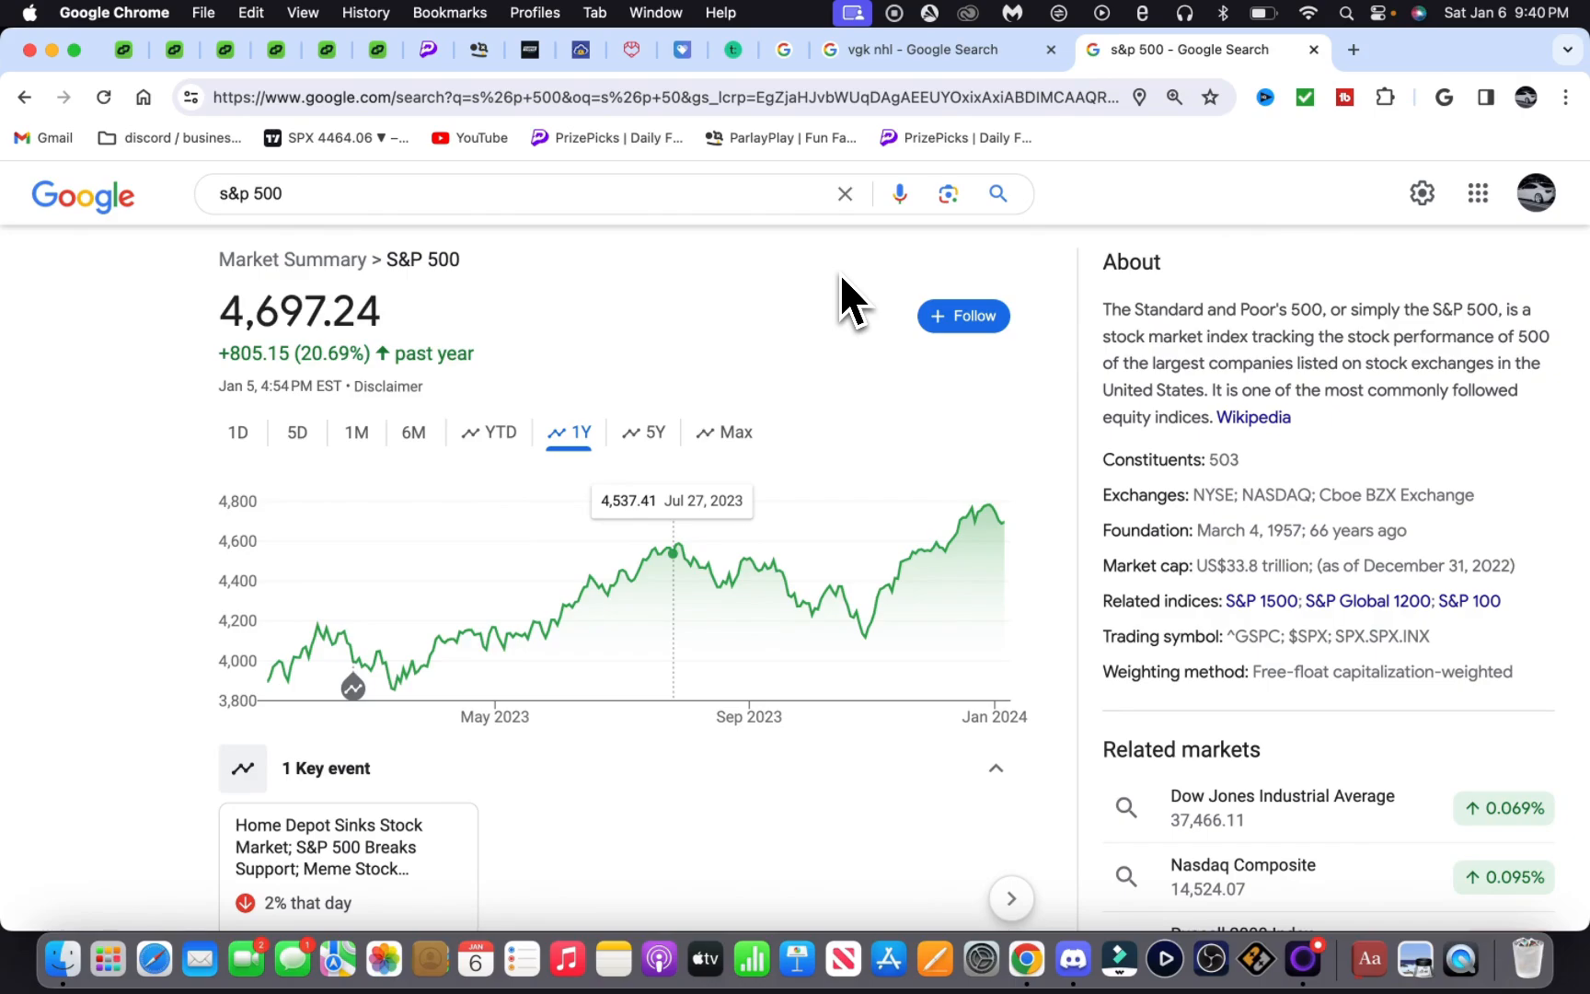
mouse_move(636, 539)
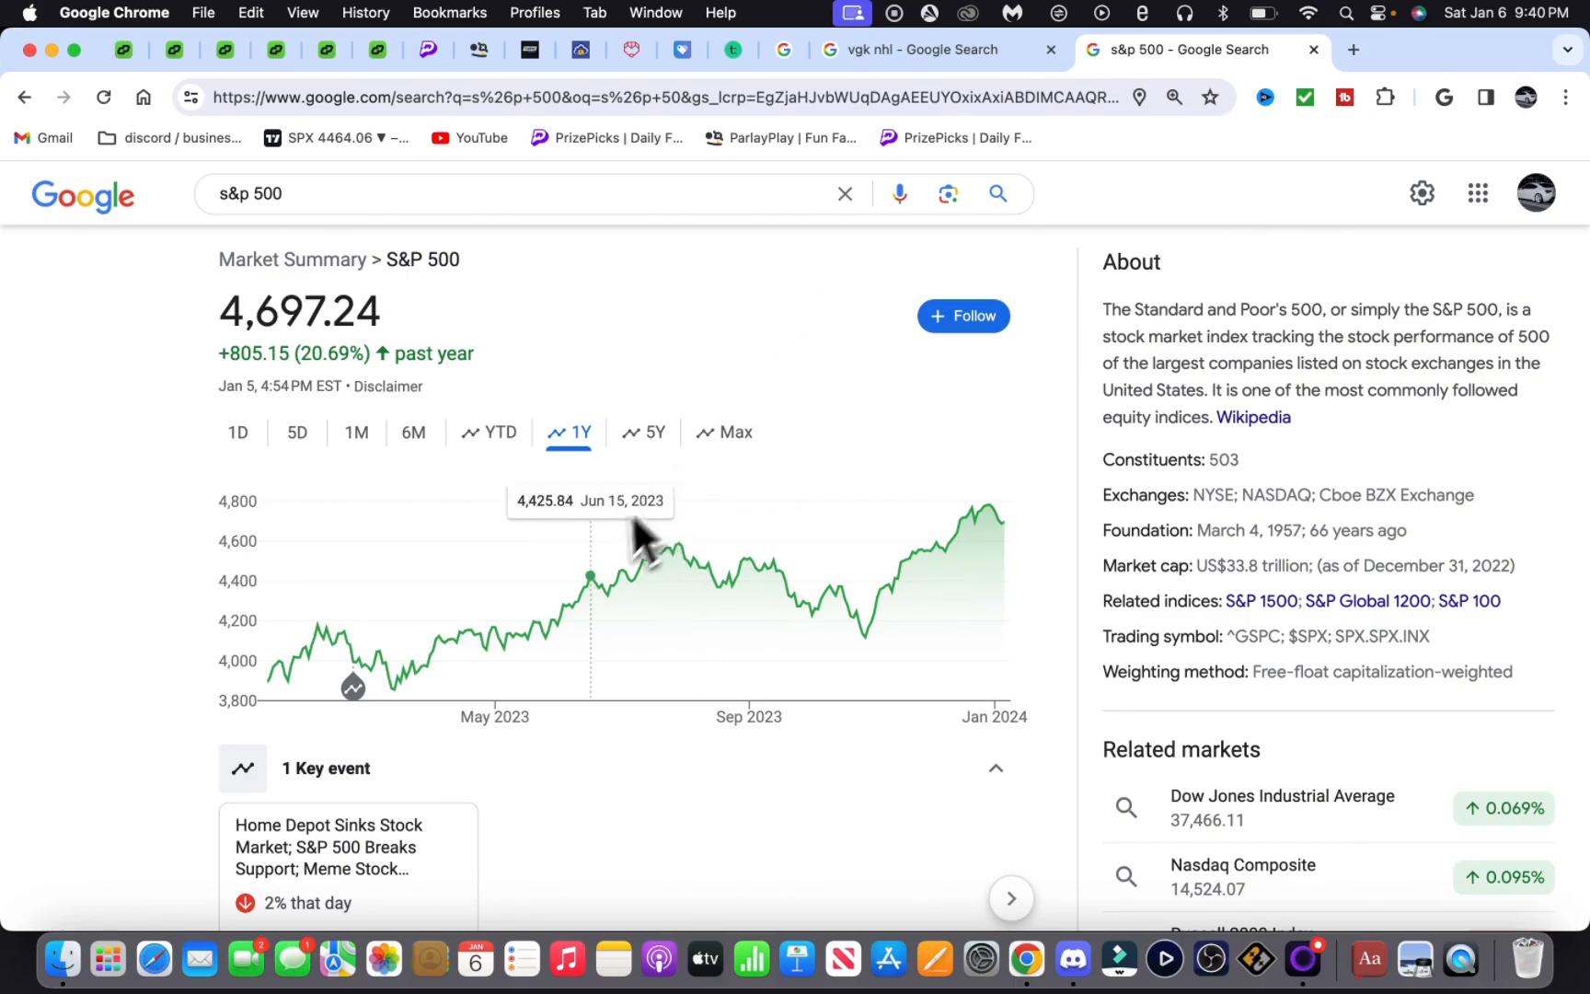
mouse_move(400, 613)
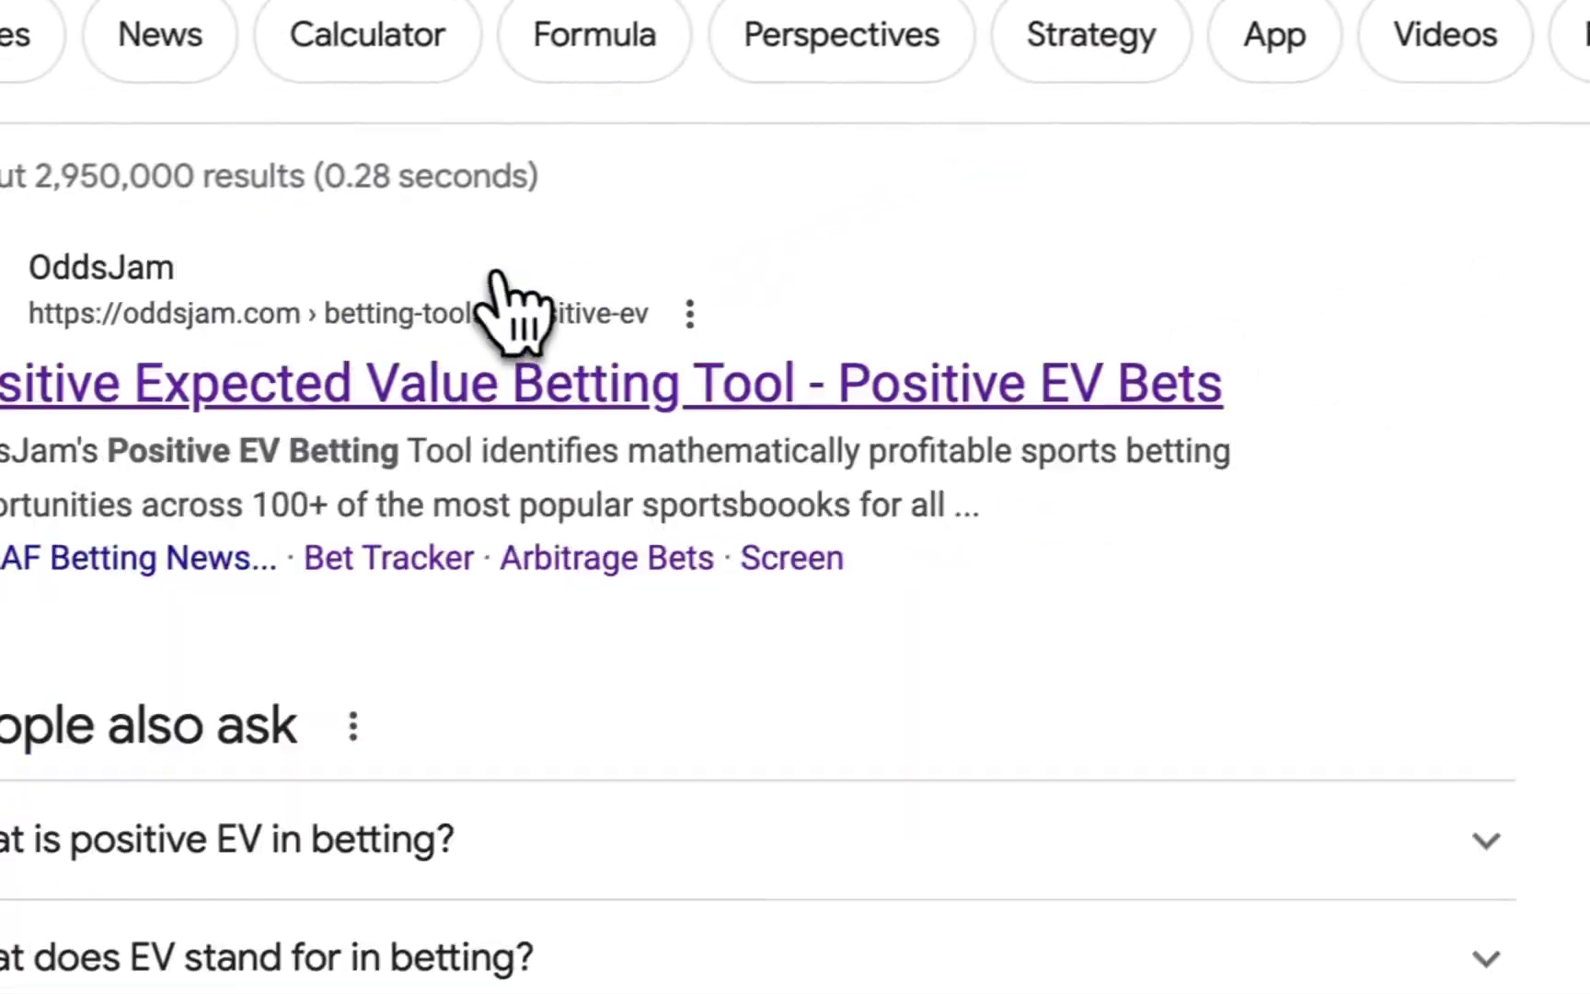
Step: Expand 'What is positive EV in betting?', then close the extra tabs
left_click(221, 839)
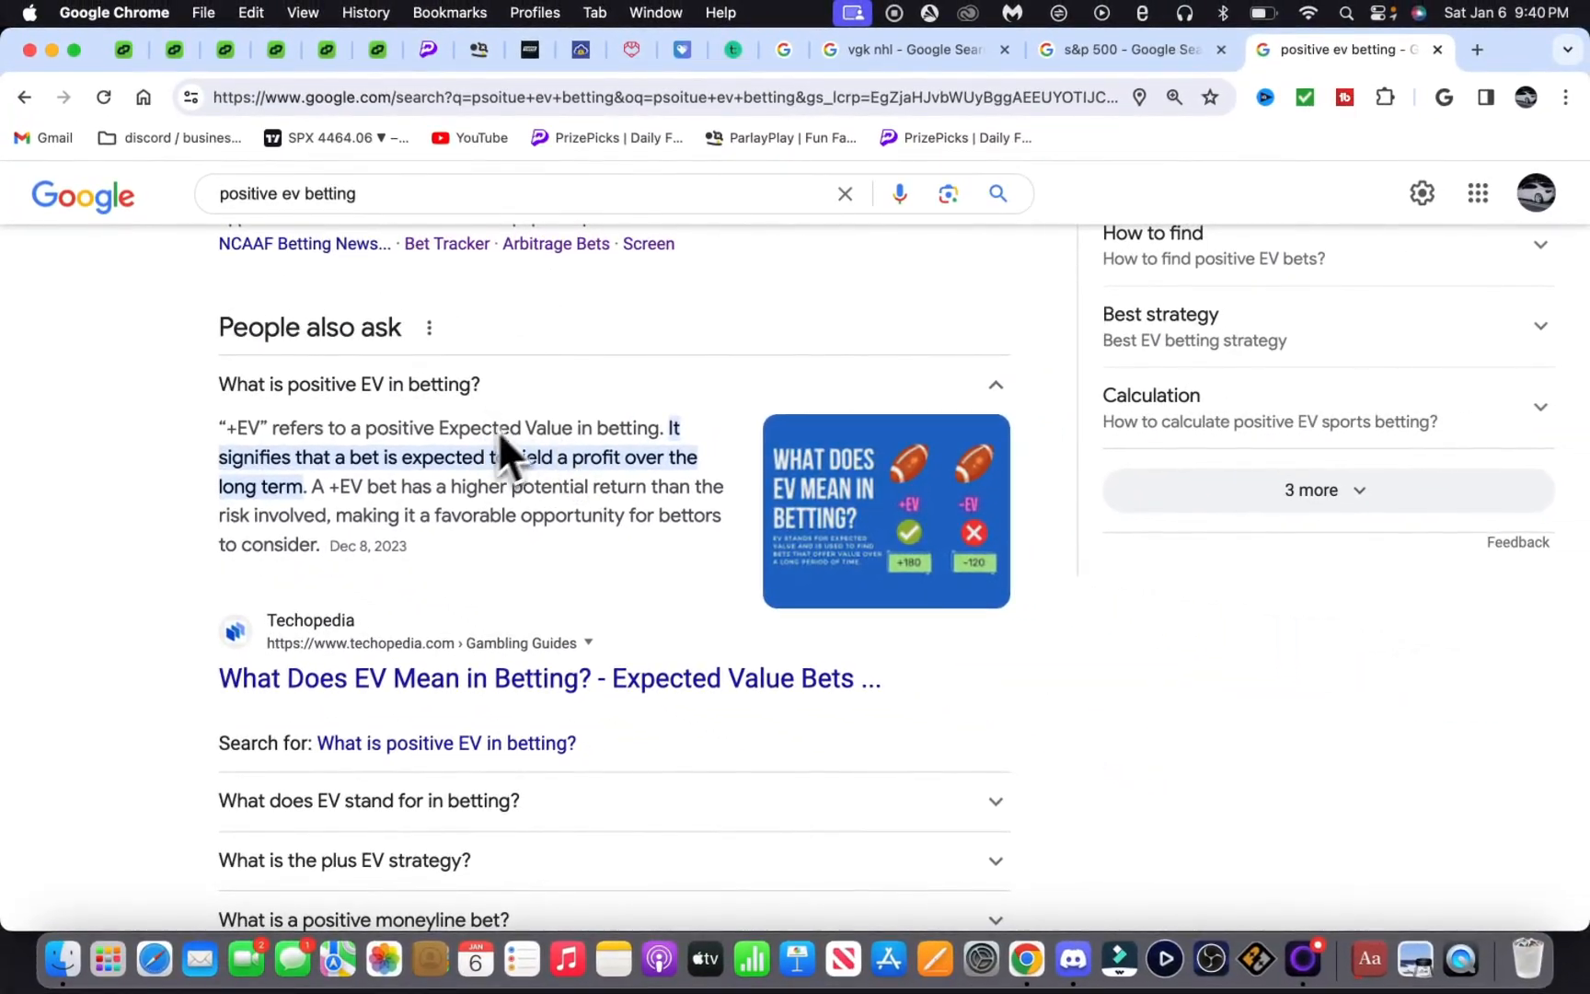
mouse_move(276, 527)
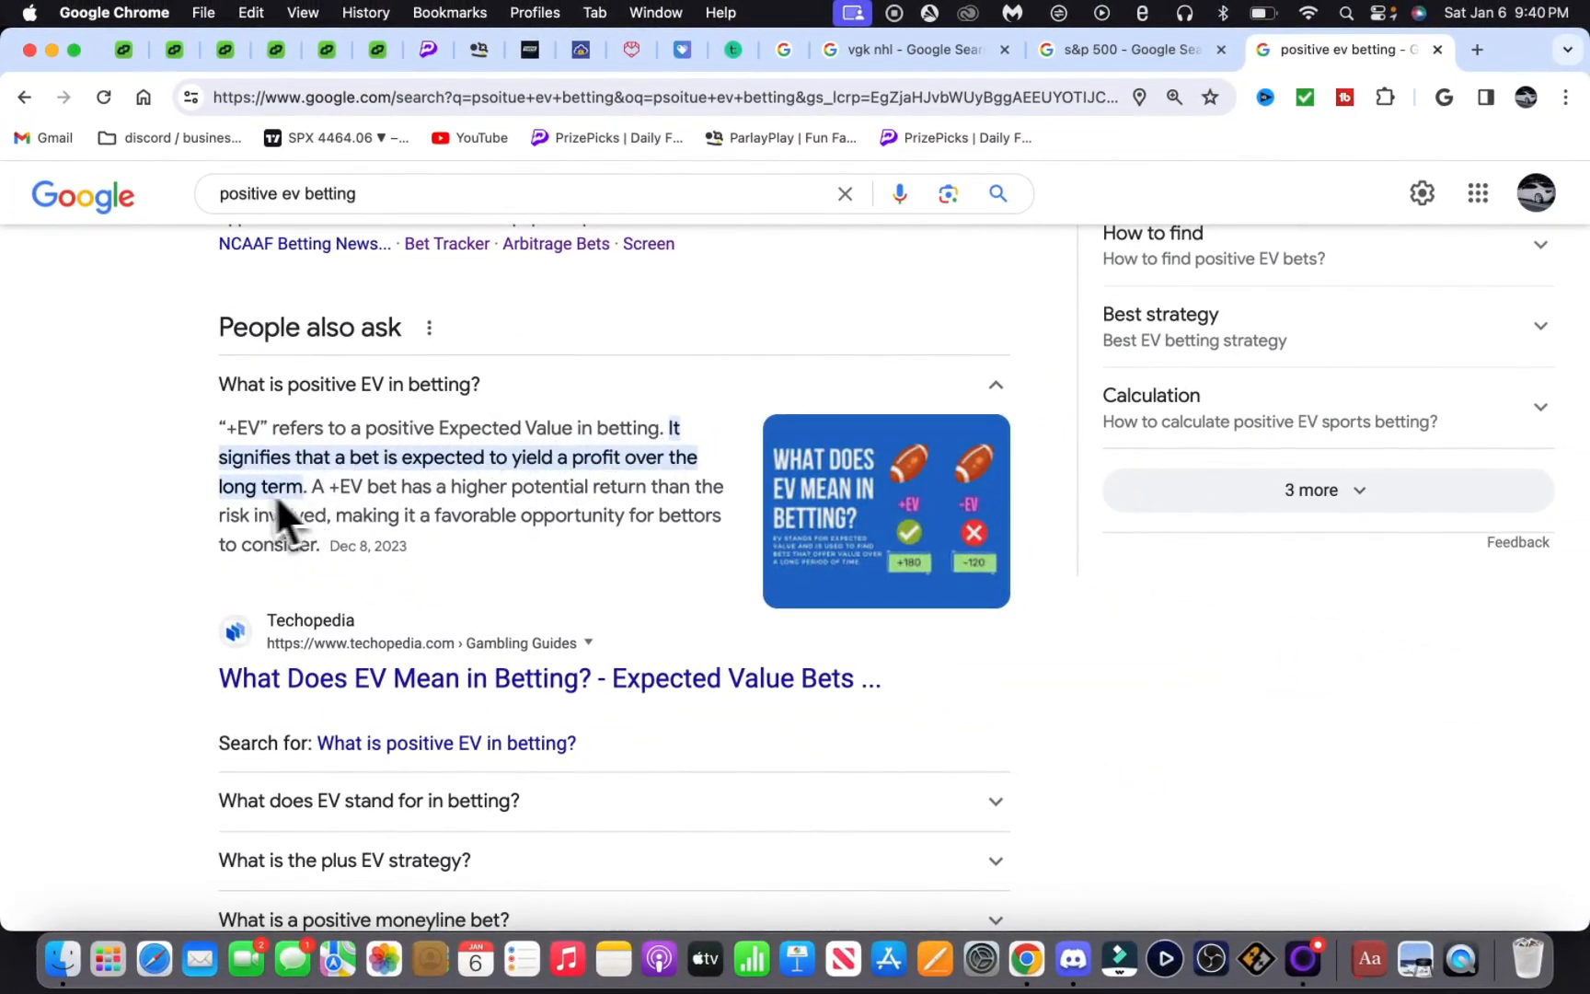
mouse_move(1062, 338)
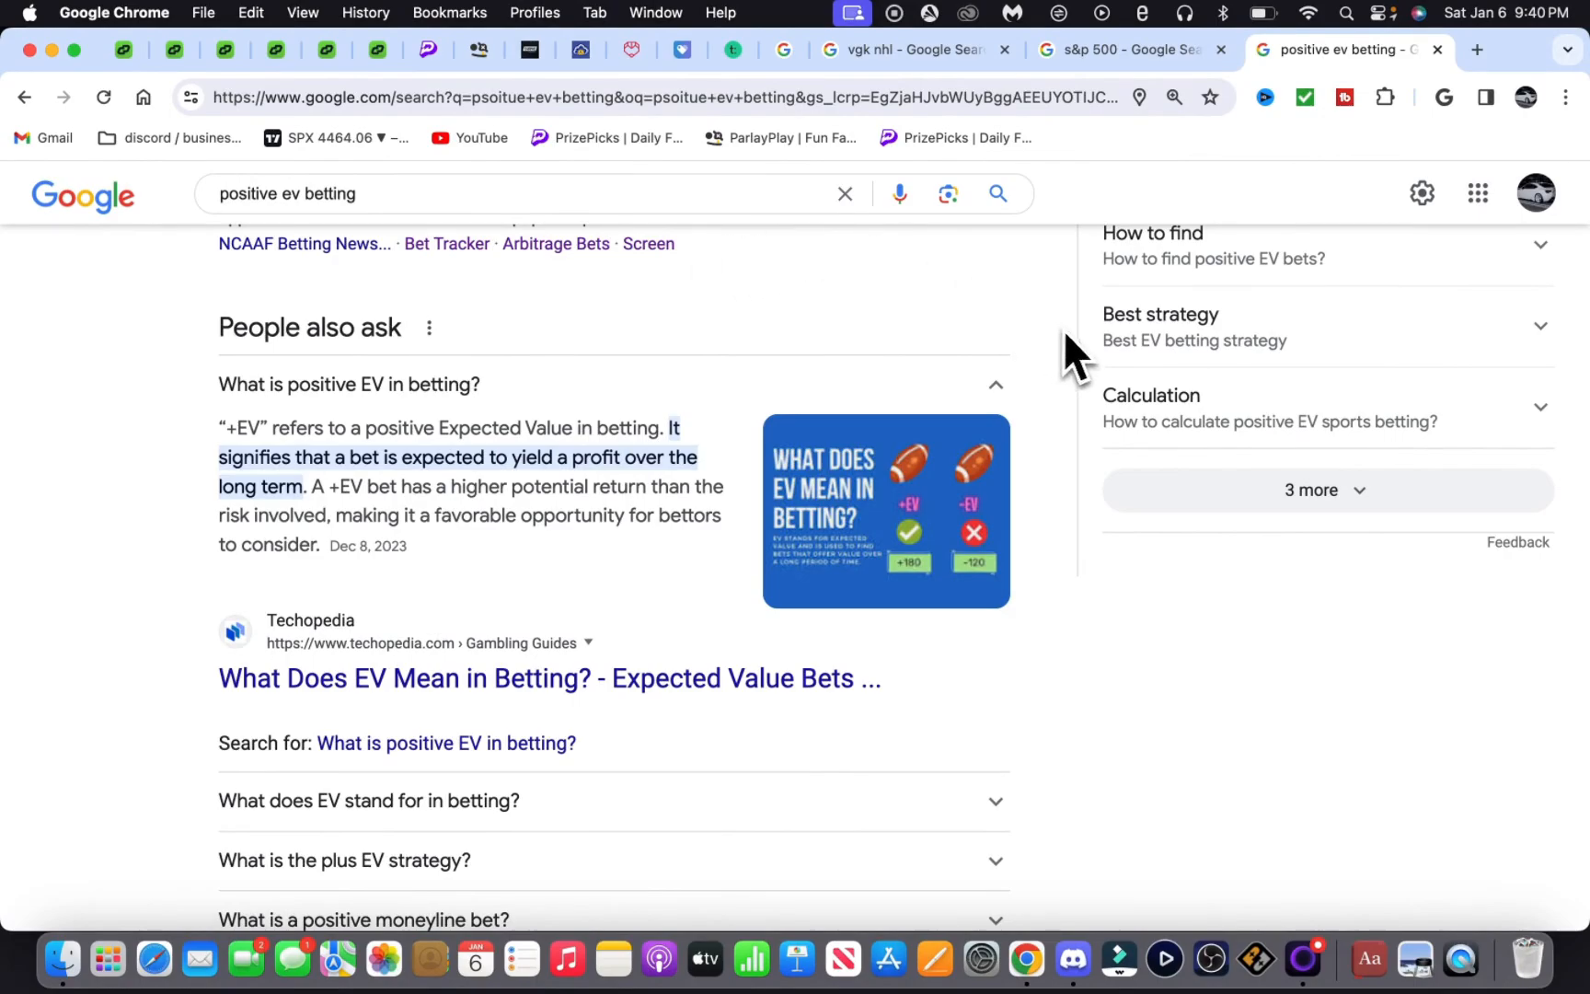
left_click(910, 48)
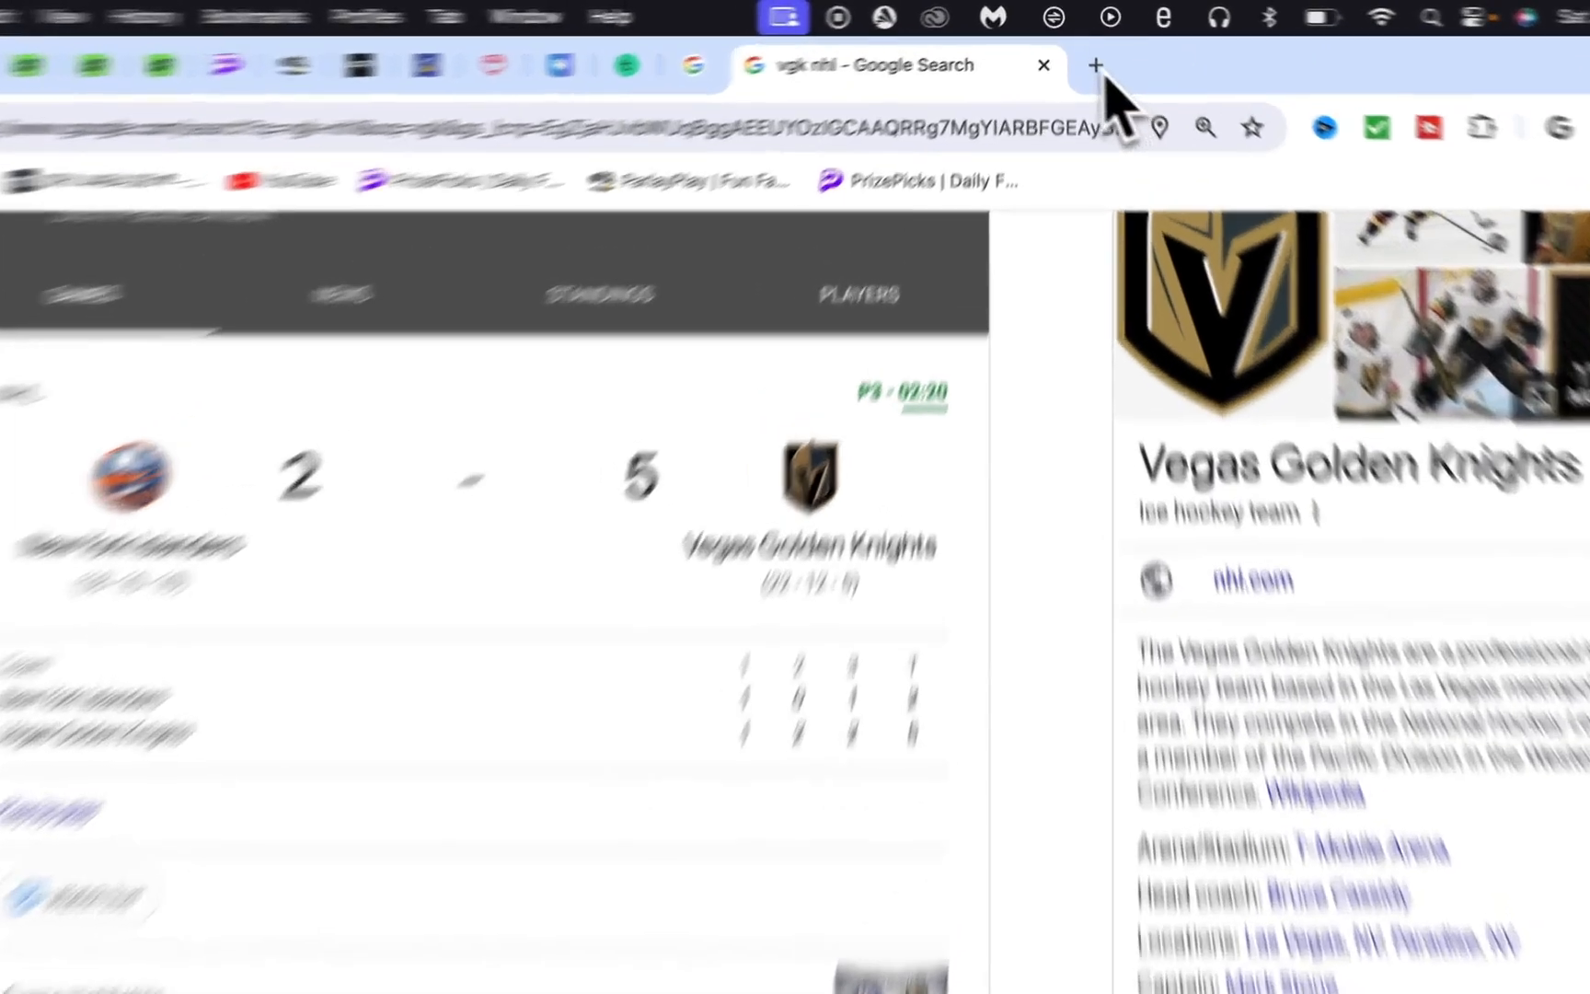
Step: Show DailyGrind's Correlation Performance page: +776 units, 26.65% ROI, 13 current slips
left_click(1088, 65)
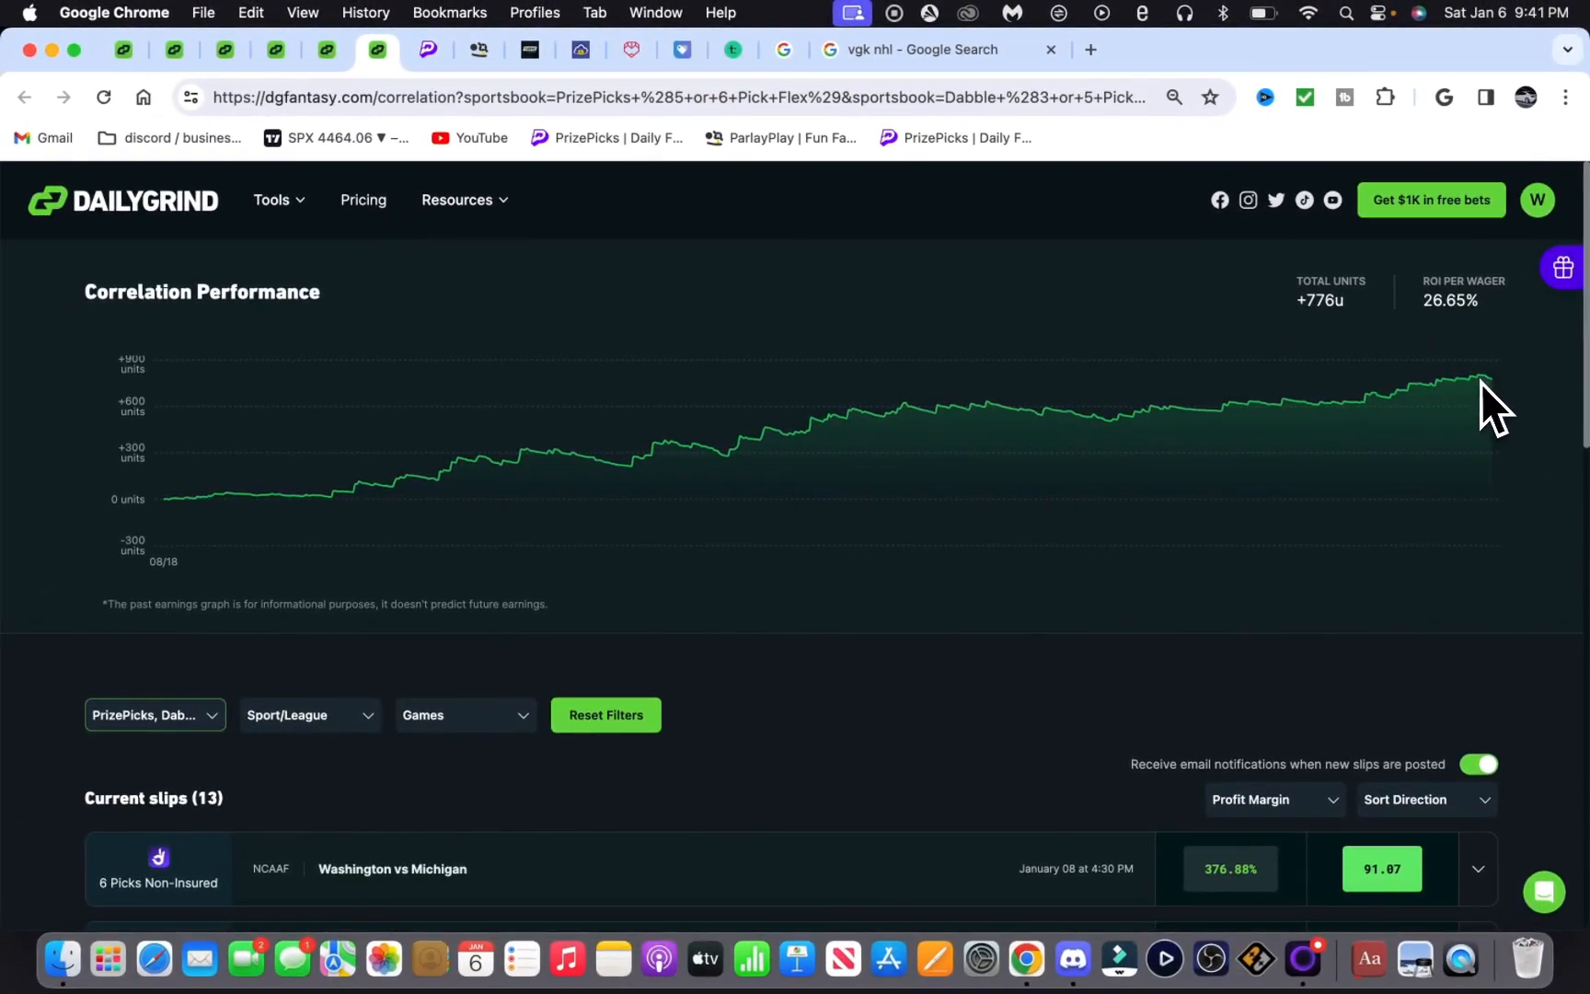
mouse_move(852, 446)
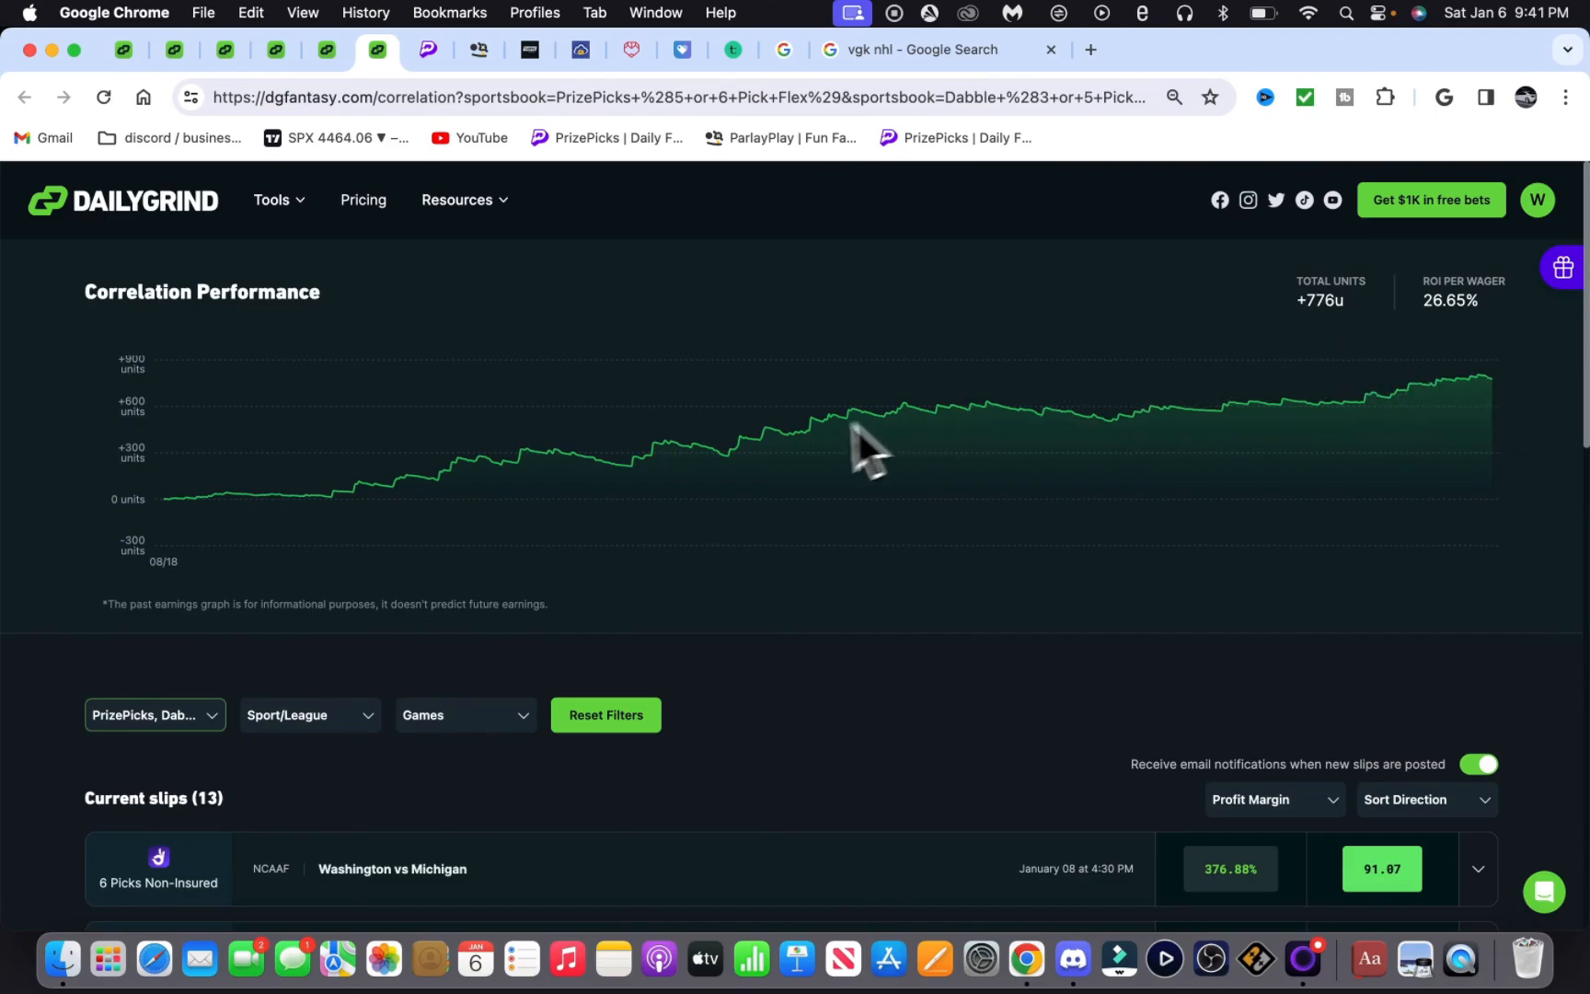
mouse_move(1075, 441)
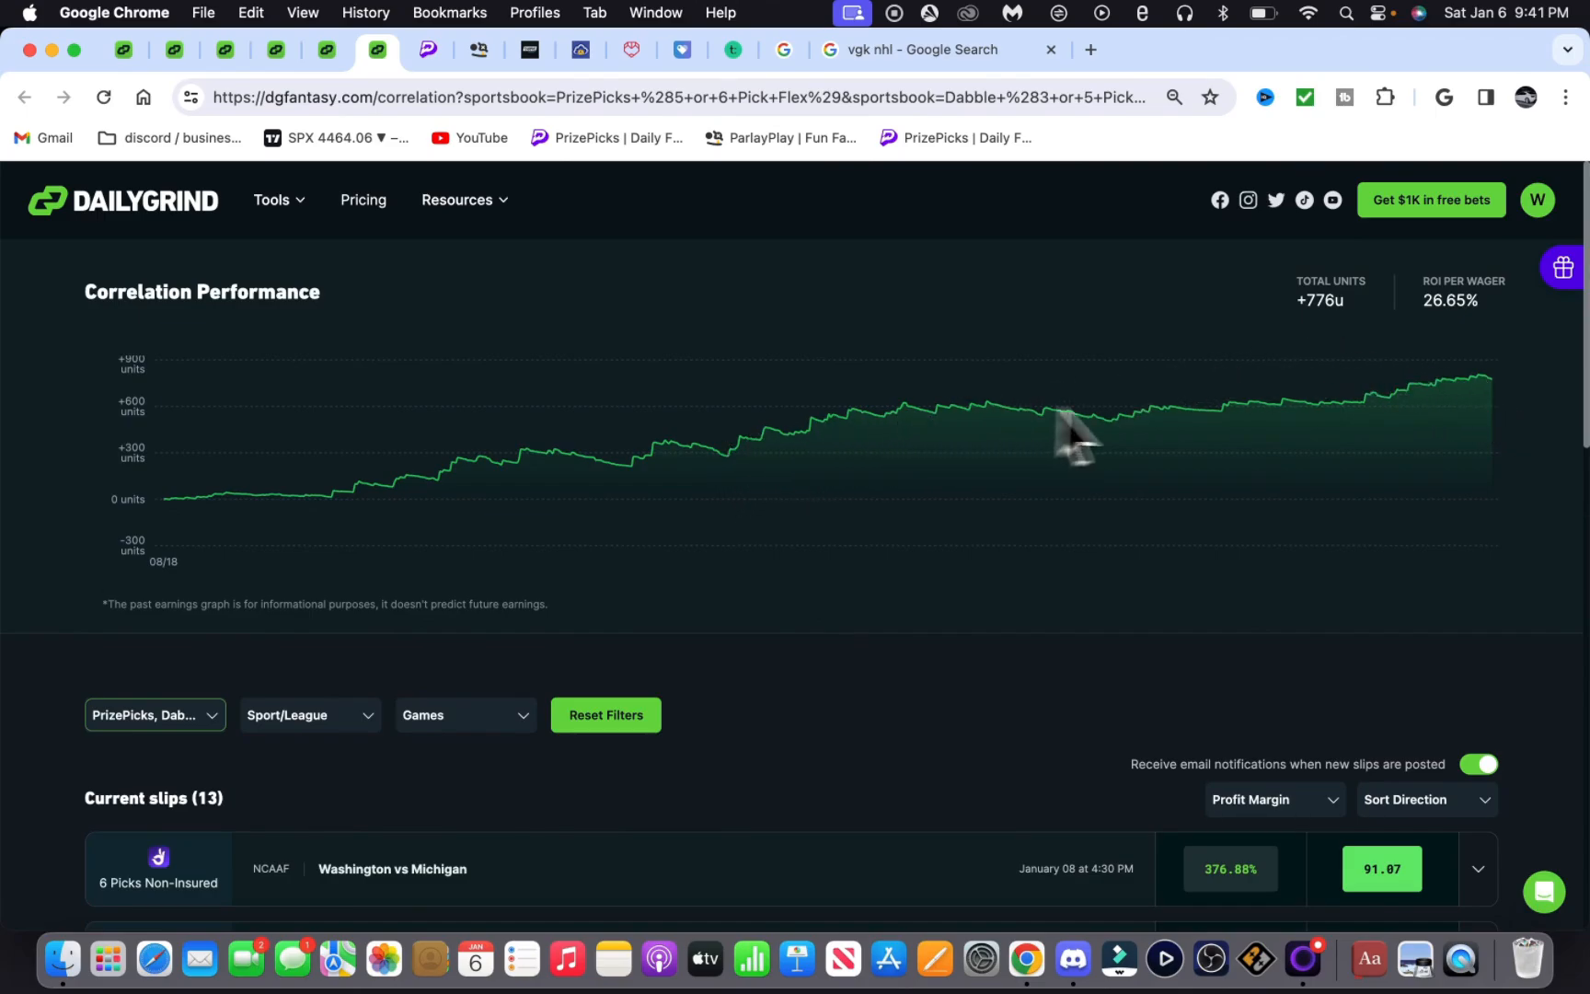
mouse_move(1029, 432)
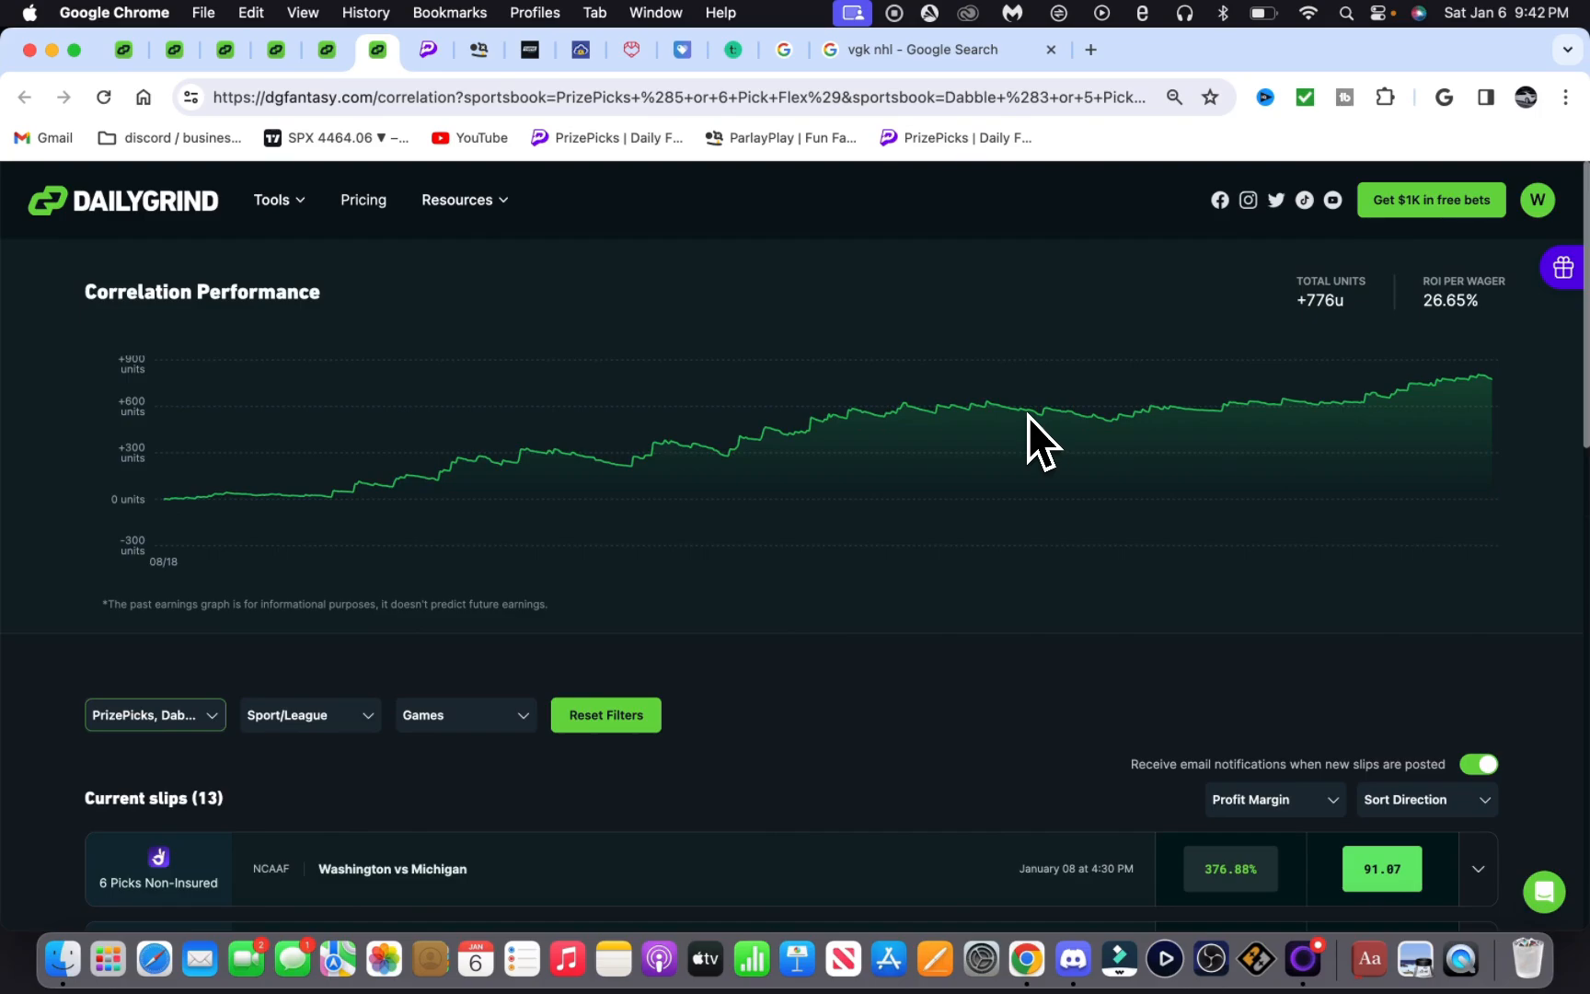
mouse_move(323, 529)
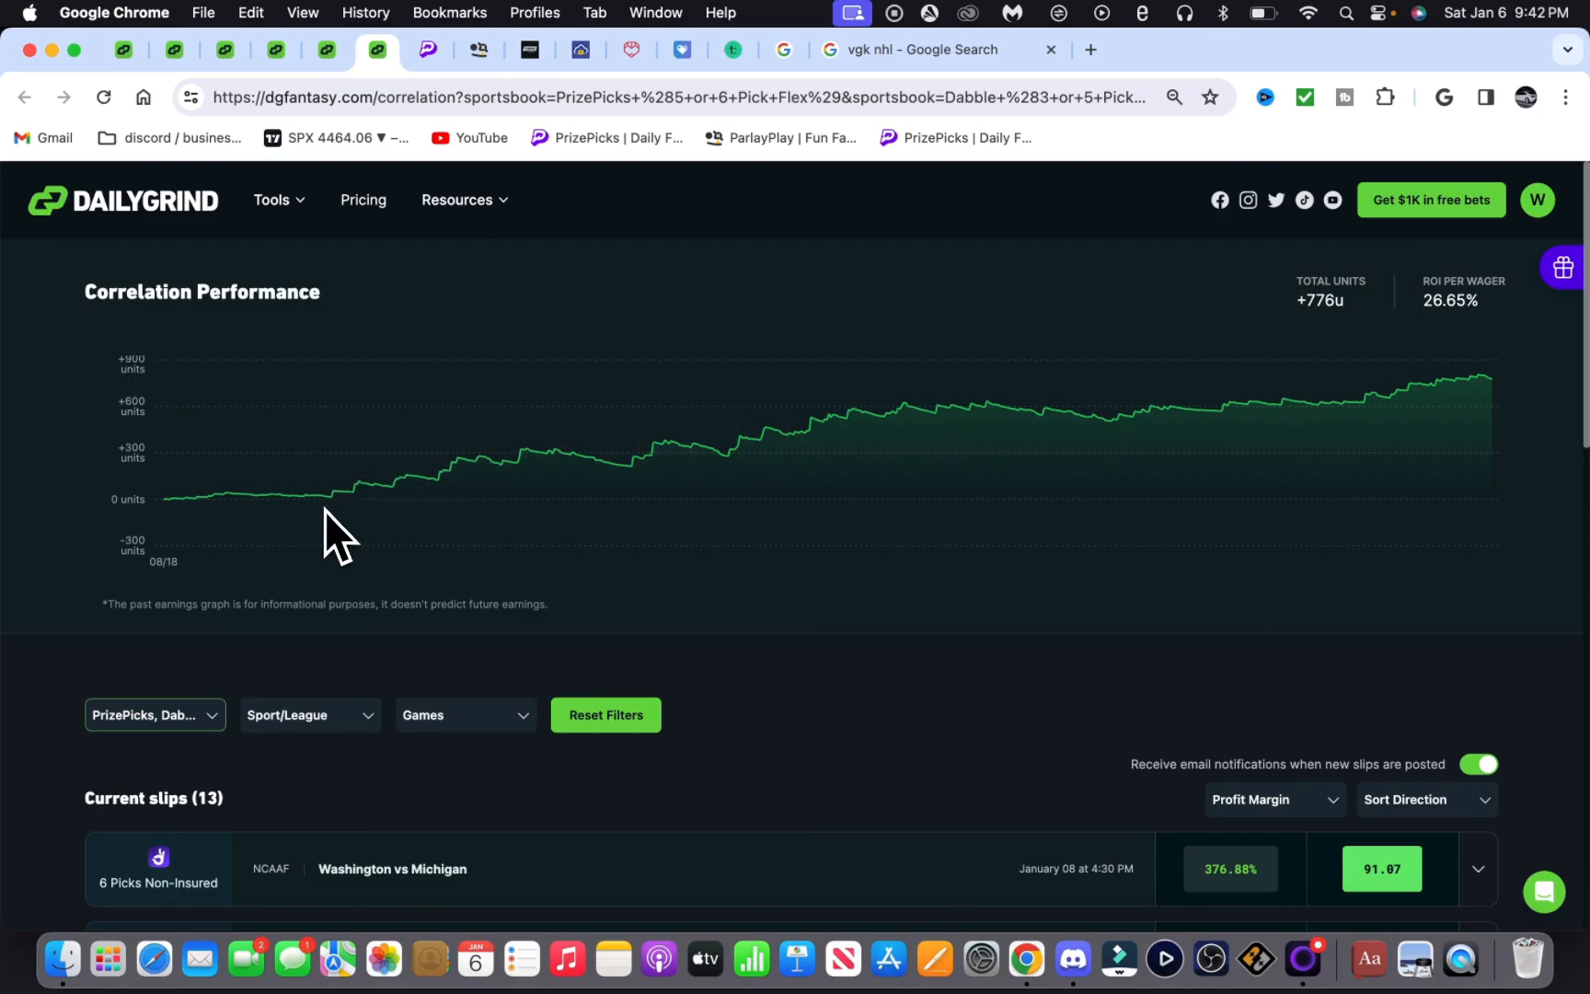
mouse_move(628, 475)
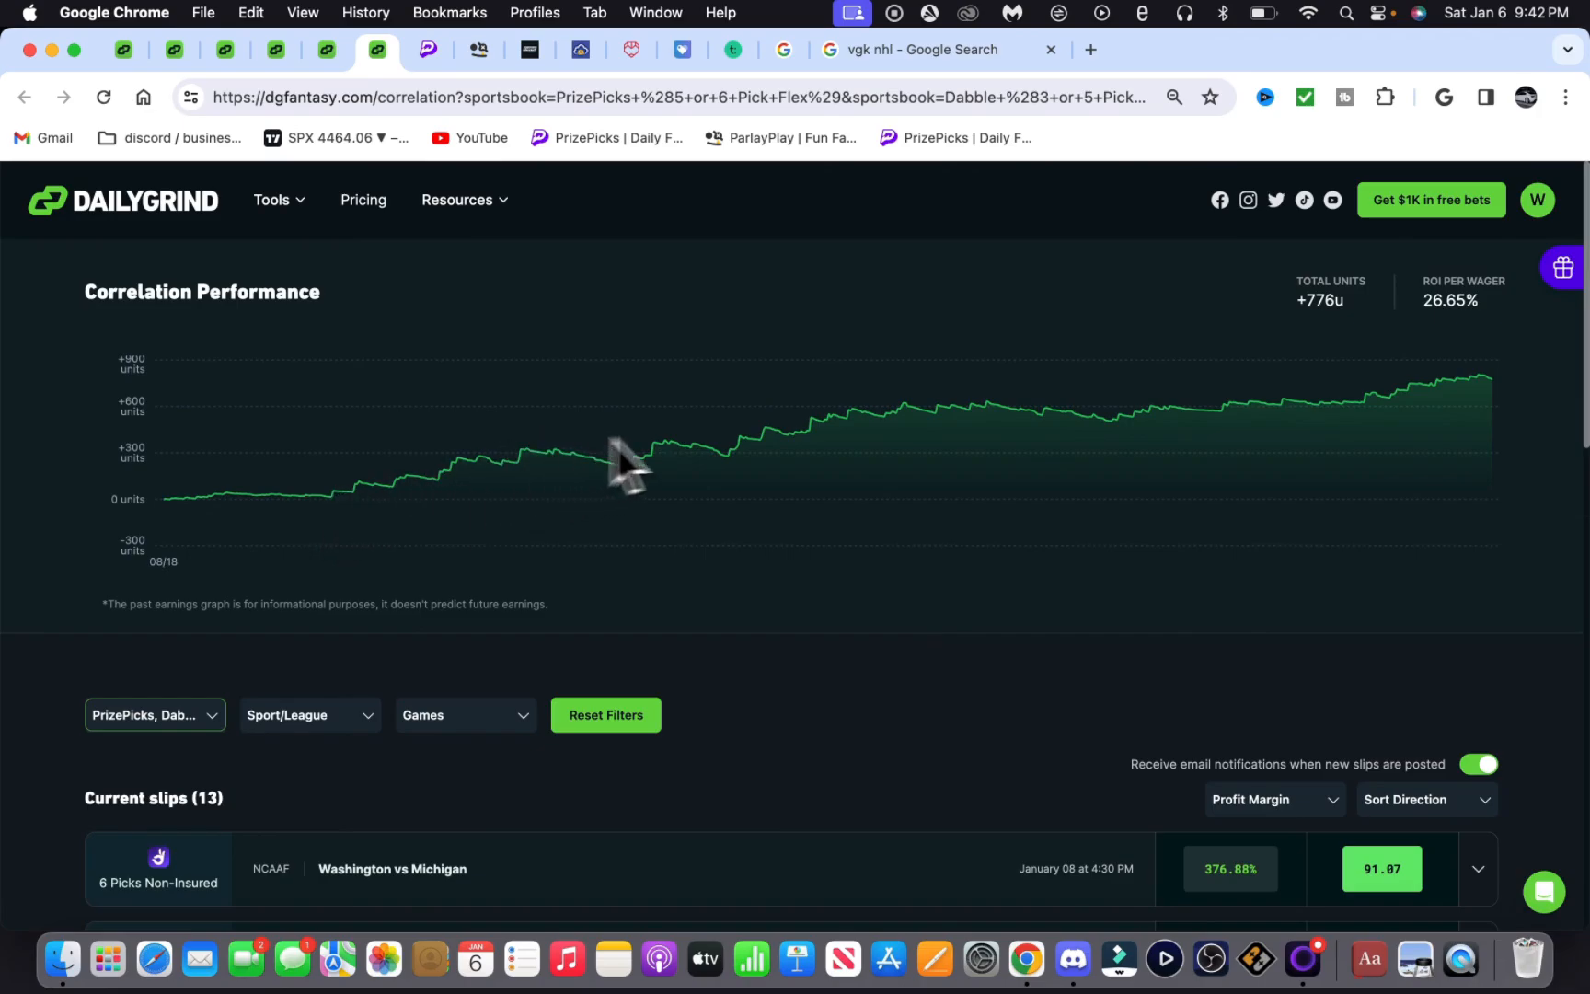
mouse_move(720, 461)
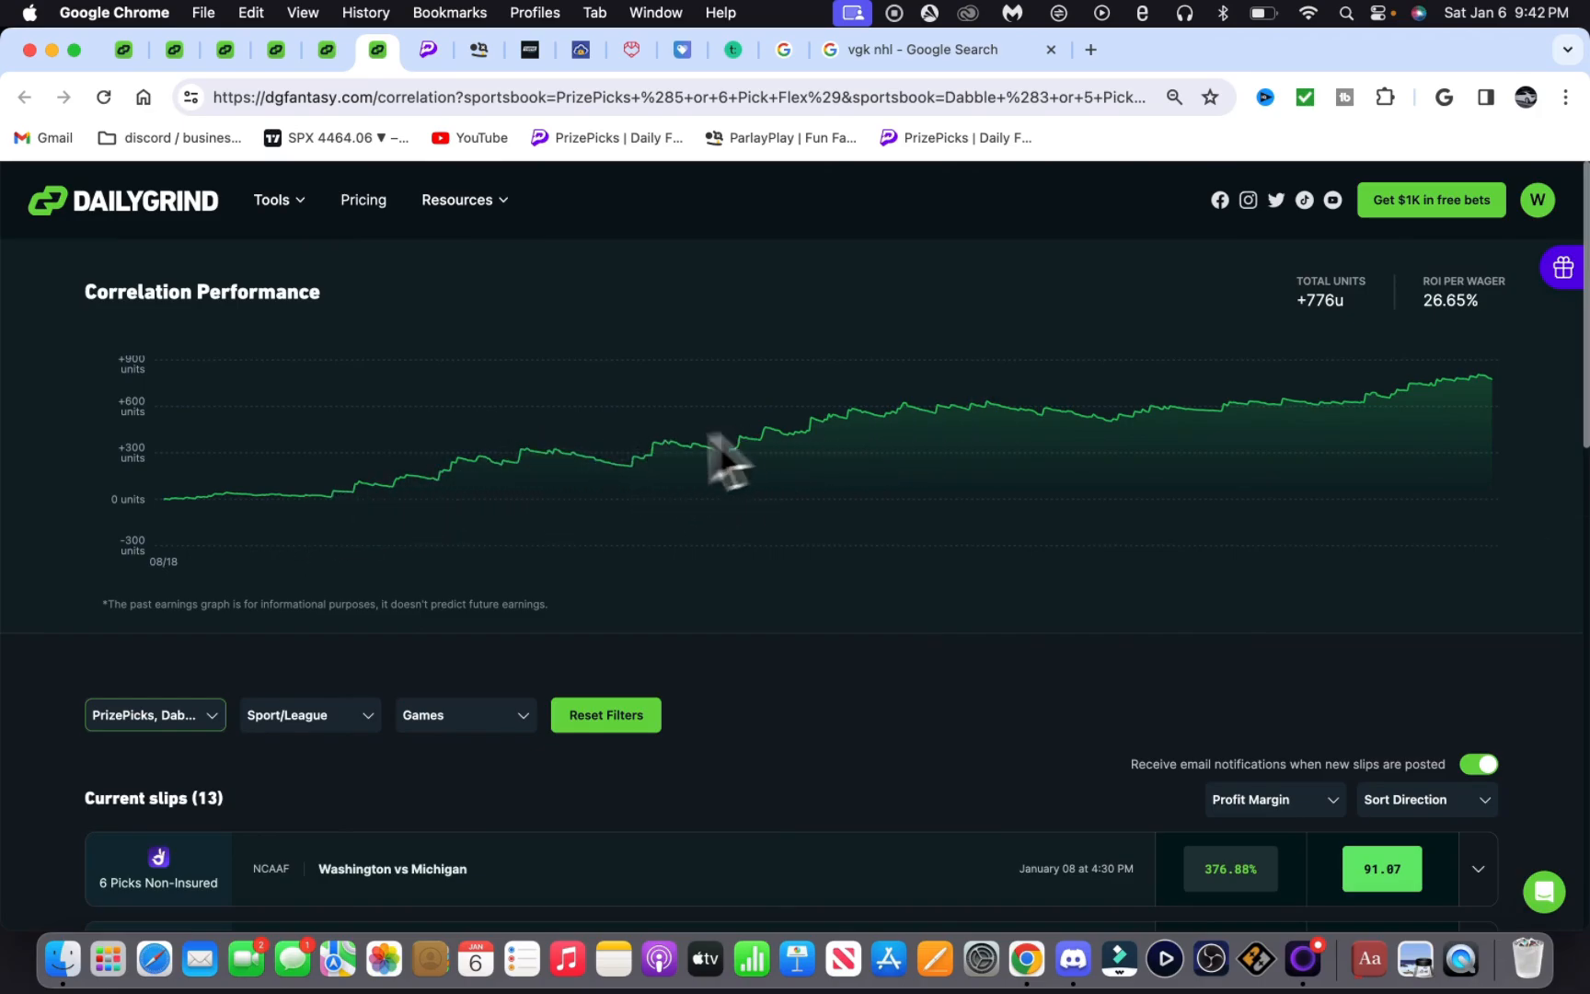
mouse_move(1009, 410)
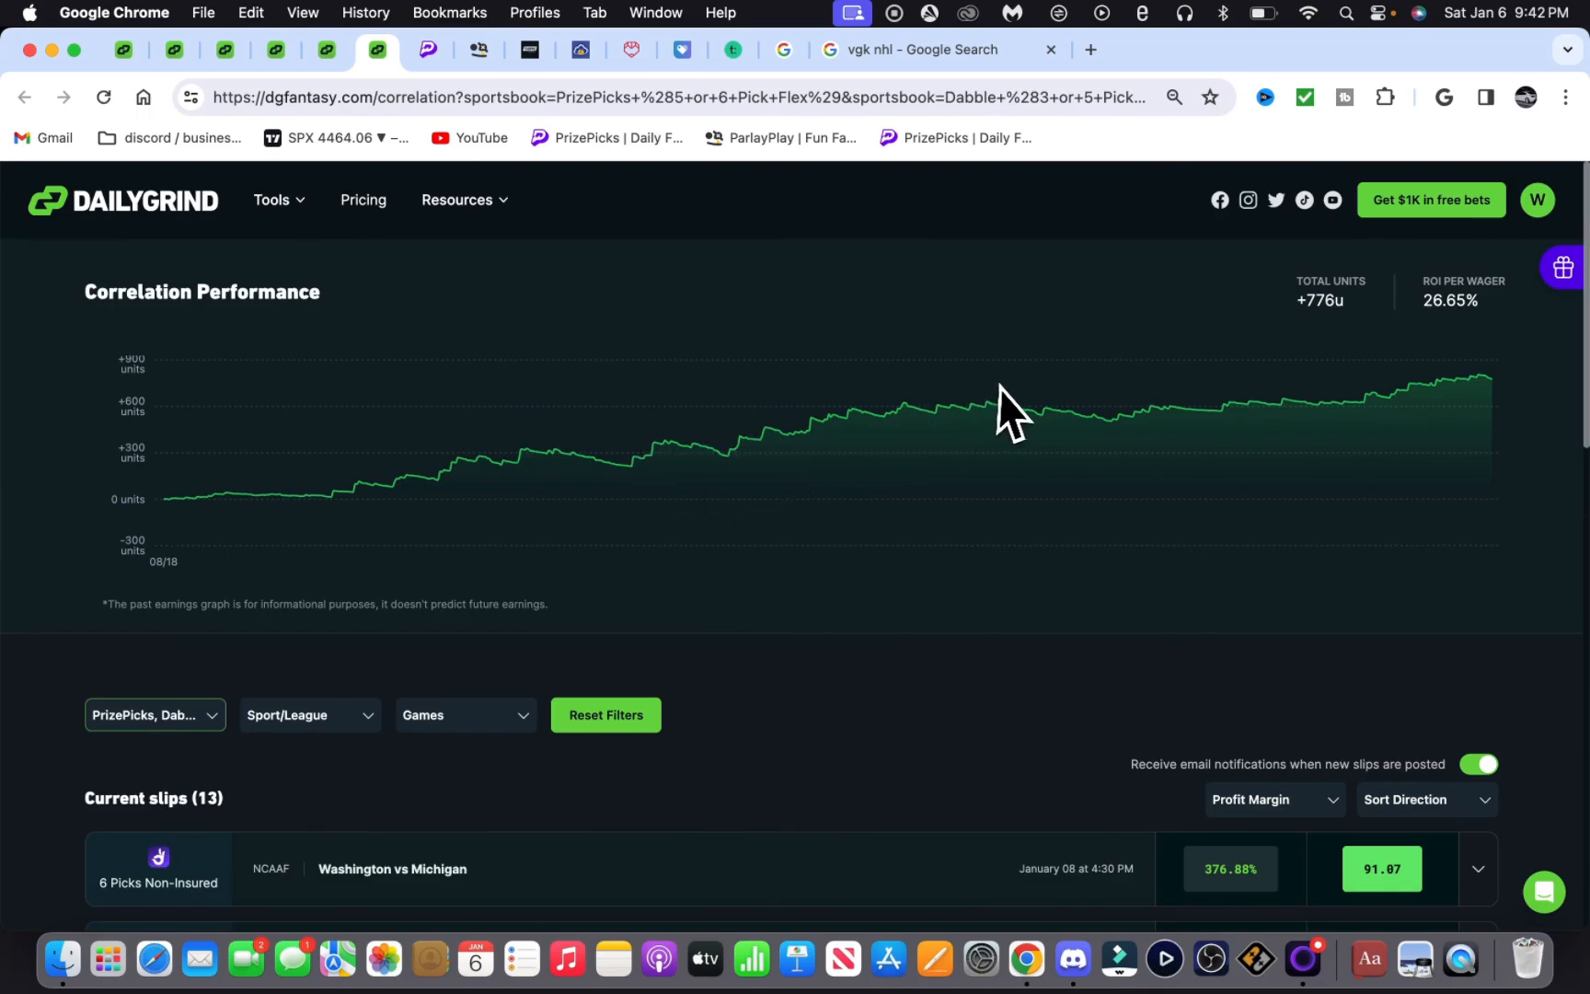
mouse_move(751, 442)
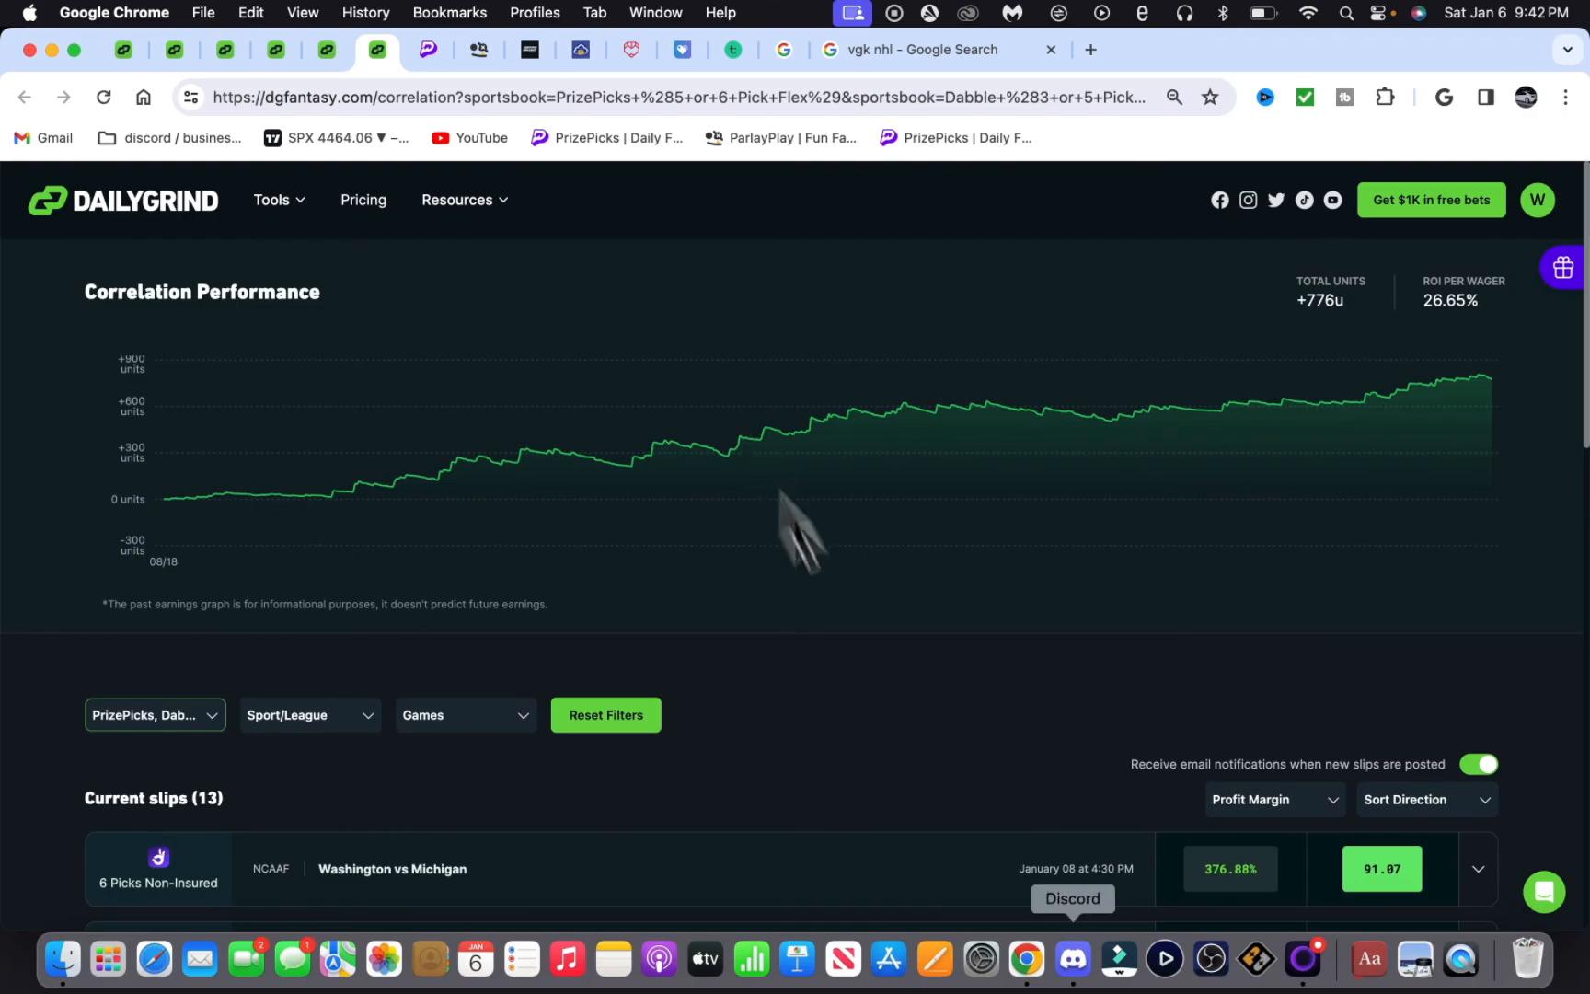
left_click(1072, 958)
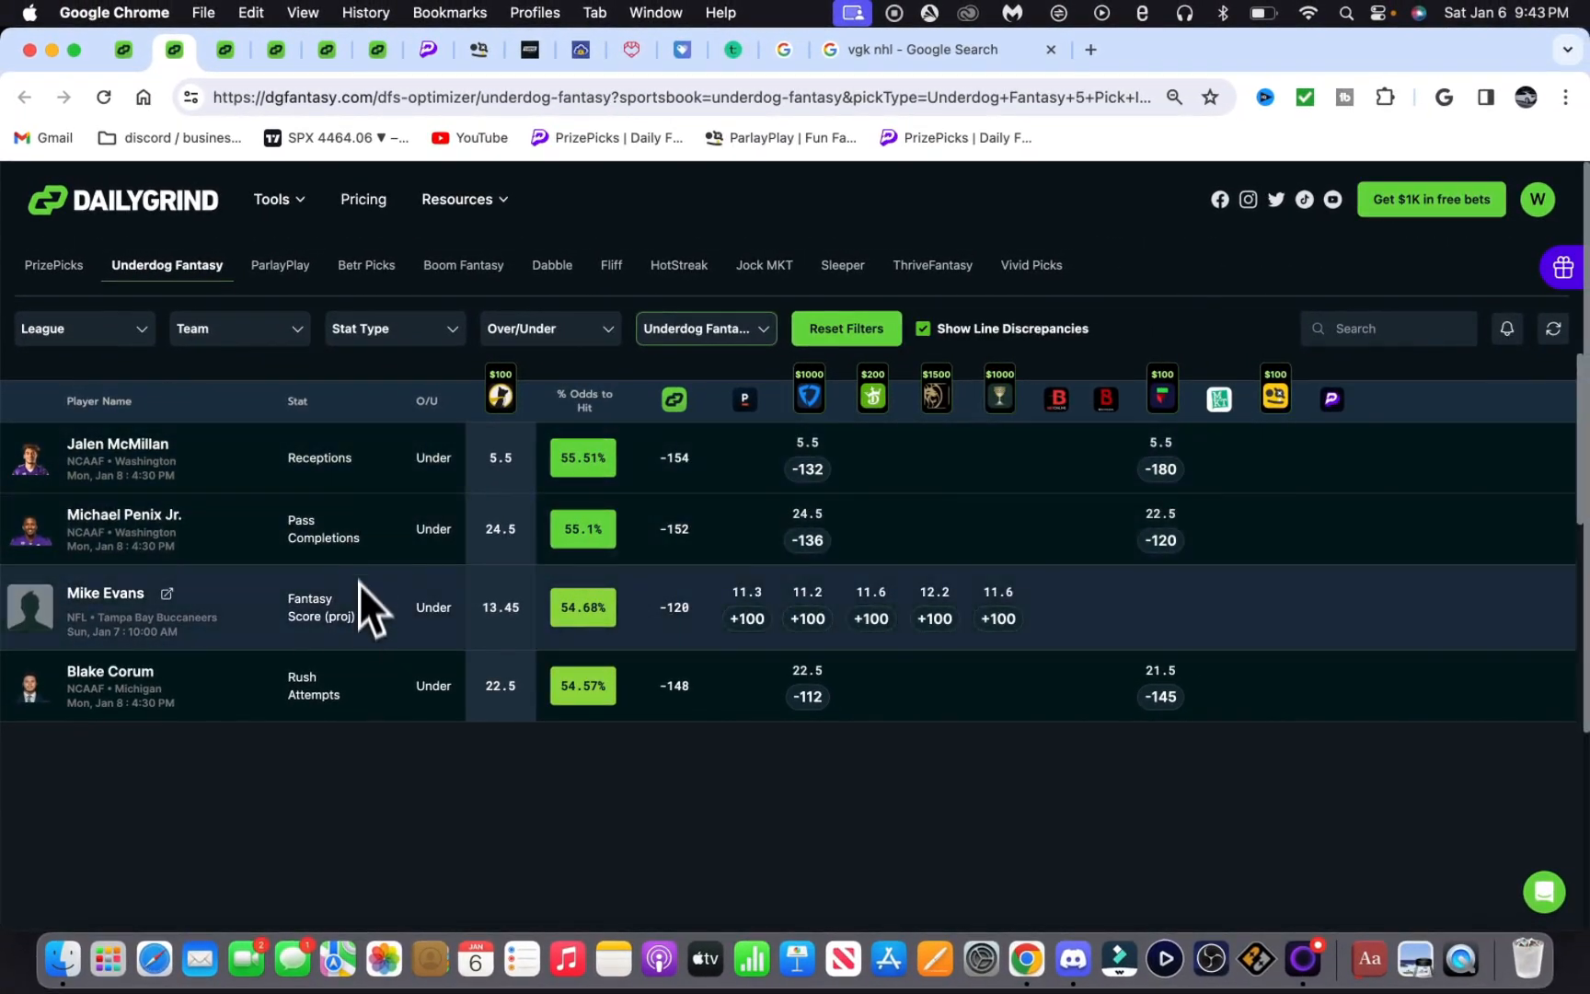
mouse_move(410, 500)
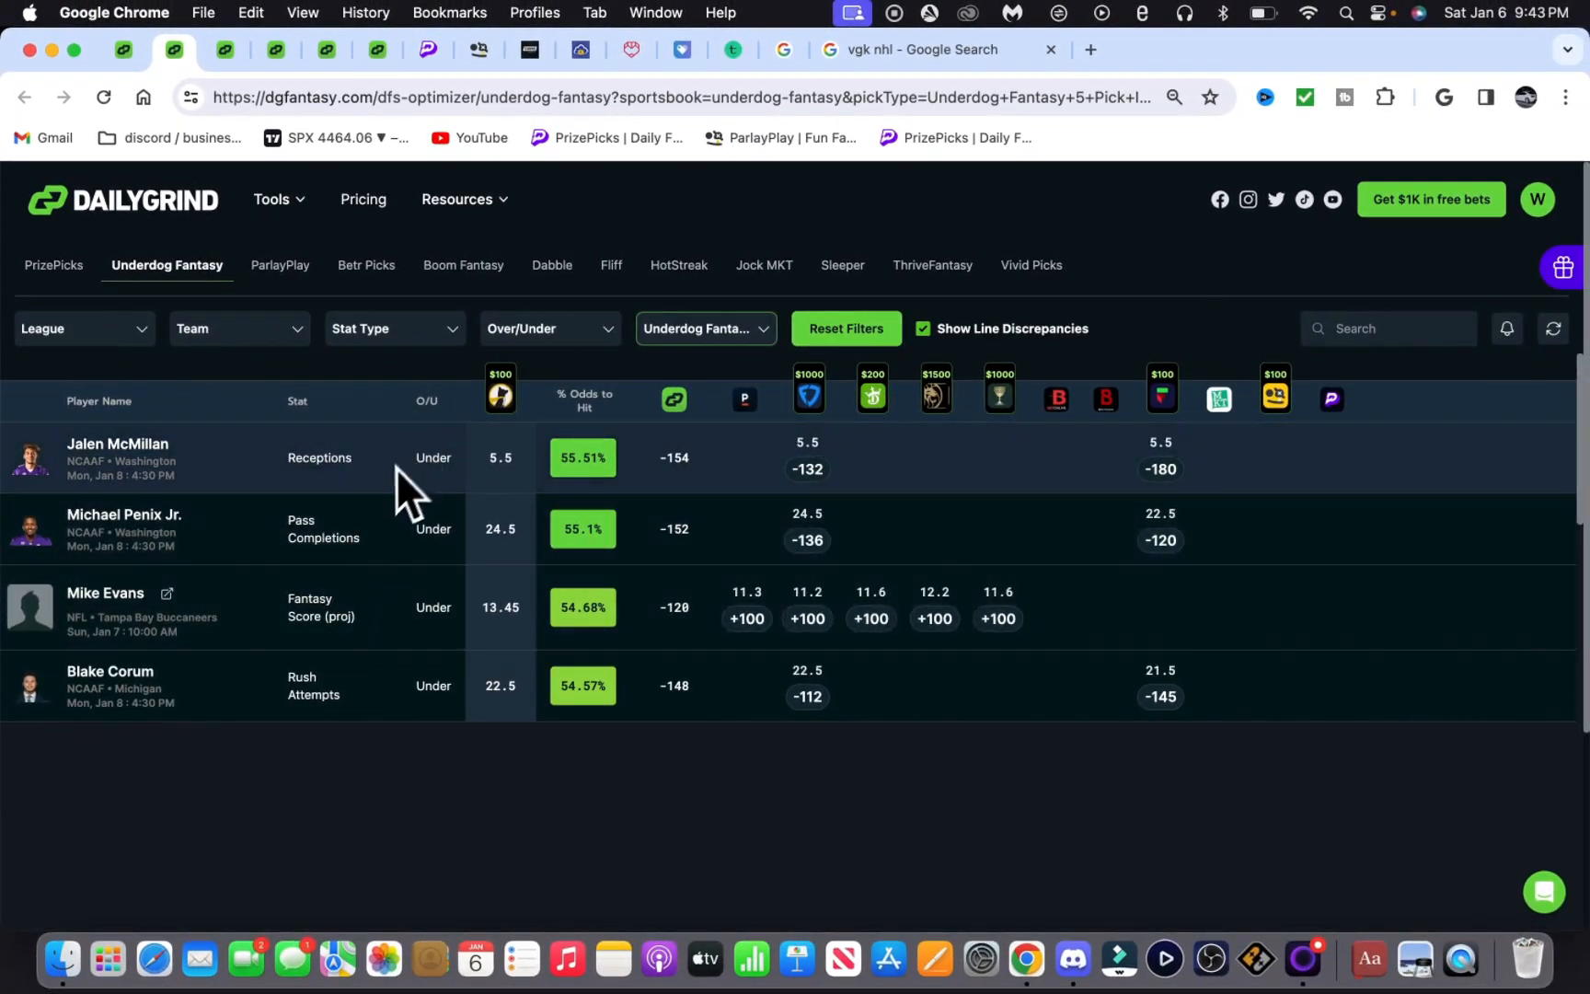
mouse_move(426, 579)
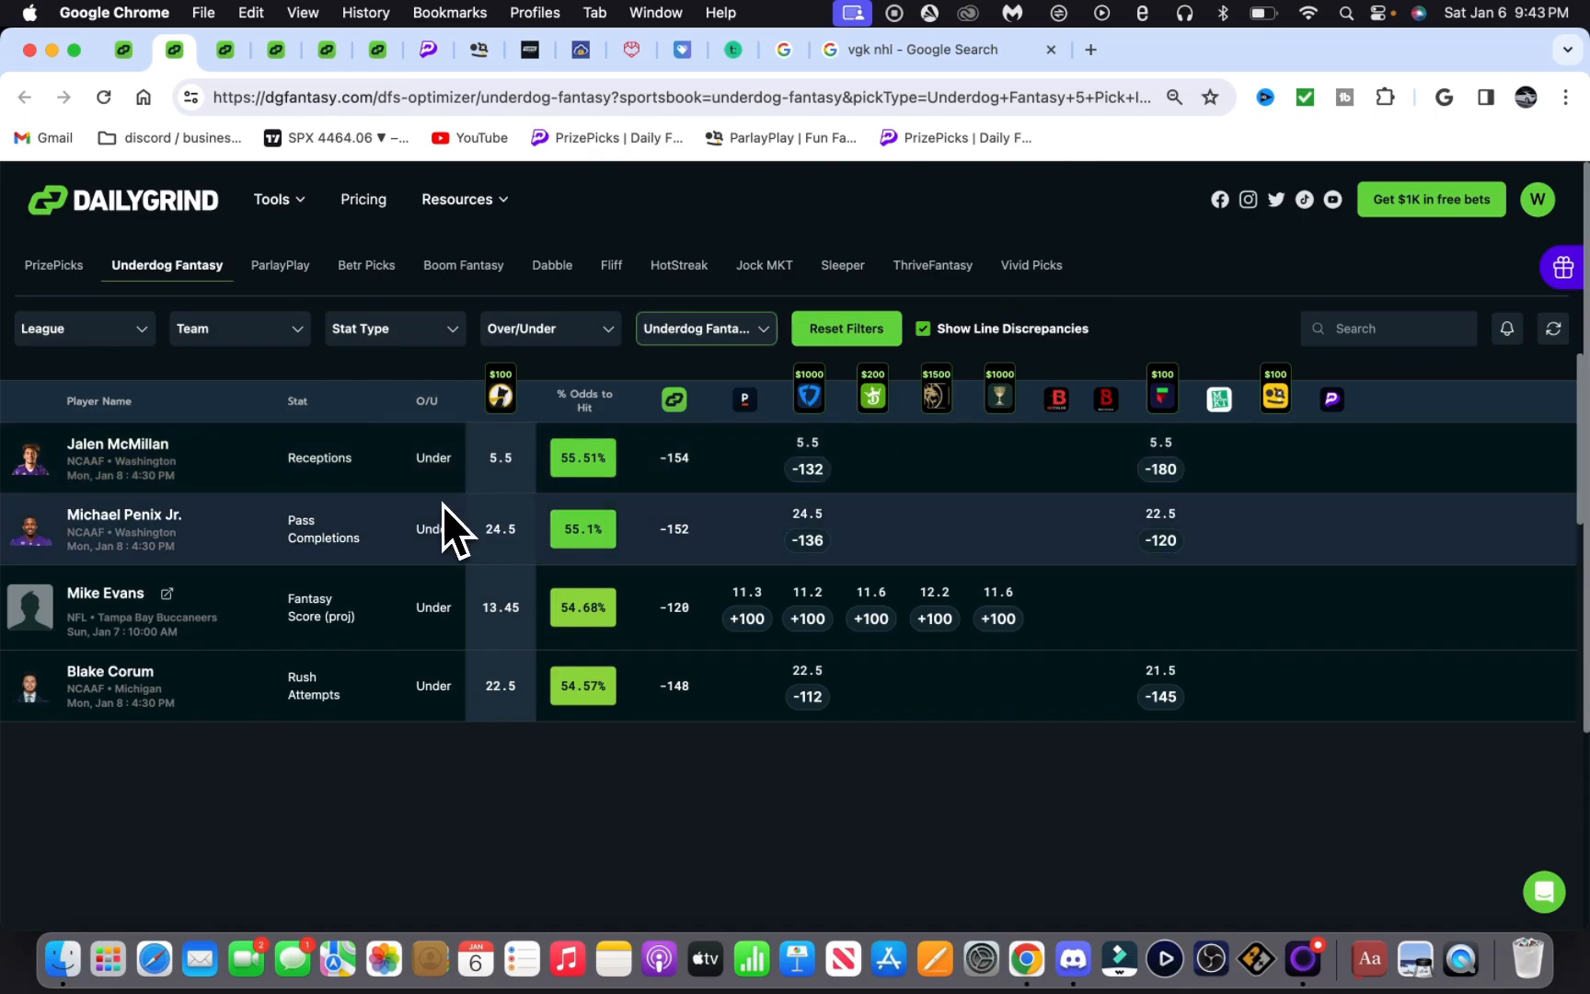
mouse_move(395, 546)
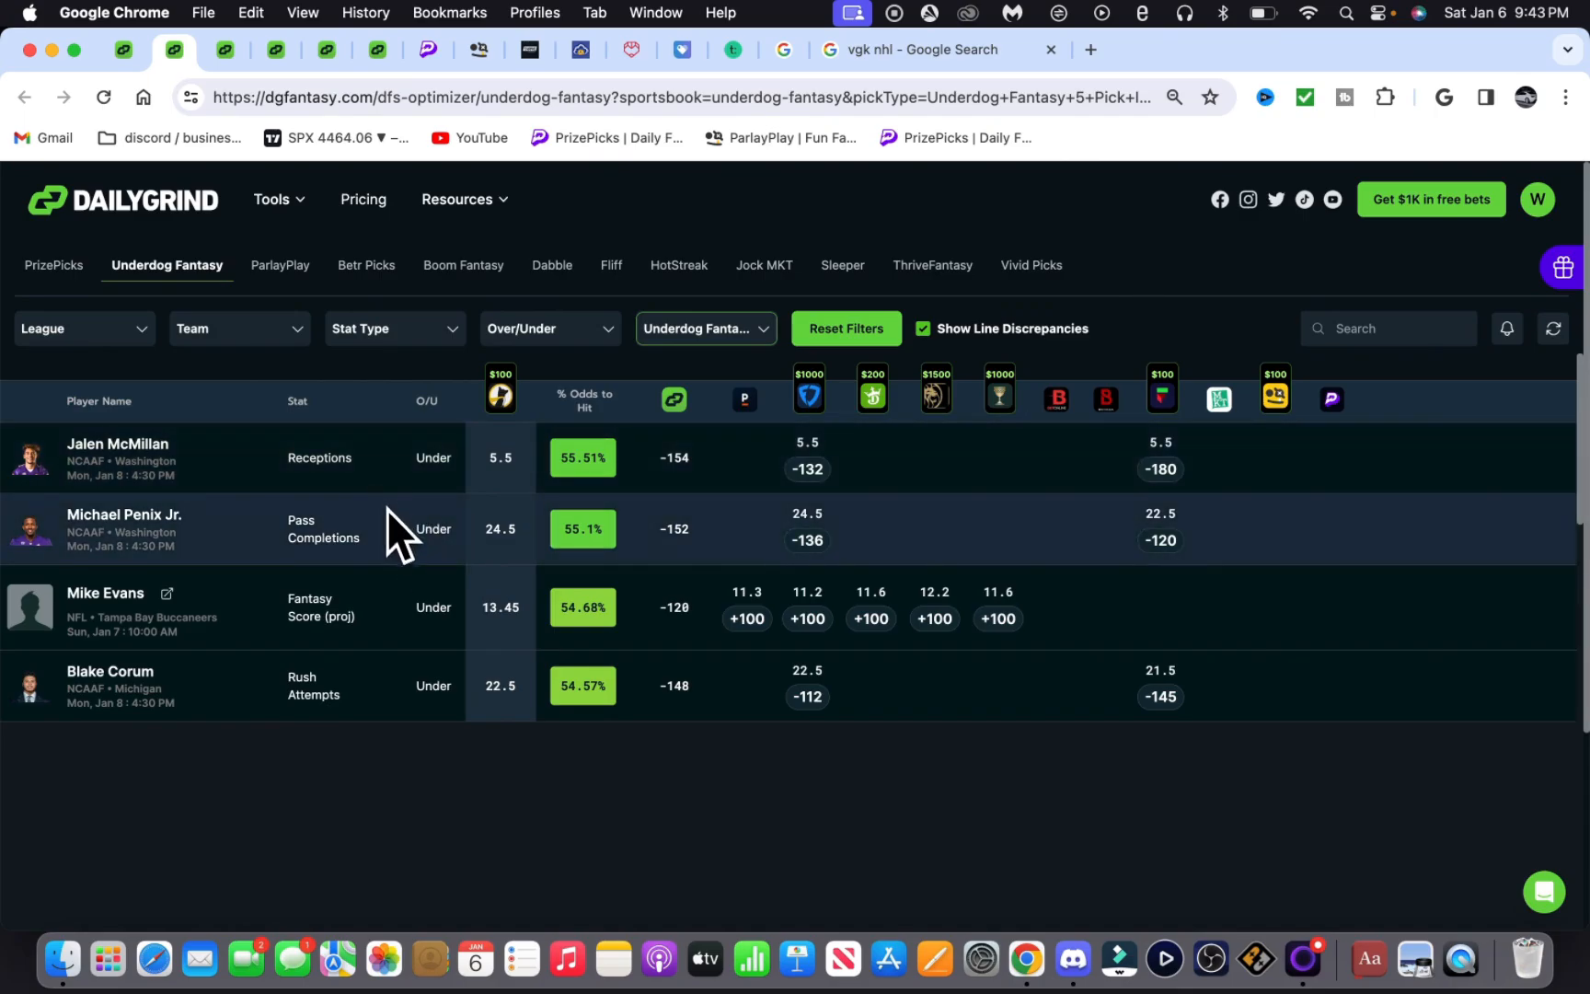
mouse_move(392, 534)
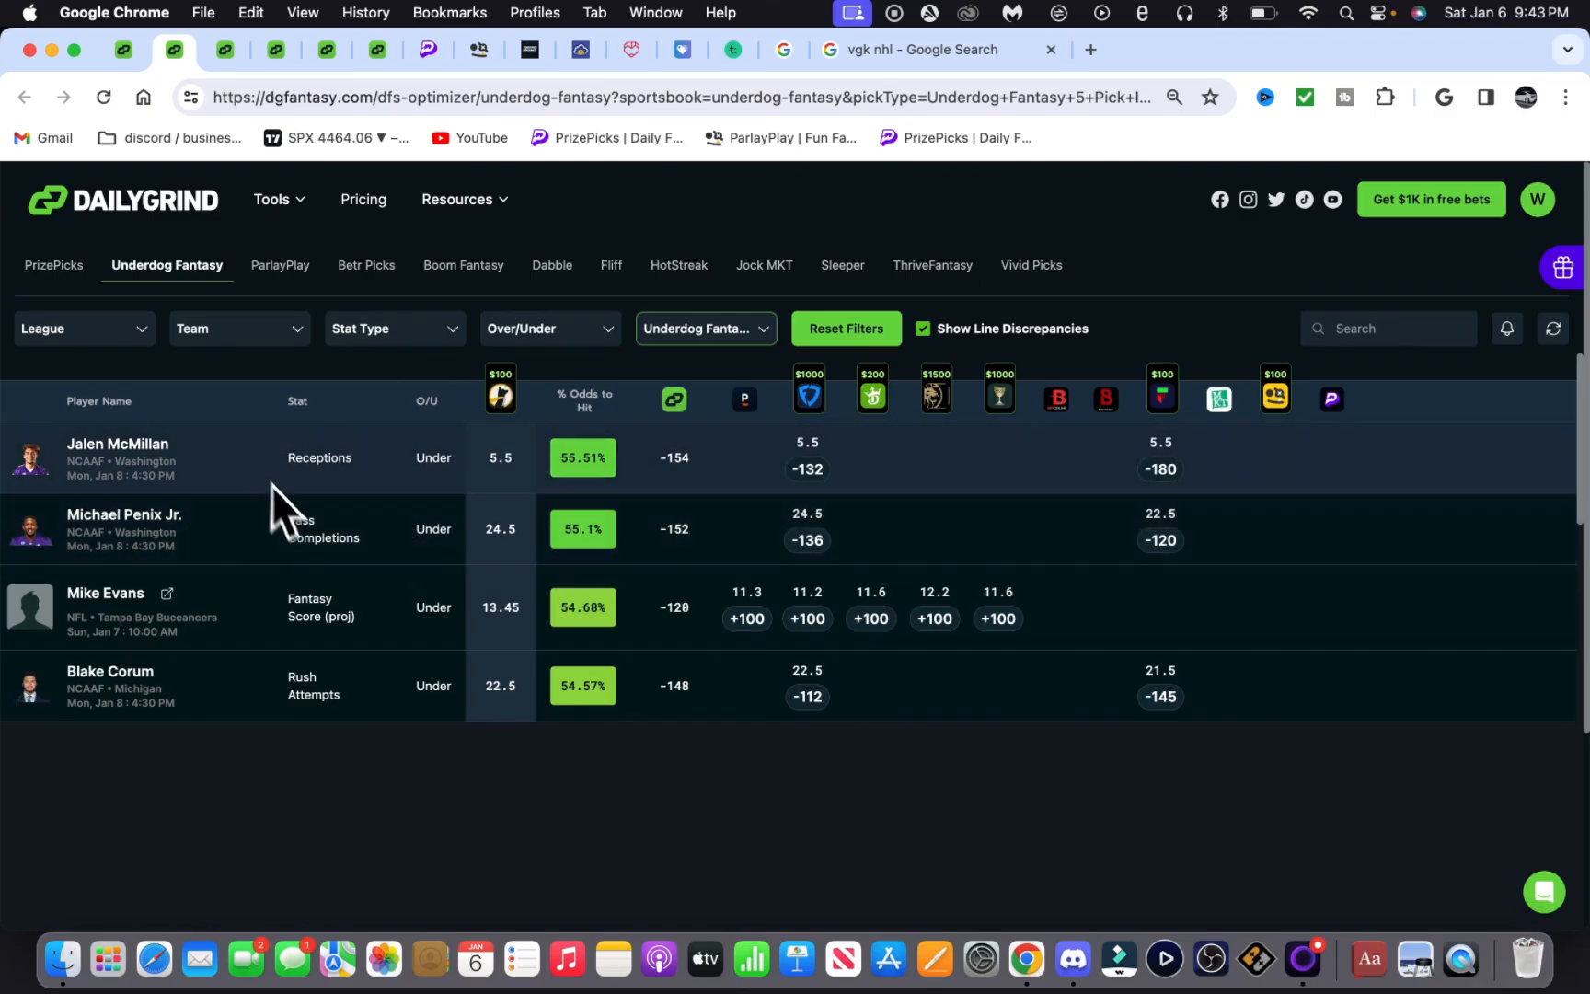
mouse_move(313, 537)
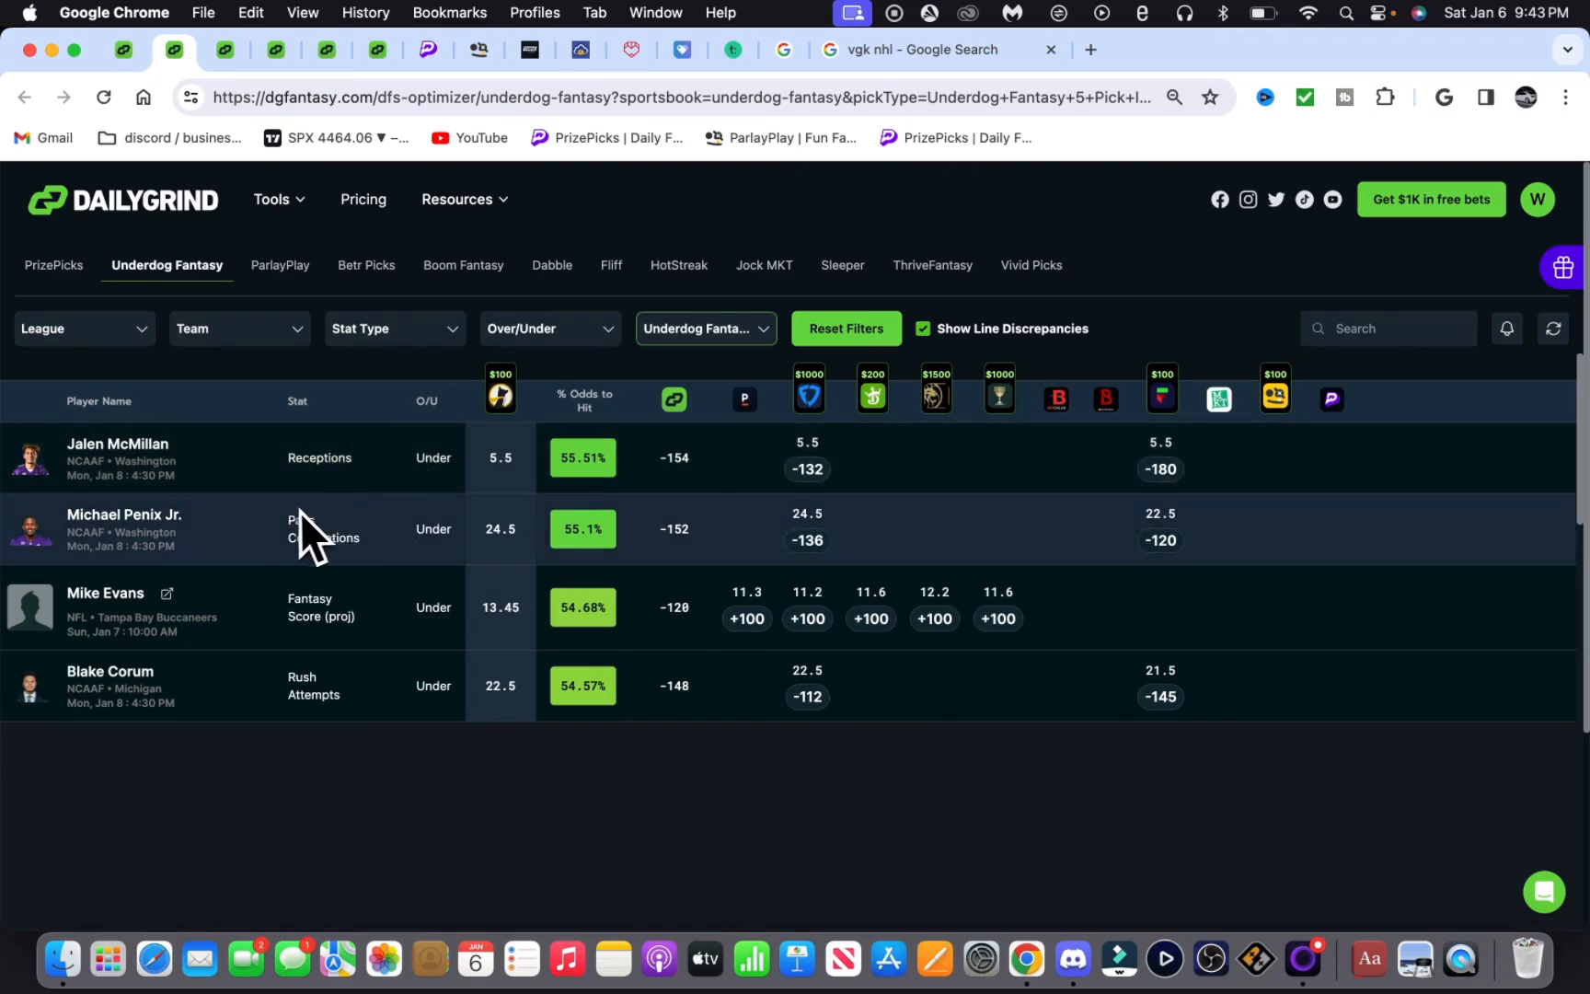
mouse_move(359, 541)
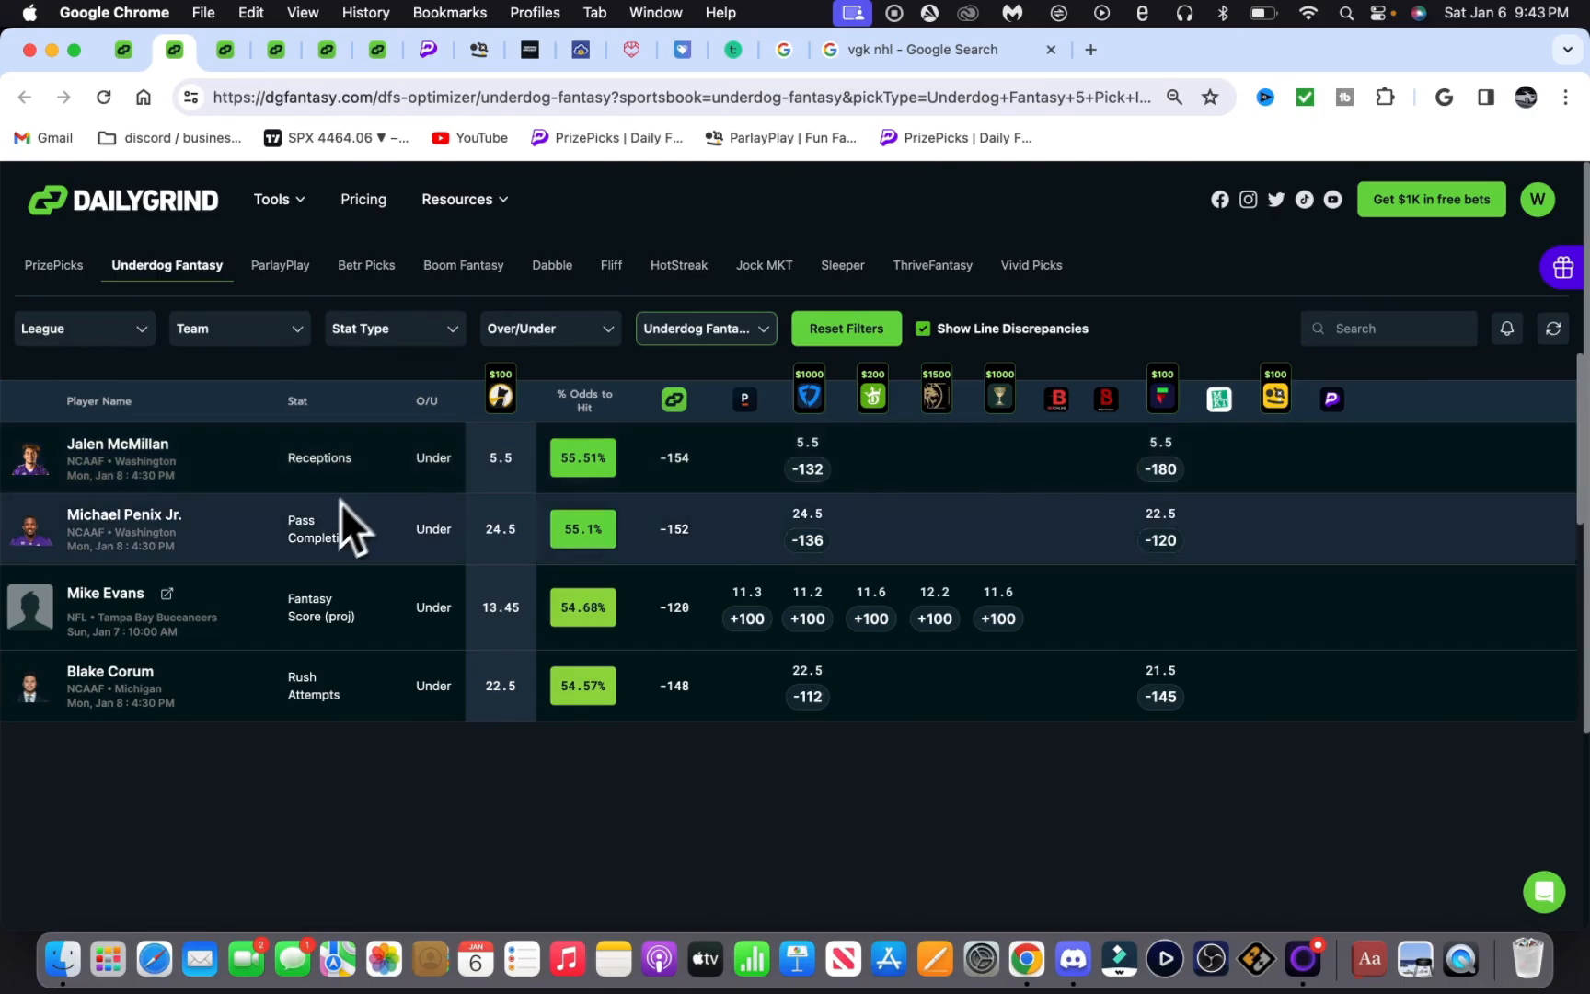
mouse_move(323, 544)
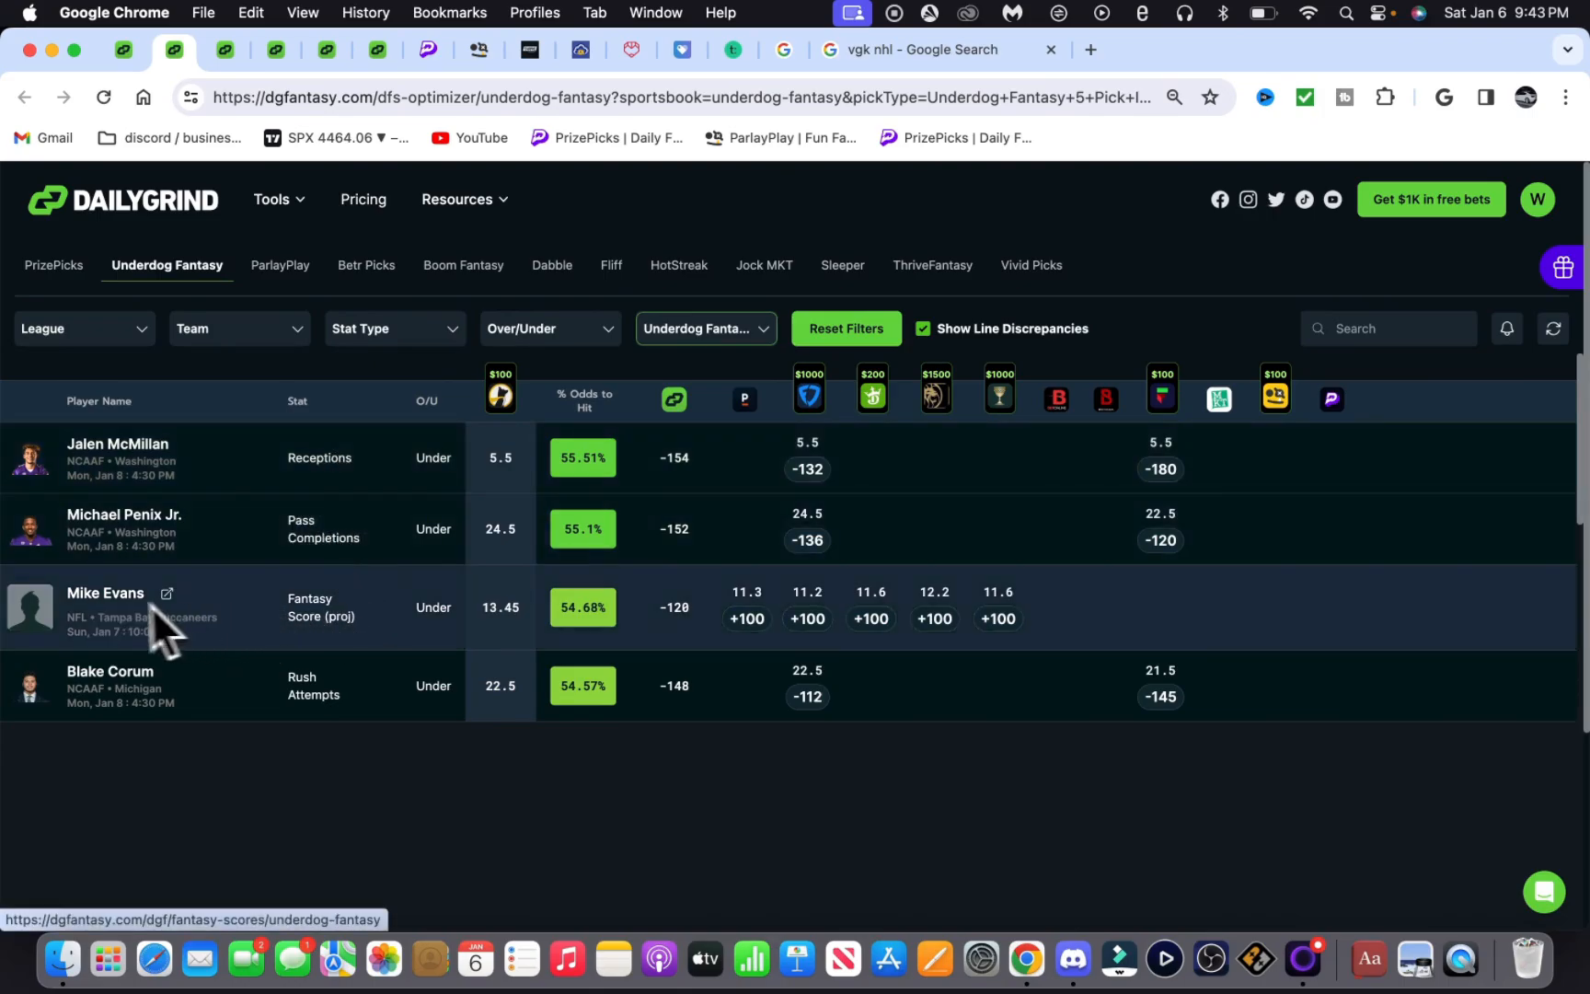
mouse_move(506, 576)
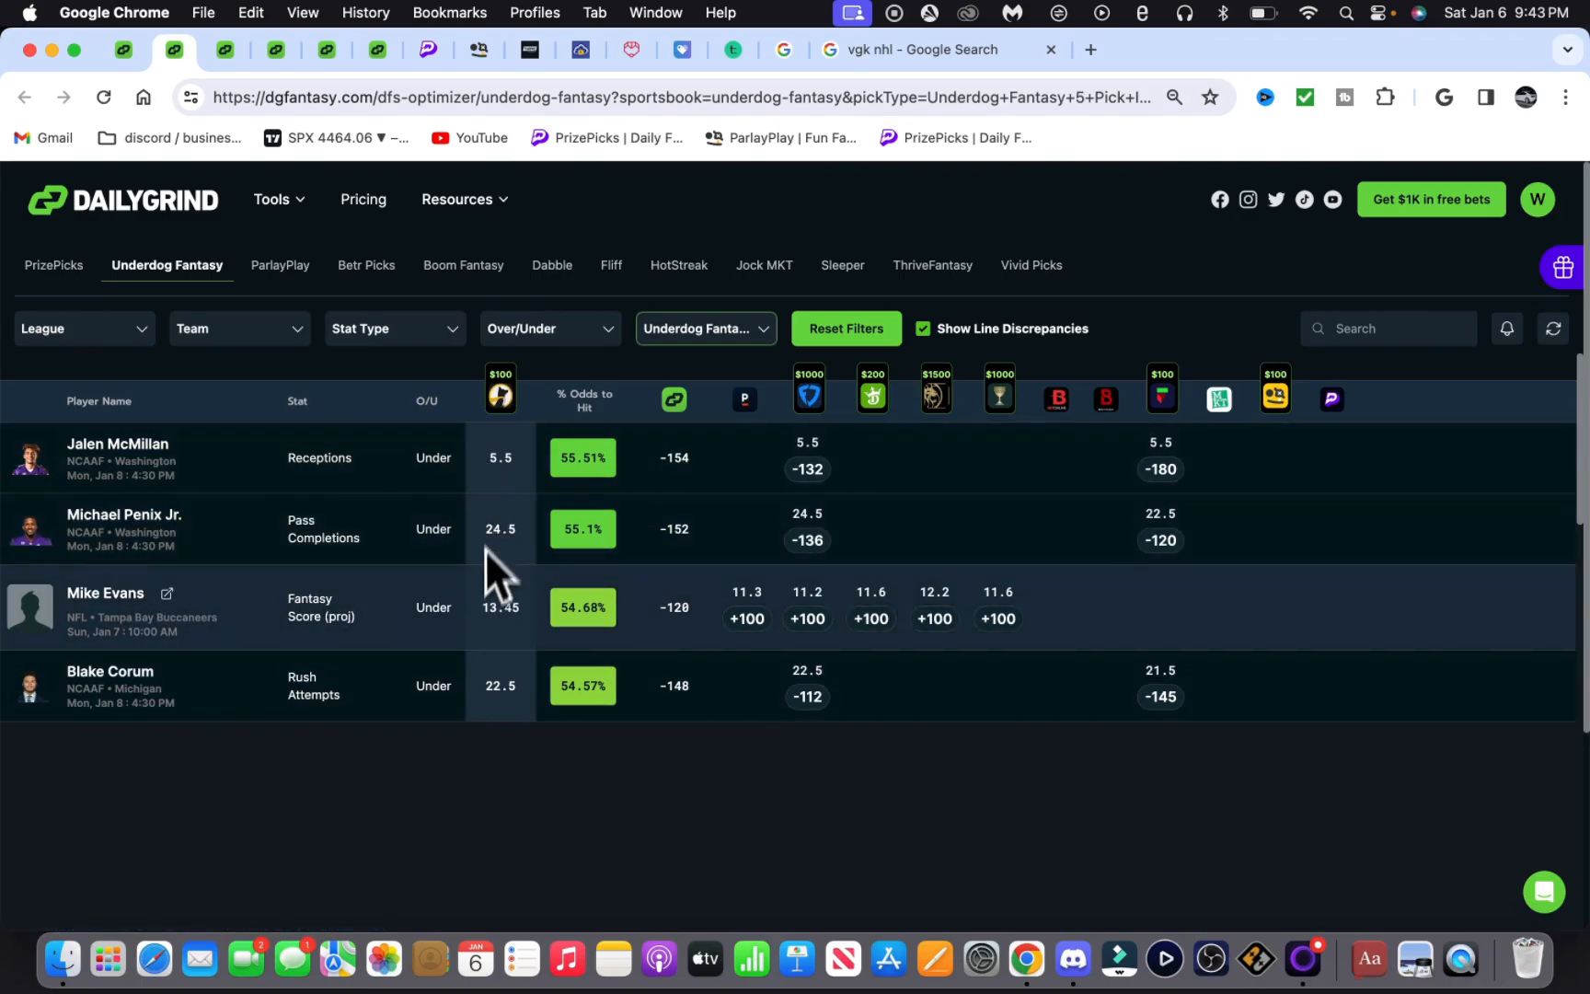
mouse_move(497, 598)
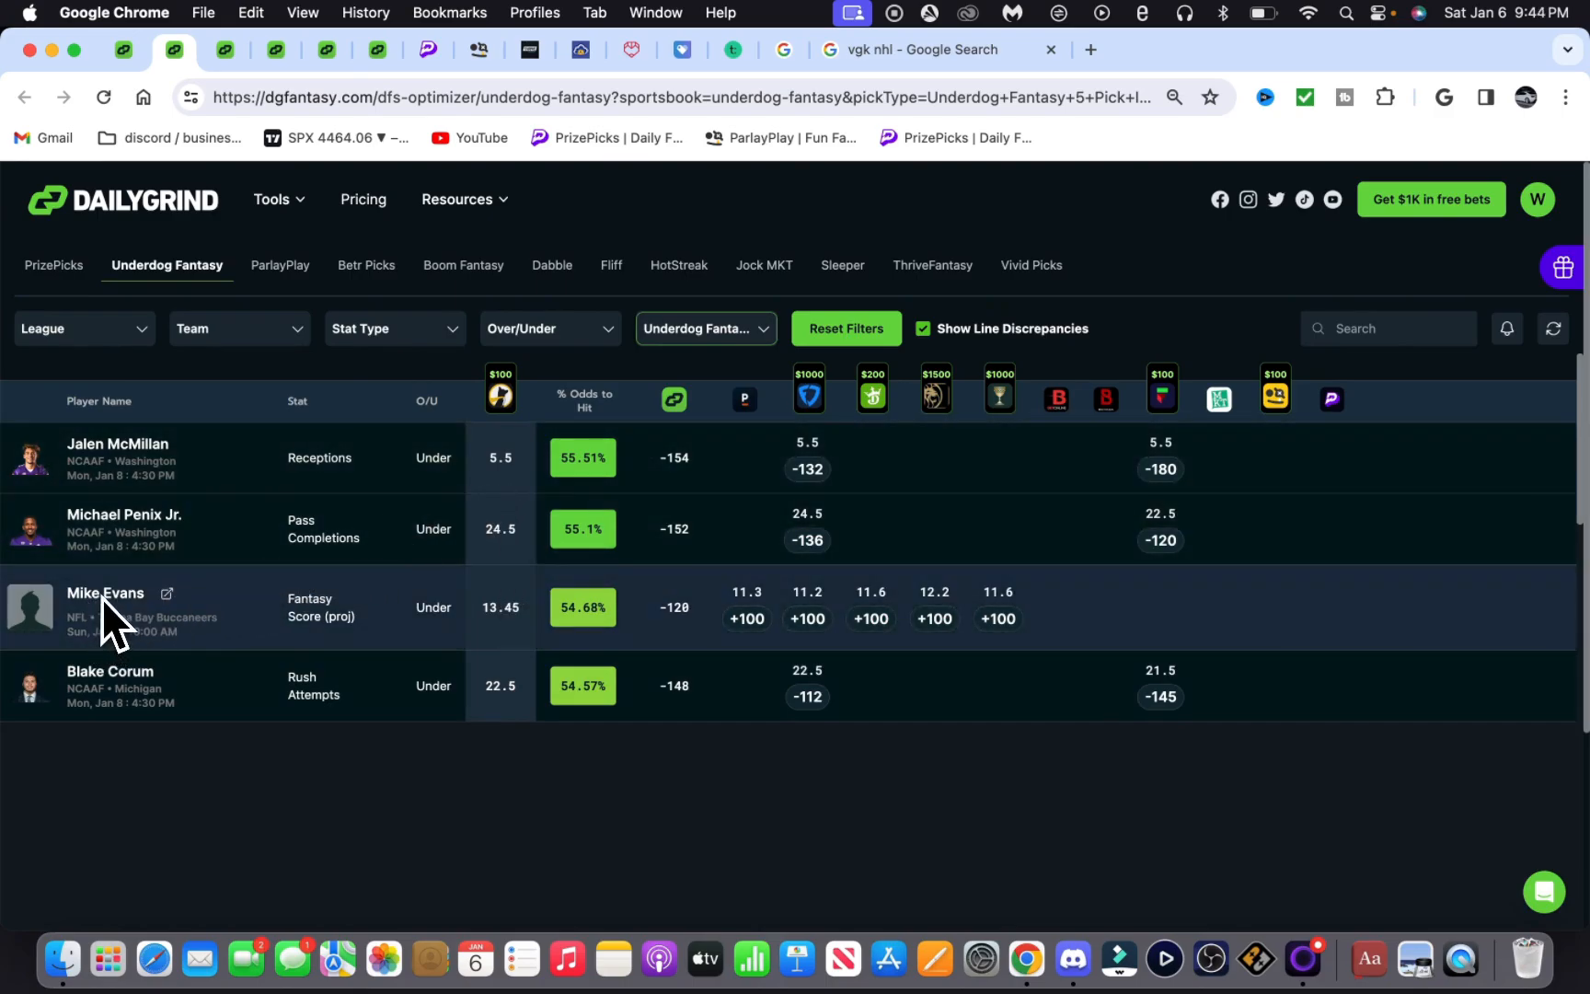
mouse_move(528, 632)
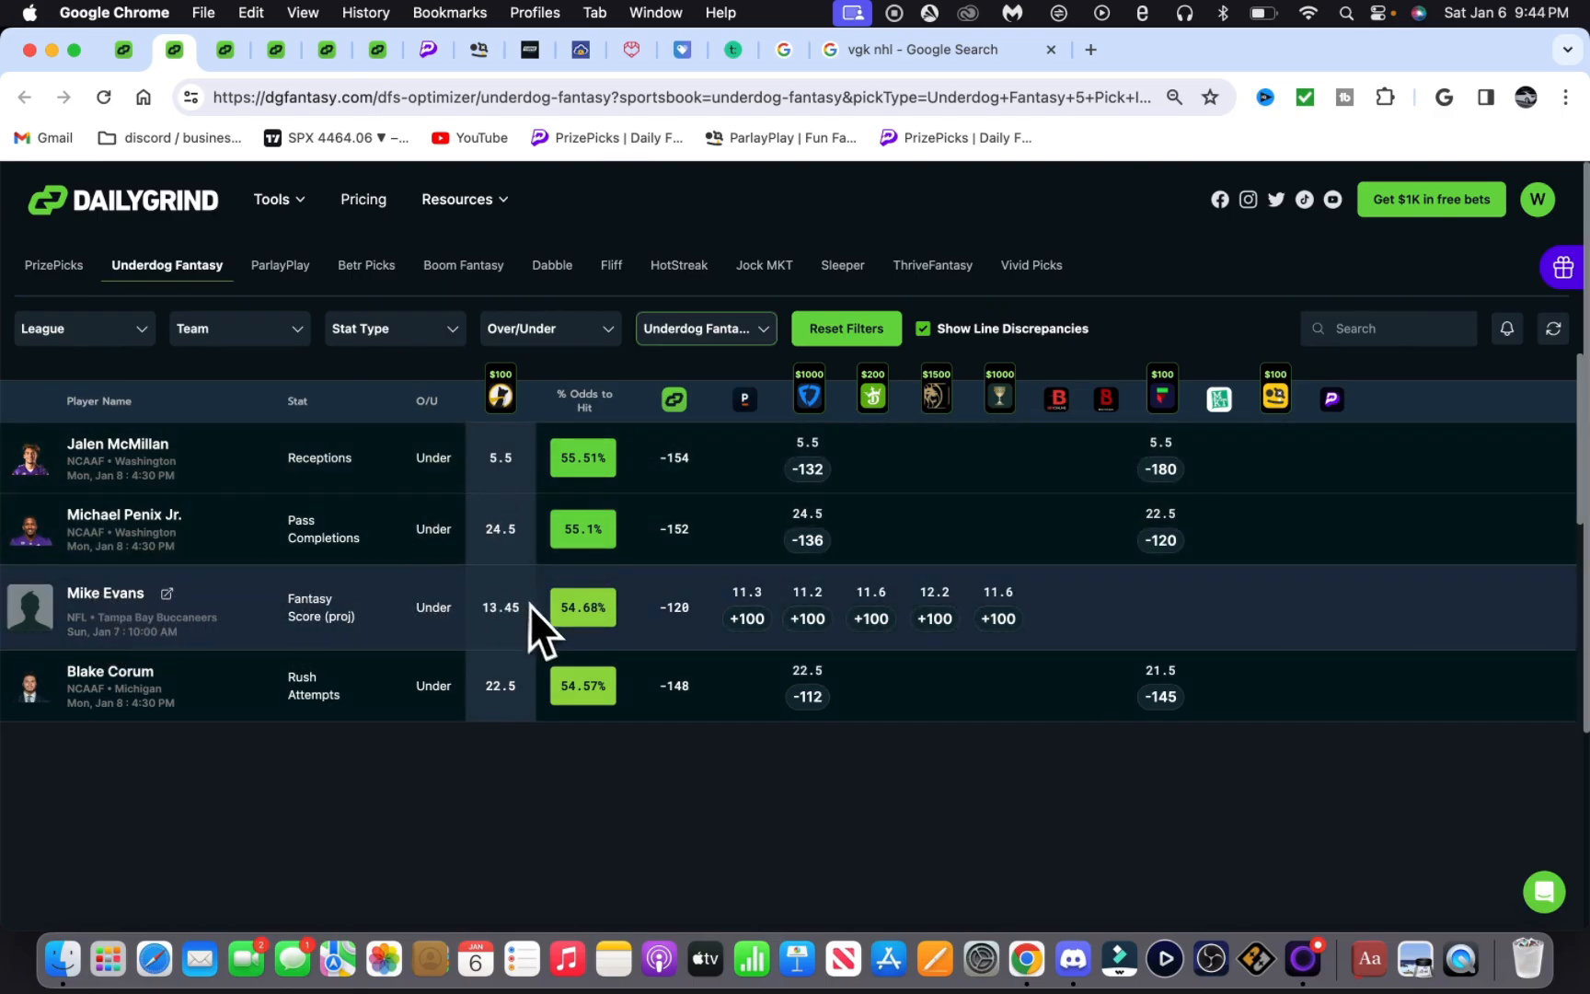
mouse_move(746, 628)
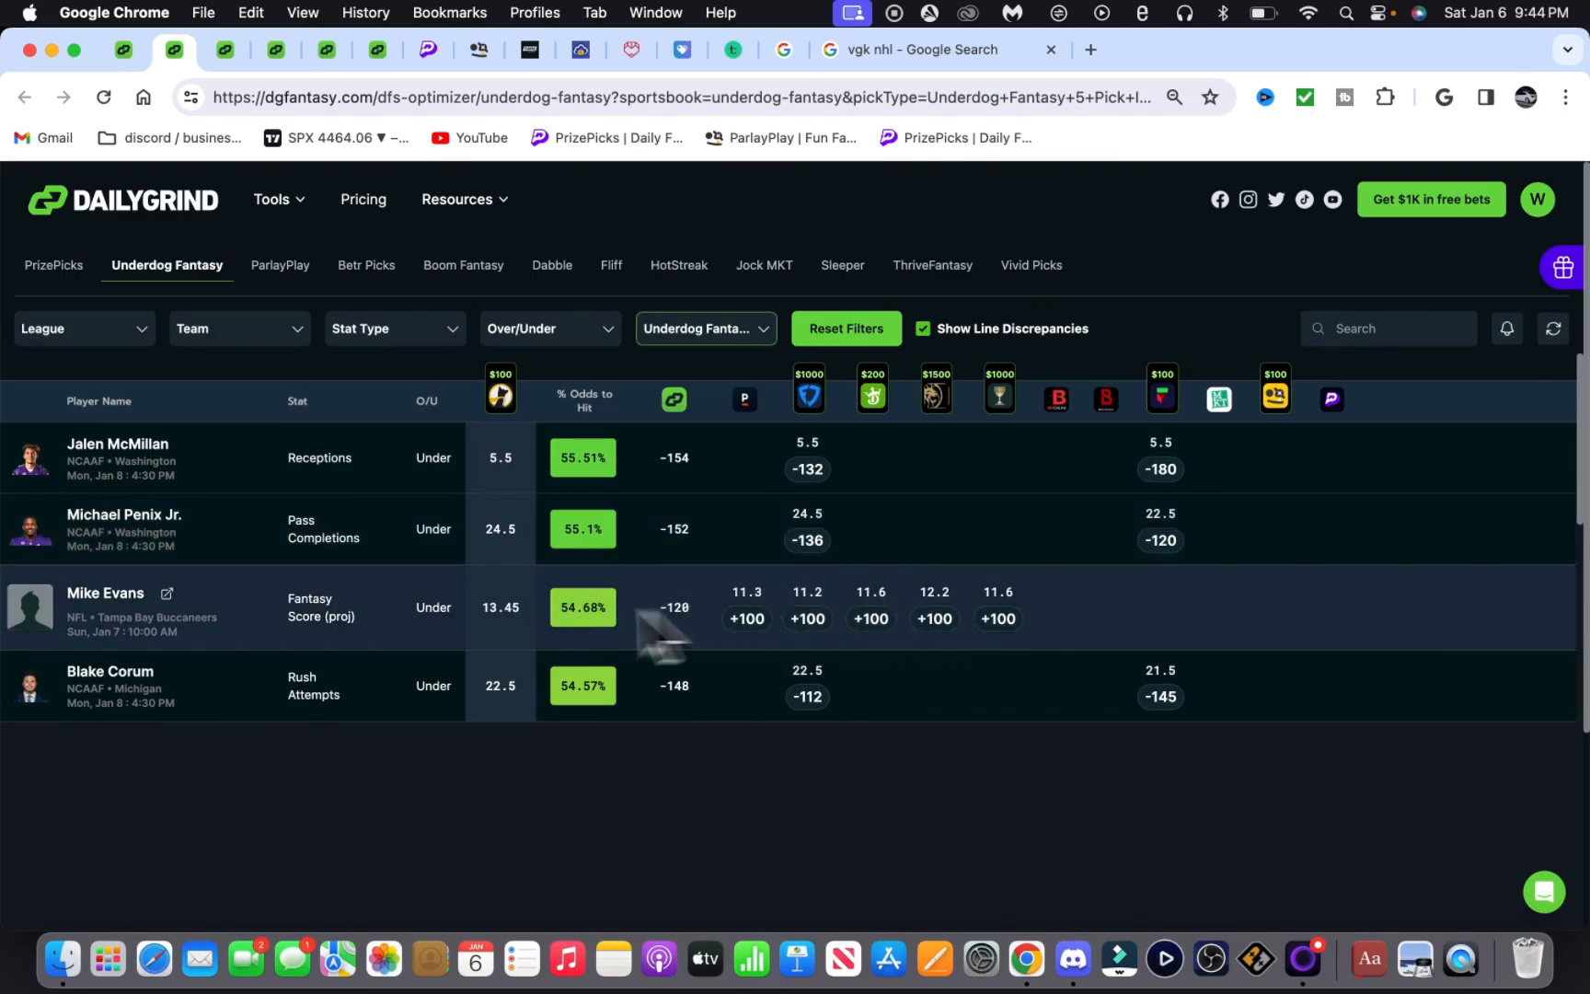
mouse_move(512, 638)
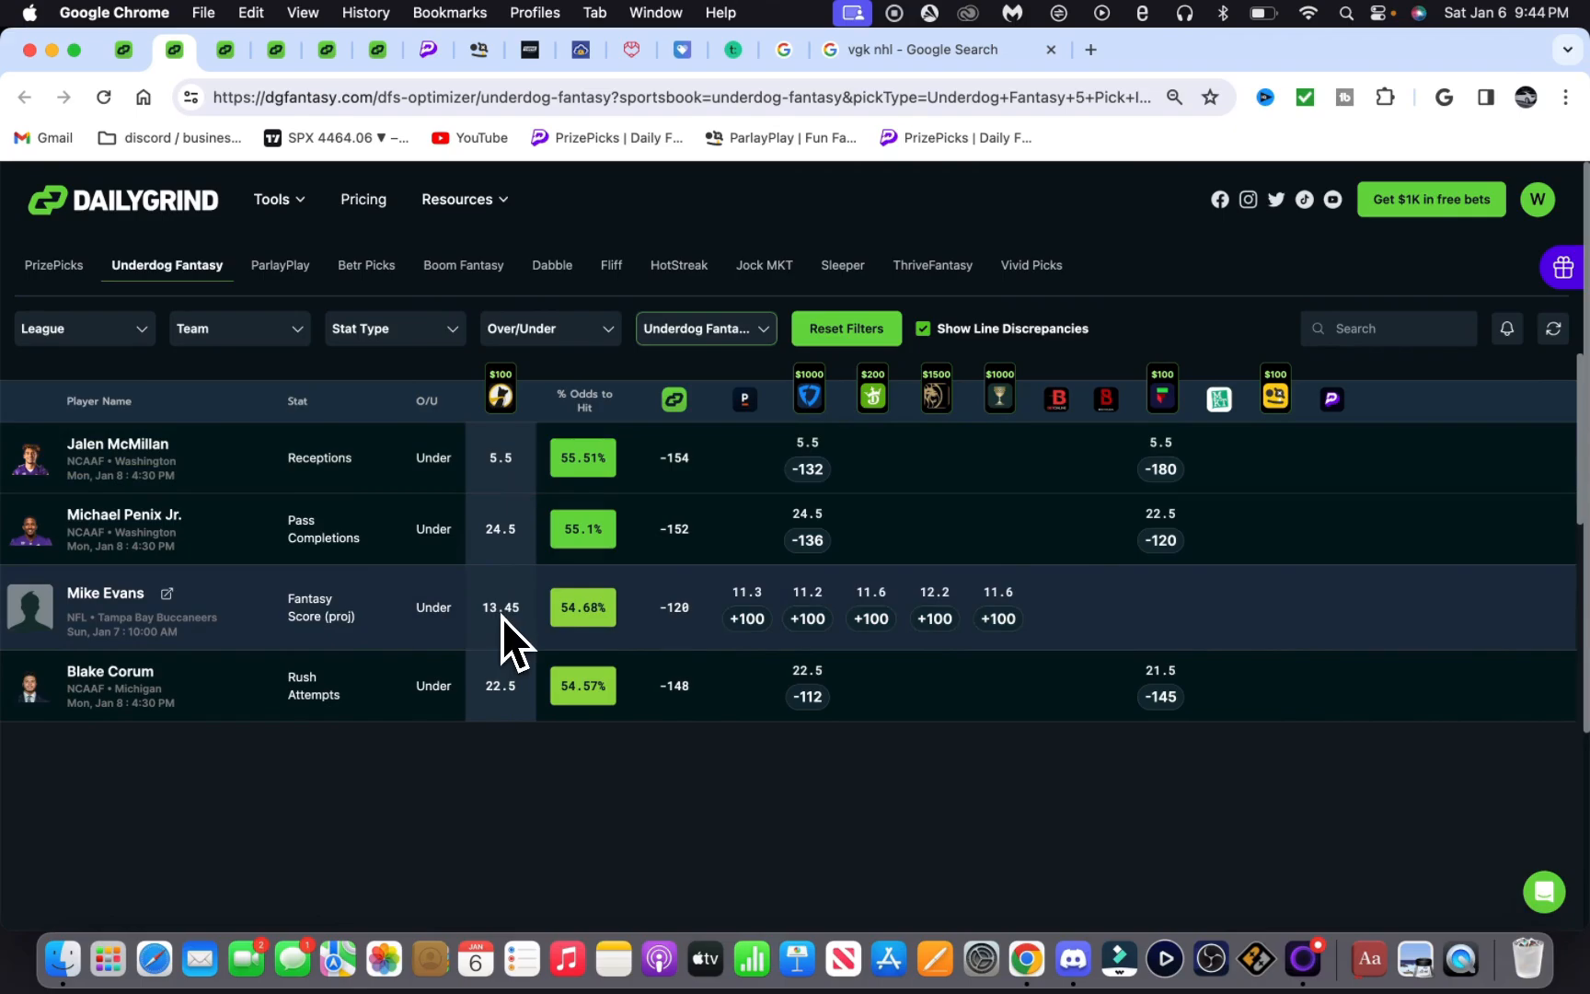
mouse_move(383, 622)
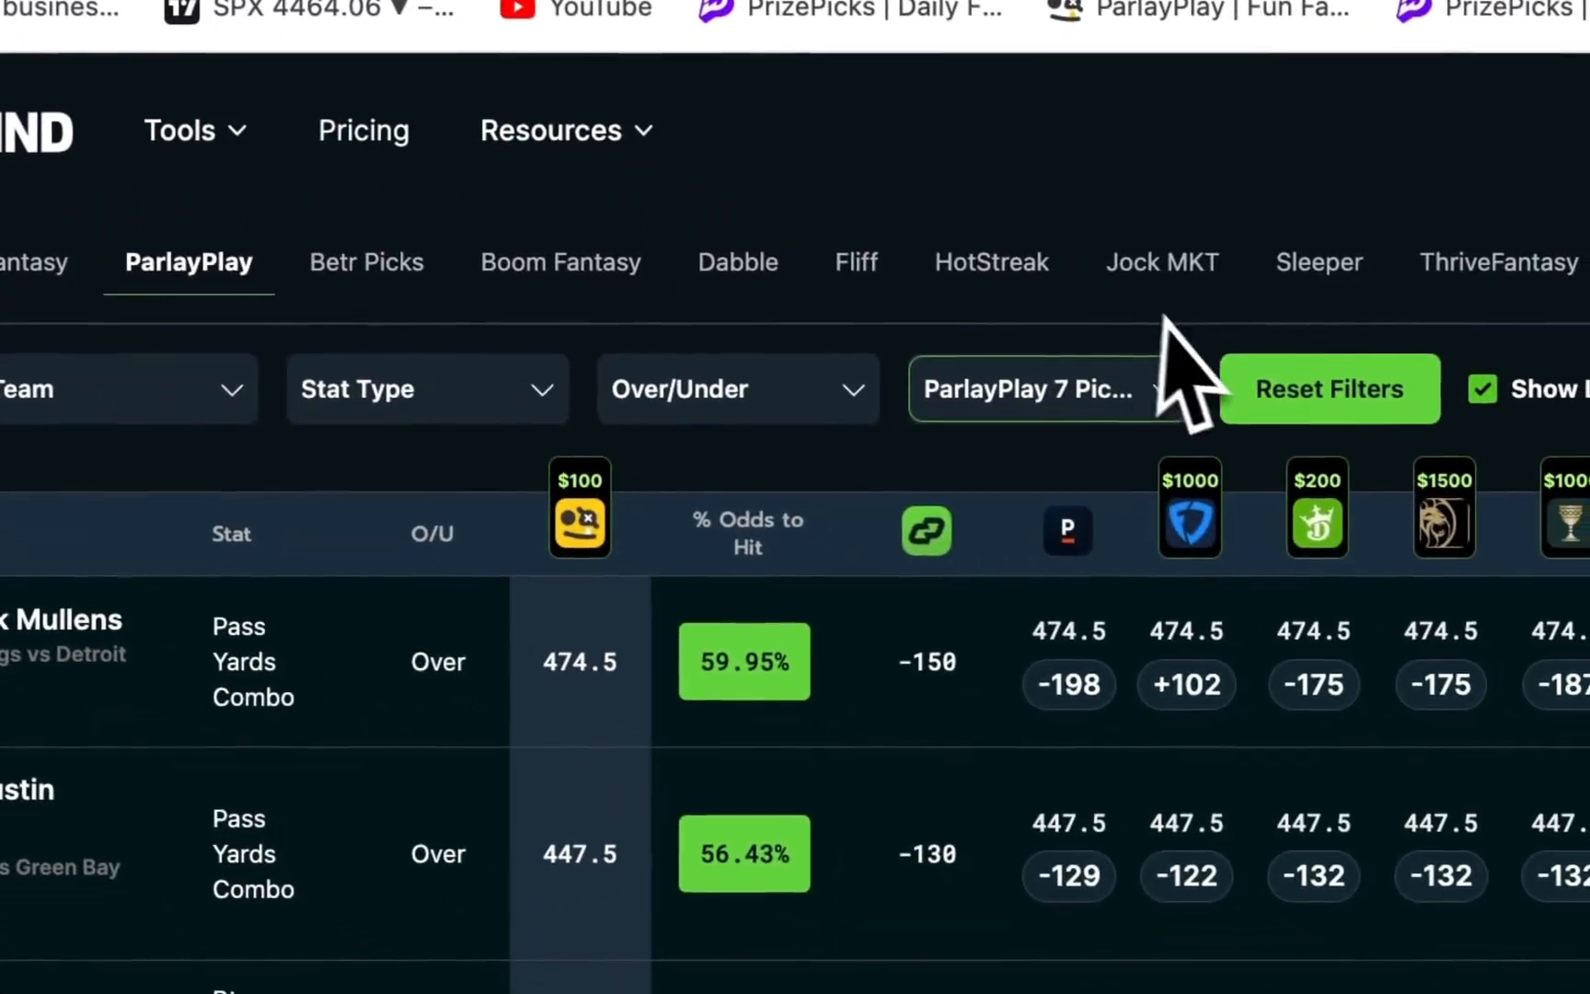
Step: Switch the DailyGrind pick type to ParlayPlay 6 Pick Insured
left_click(1040, 389)
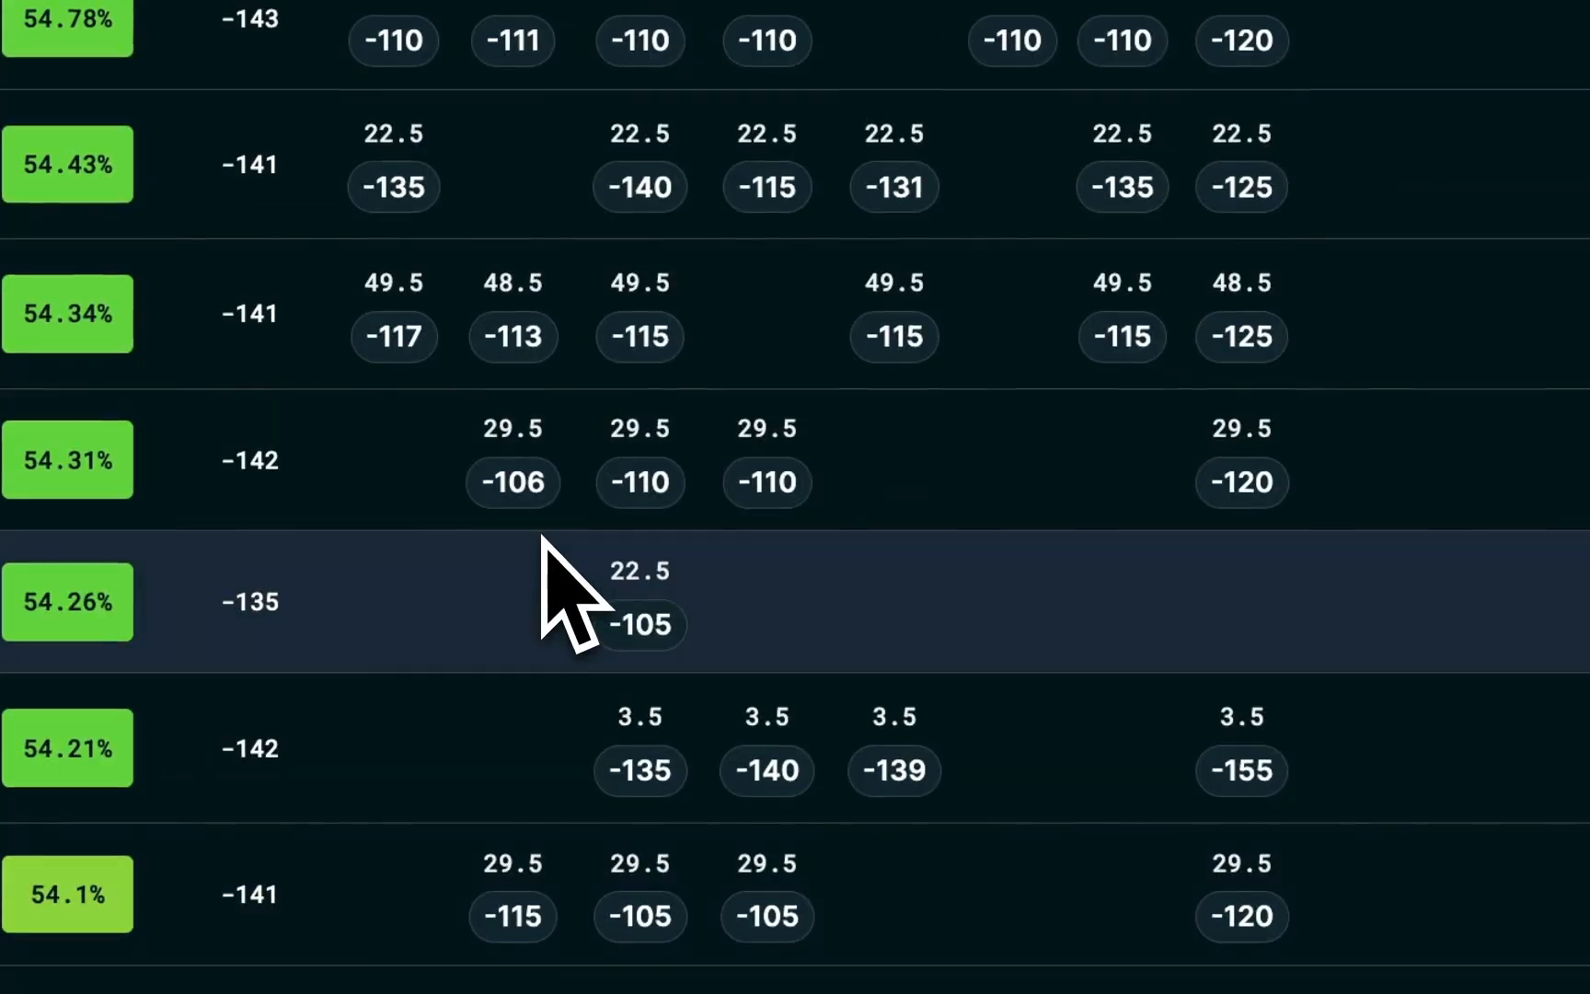
left_click(832, 127)
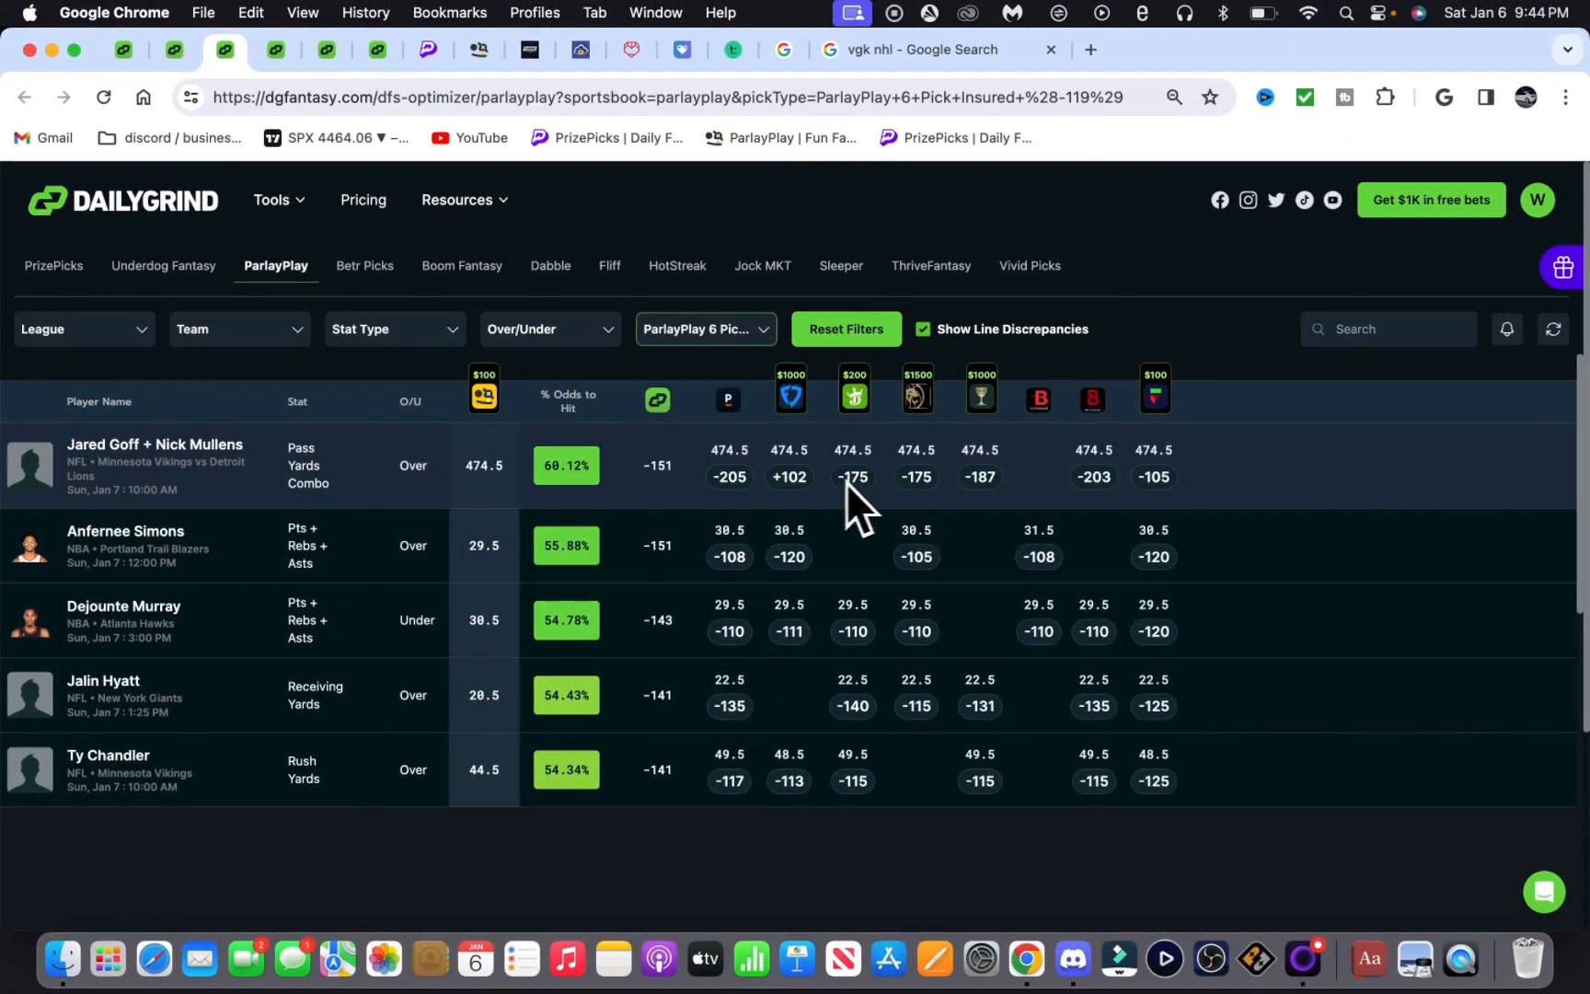
mouse_move(901, 506)
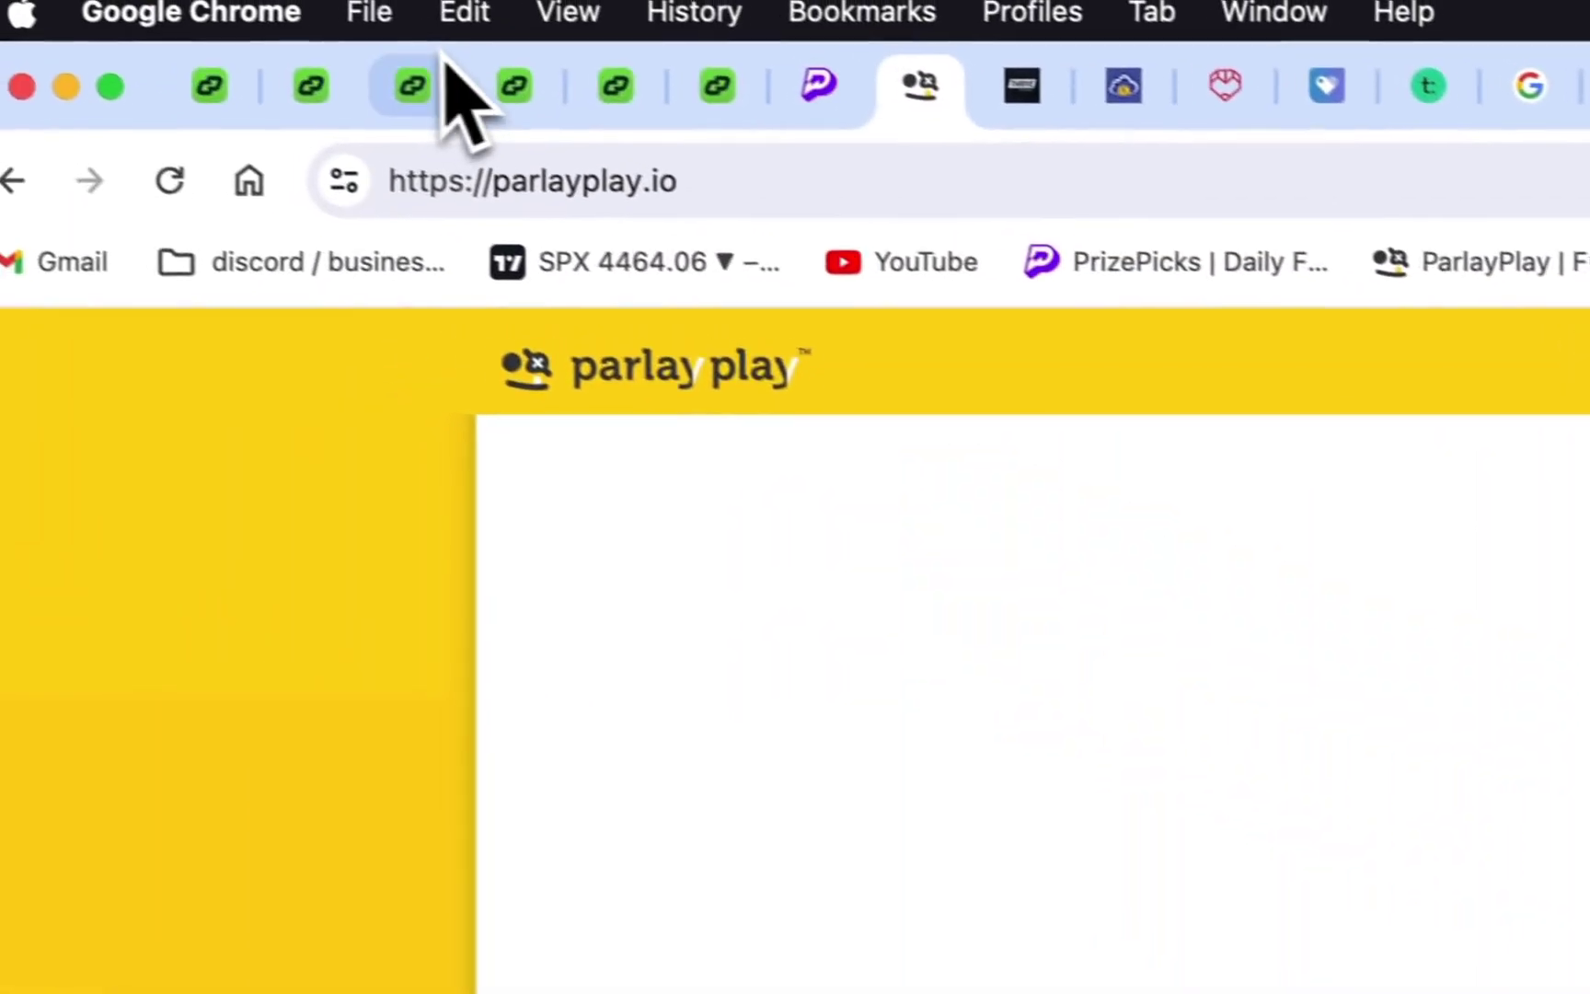
Step: Review the 6-pick insured props, then show the Golden Knights' 5–2 win over the Islanders
left_click(413, 86)
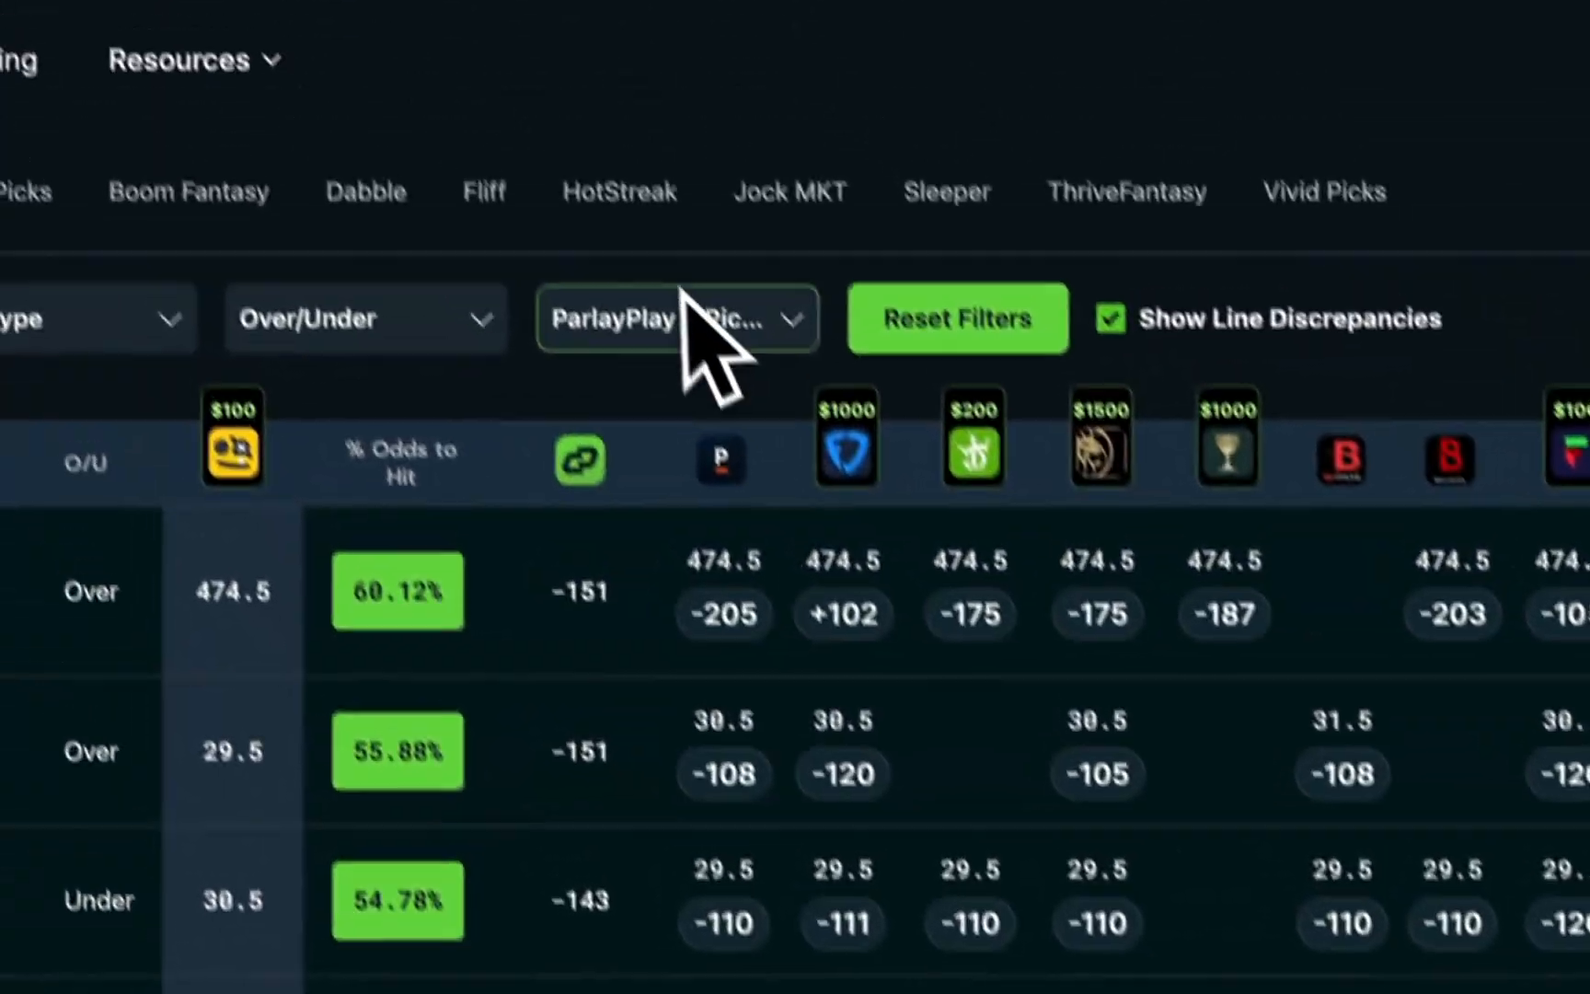
left_click(674, 318)
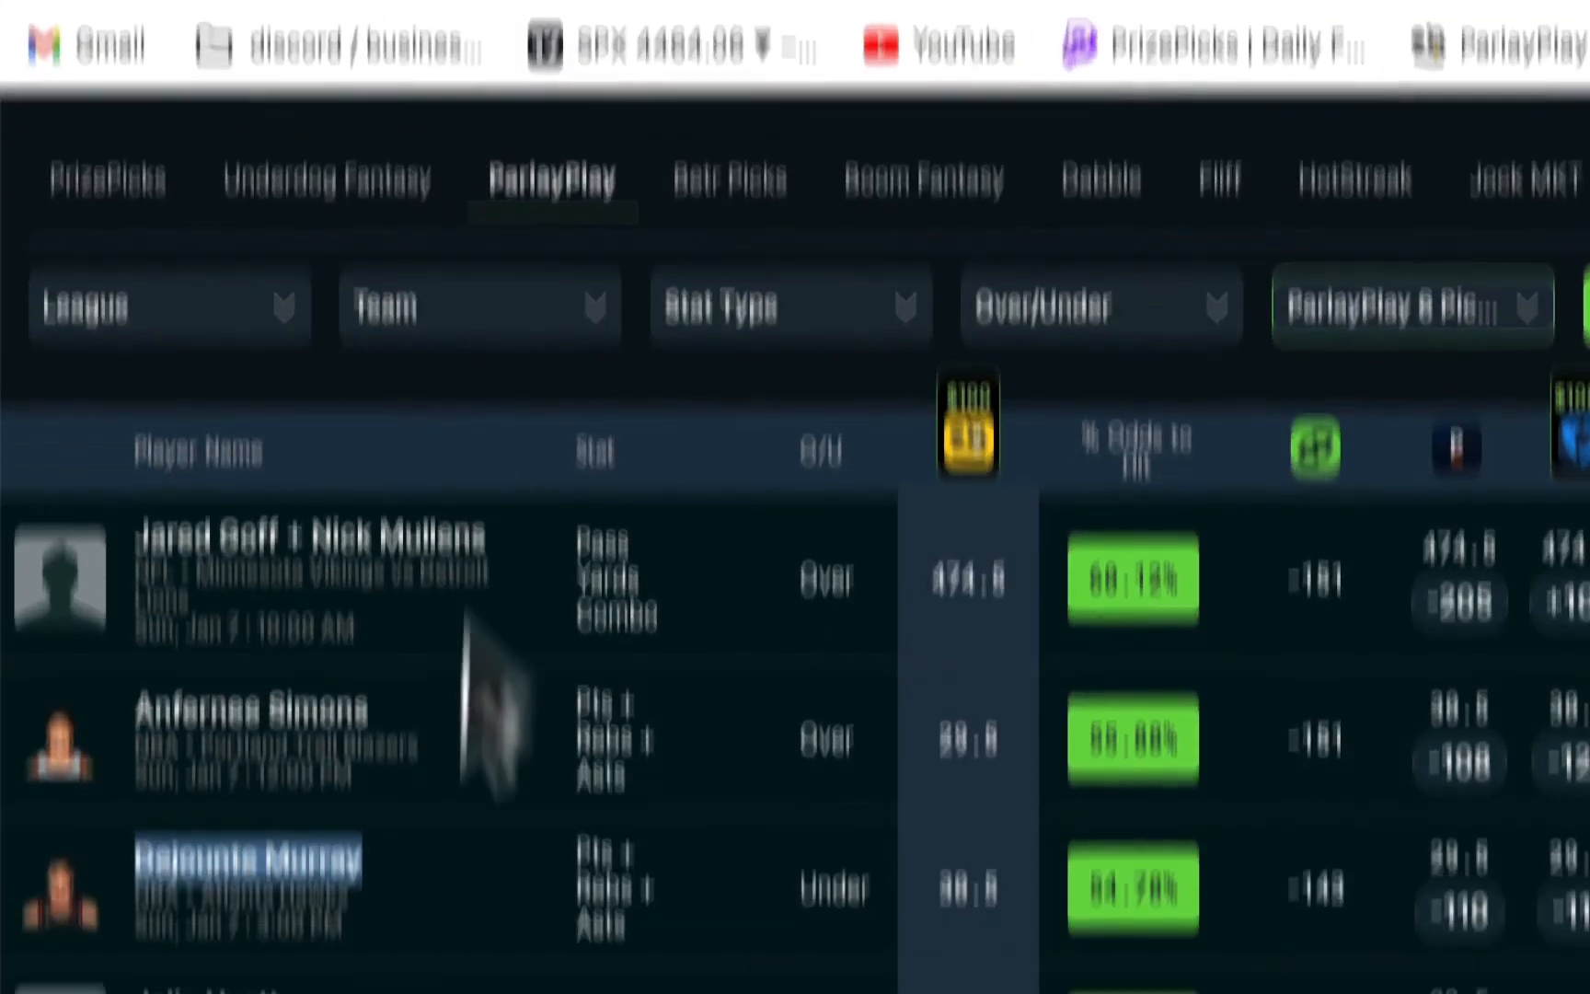
scroll("down", 3)
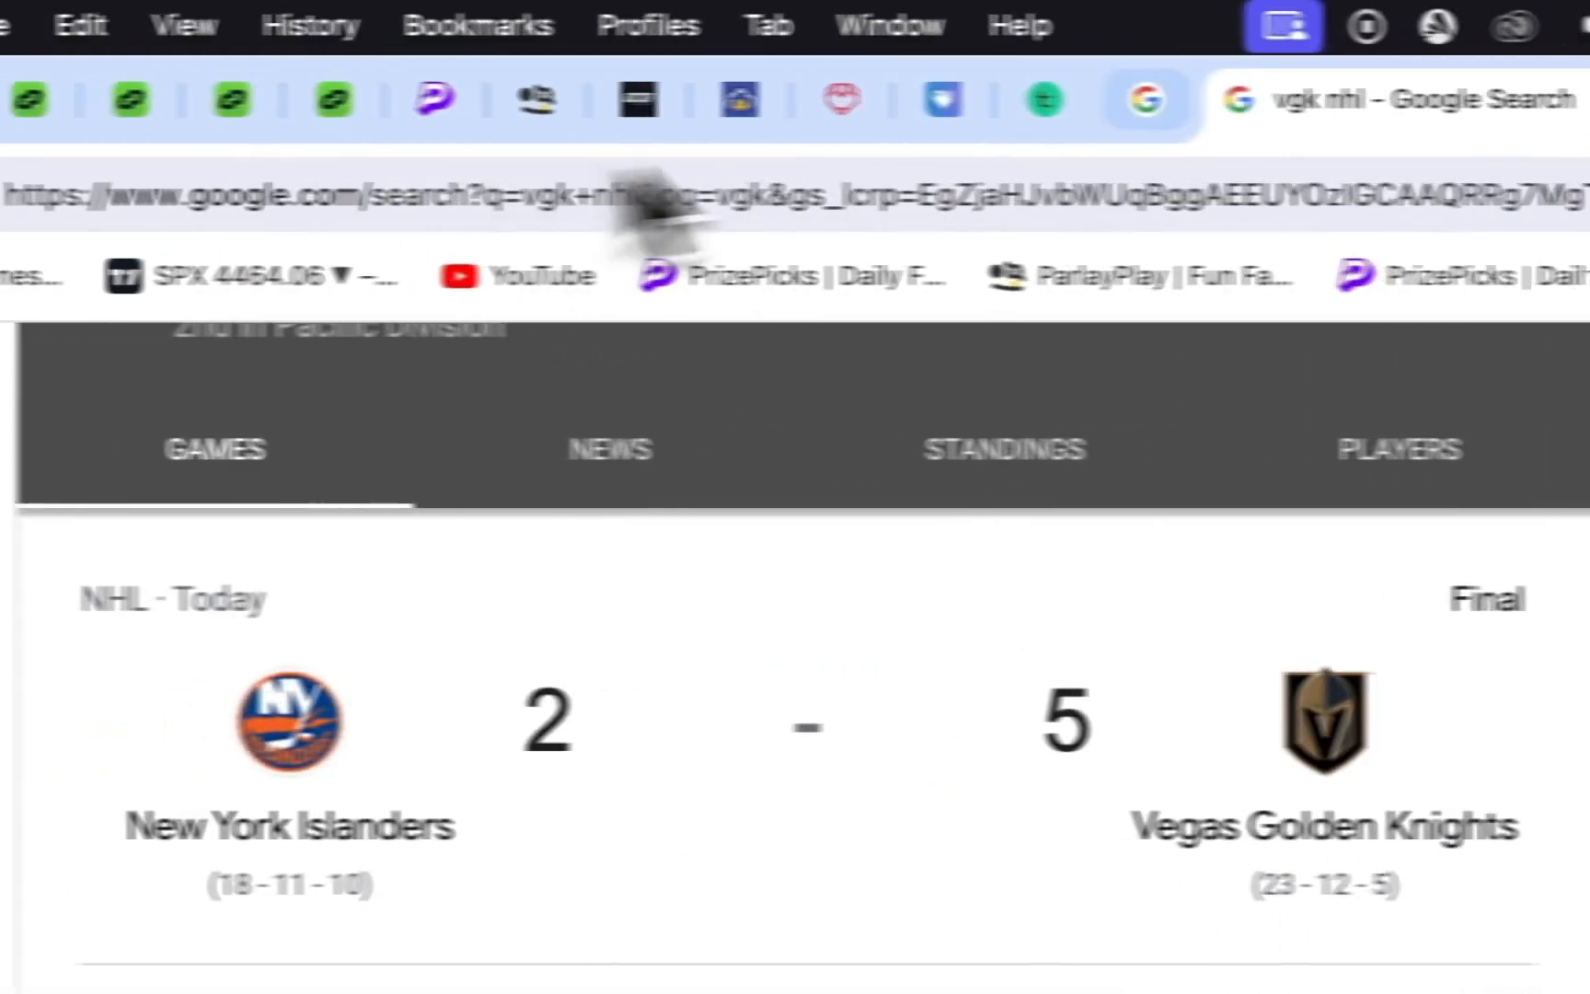
Step: Return from the Islanders 2–5 Golden Knights score to the DailyGrind 6-pick props
left_click(661, 94)
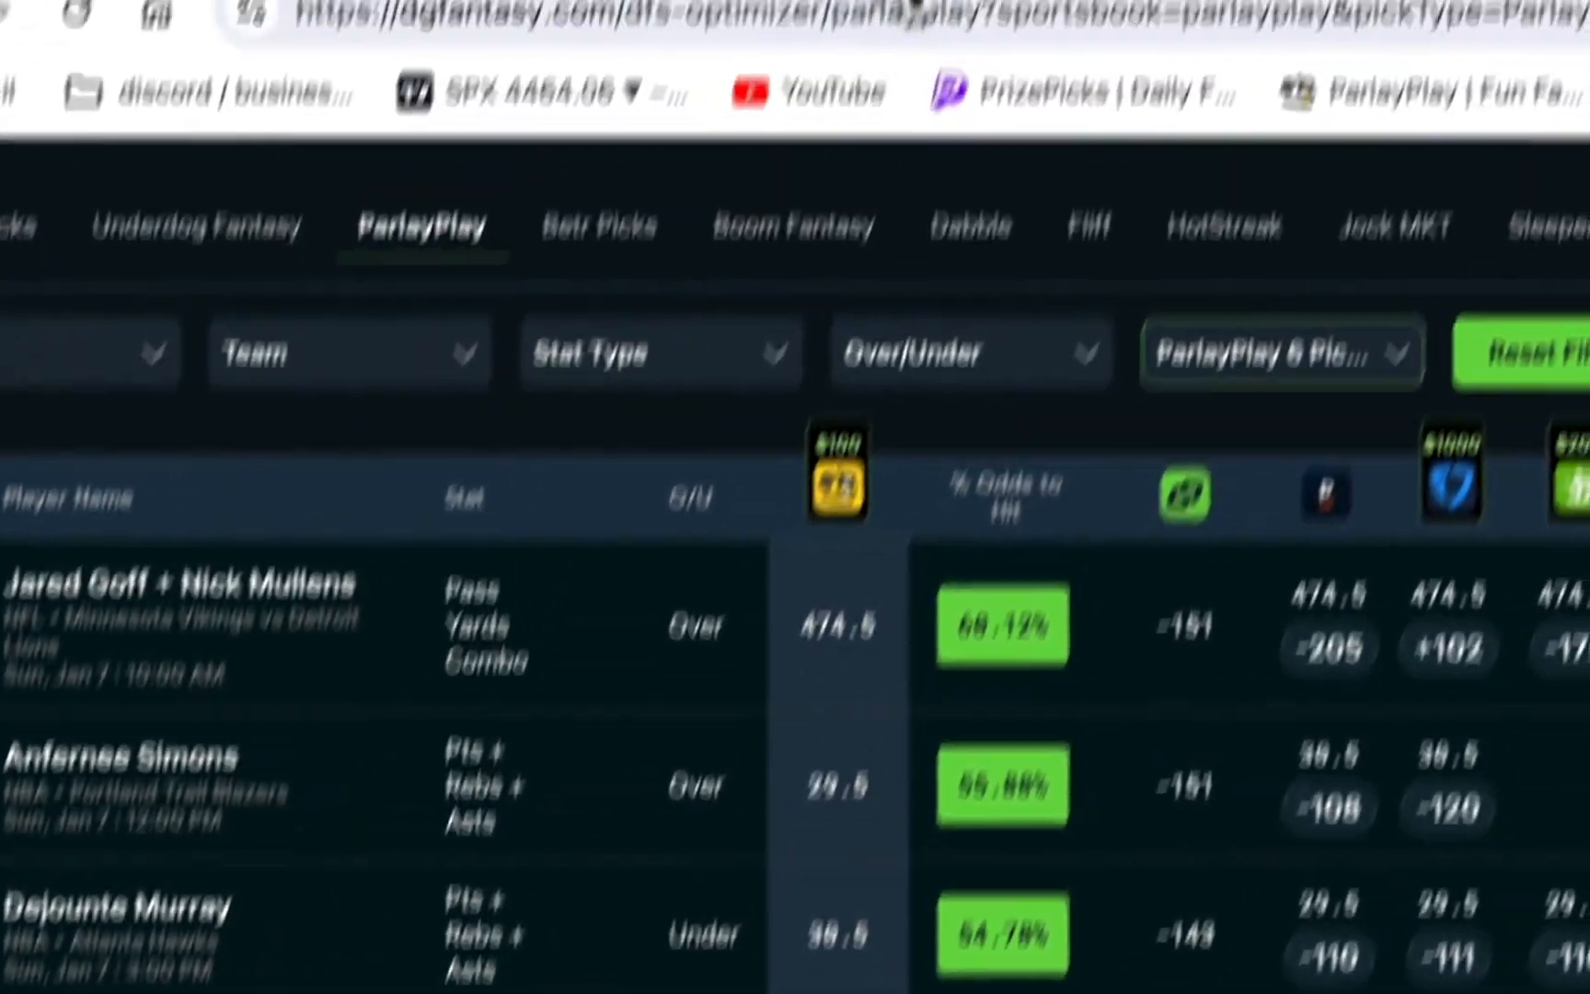
Step: Add Ty Chandler's over 44.5 rush yards prop to the ParlayPlay slip
left_click(844, 82)
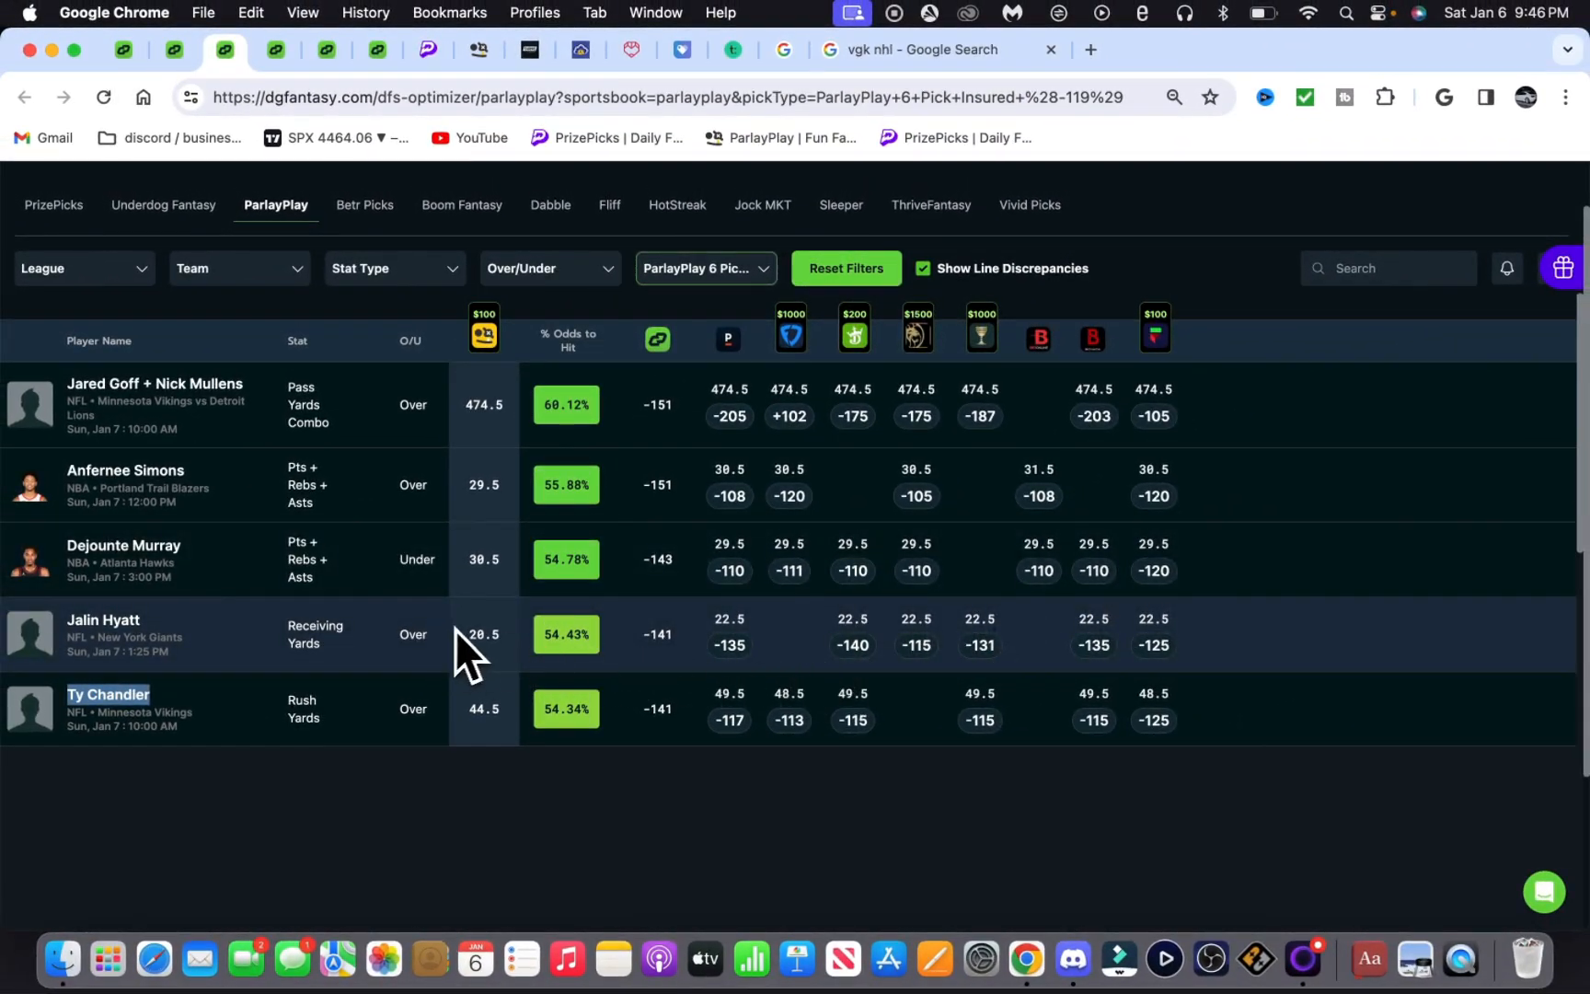
mouse_move(673, 650)
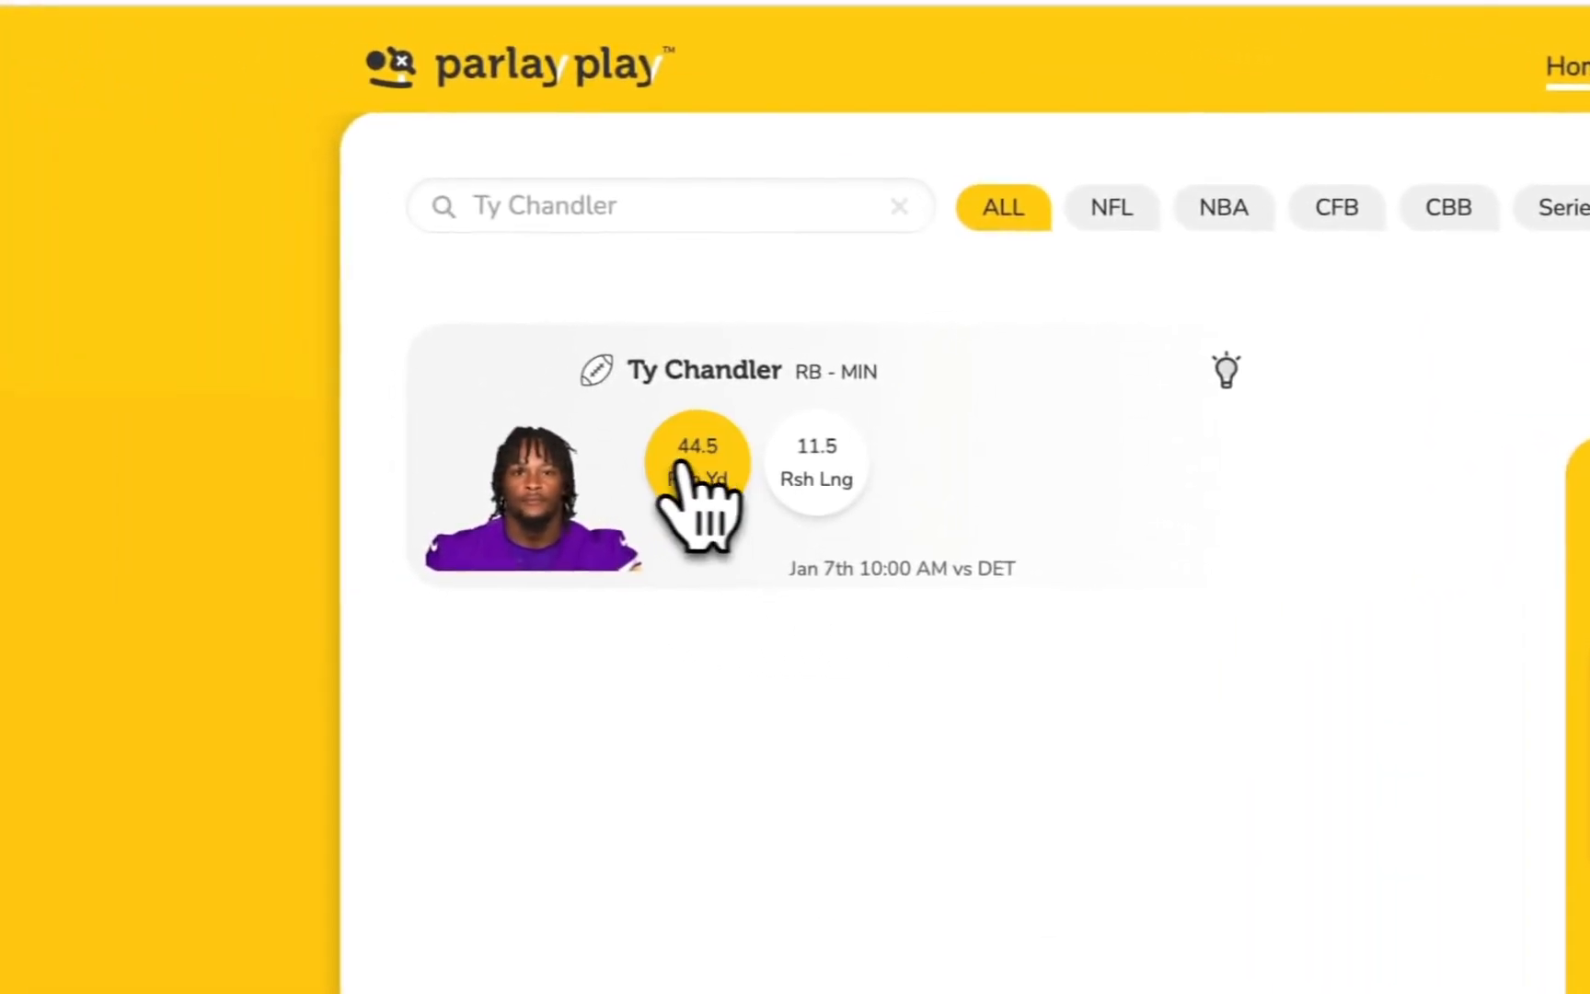
left_click(699, 454)
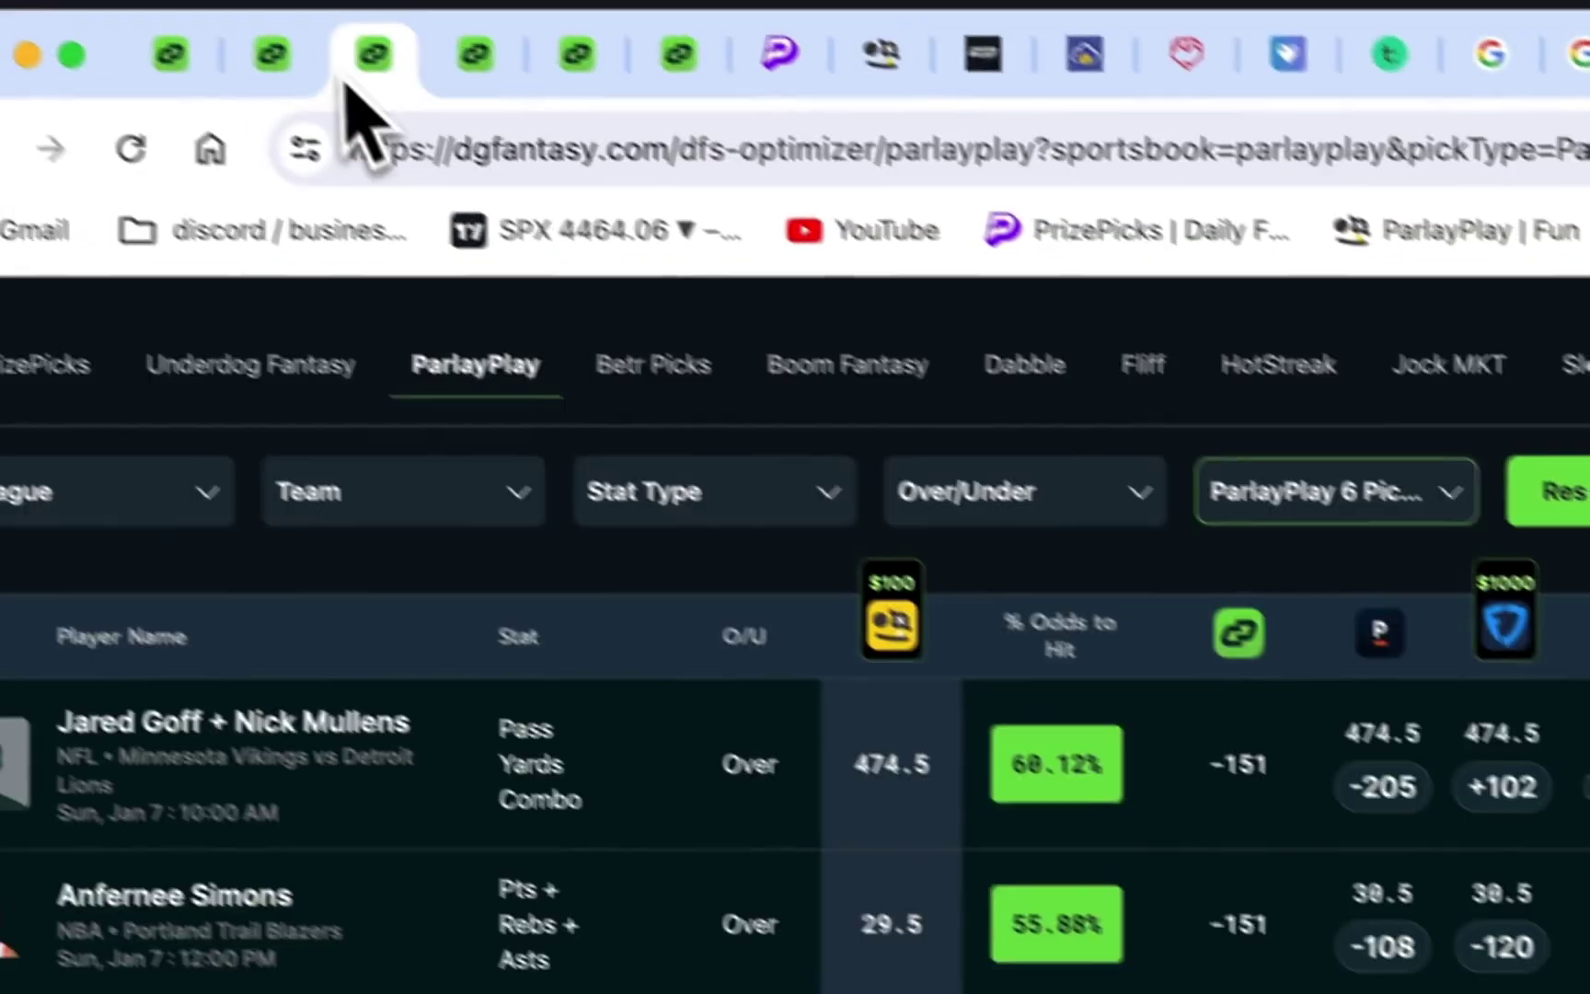
Step: Review ParlayPlay 7-pick non-insured props, then view the $5 insured ParlayPlay entry
left_click(1336, 491)
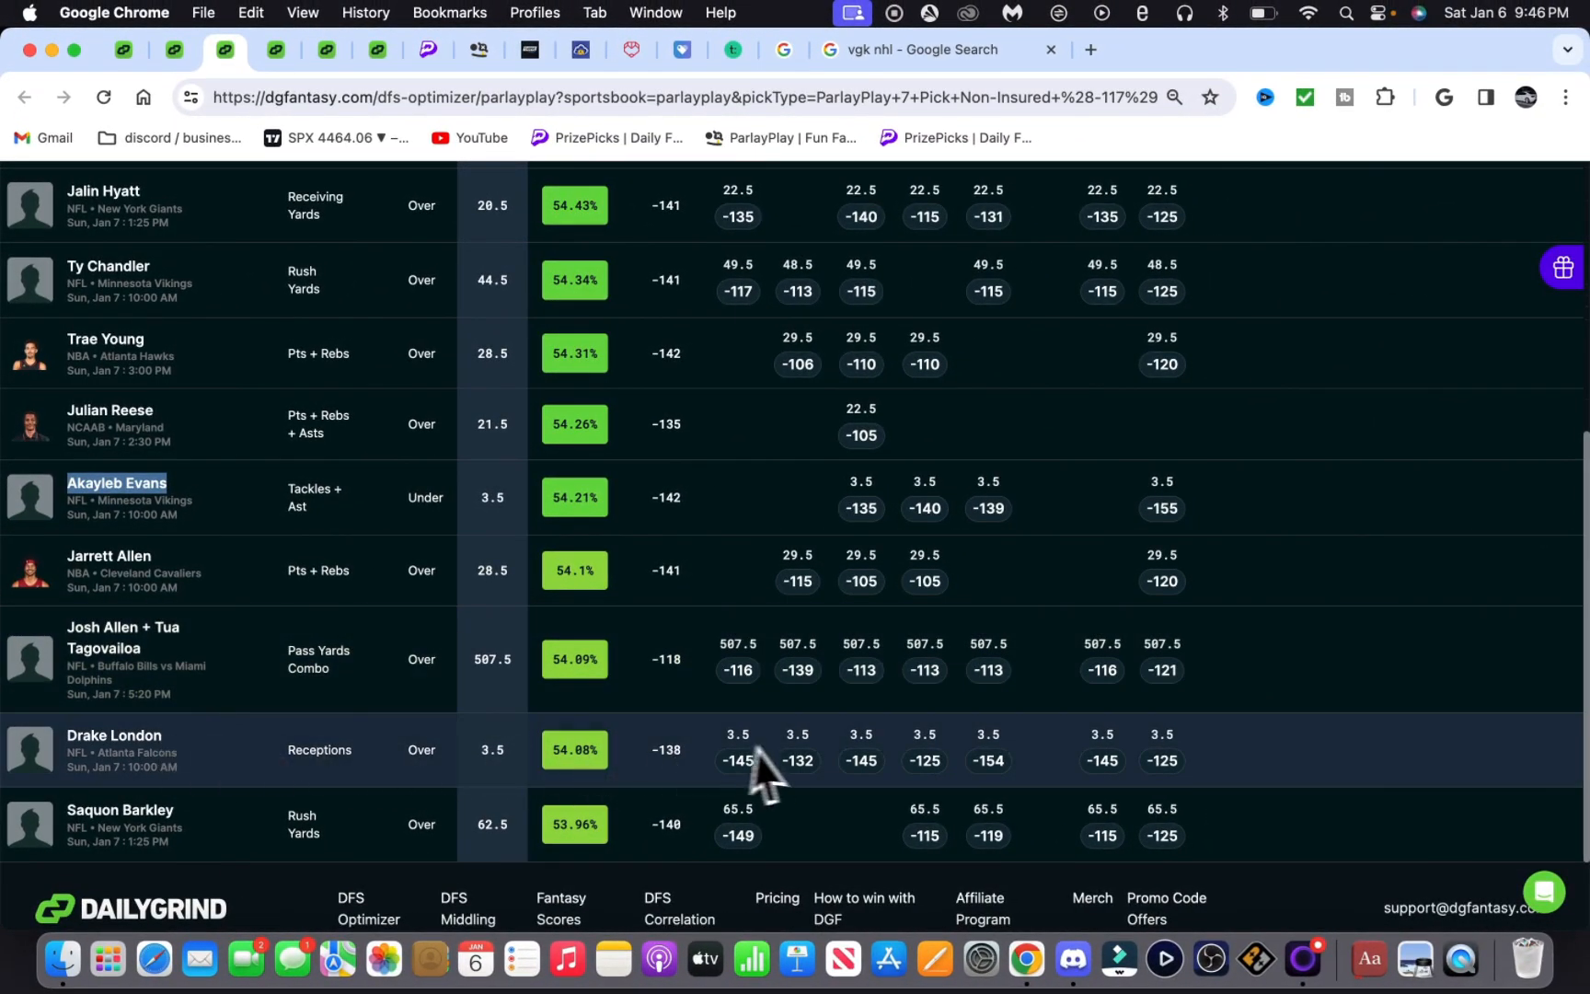
mouse_move(241, 773)
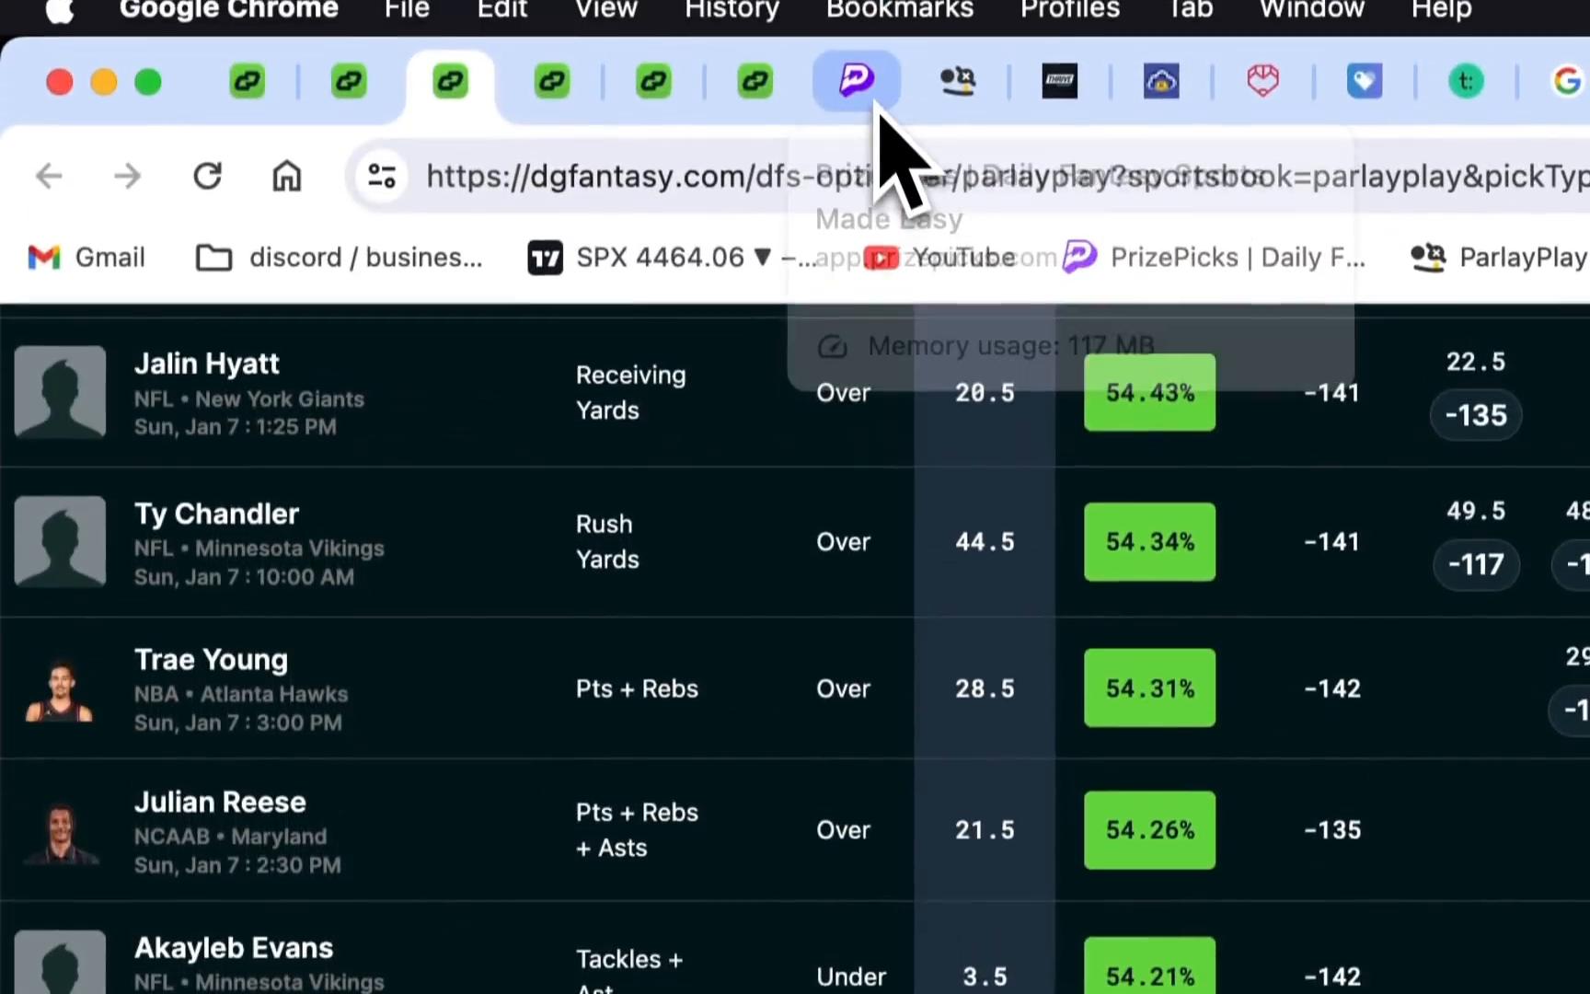
left_click(963, 81)
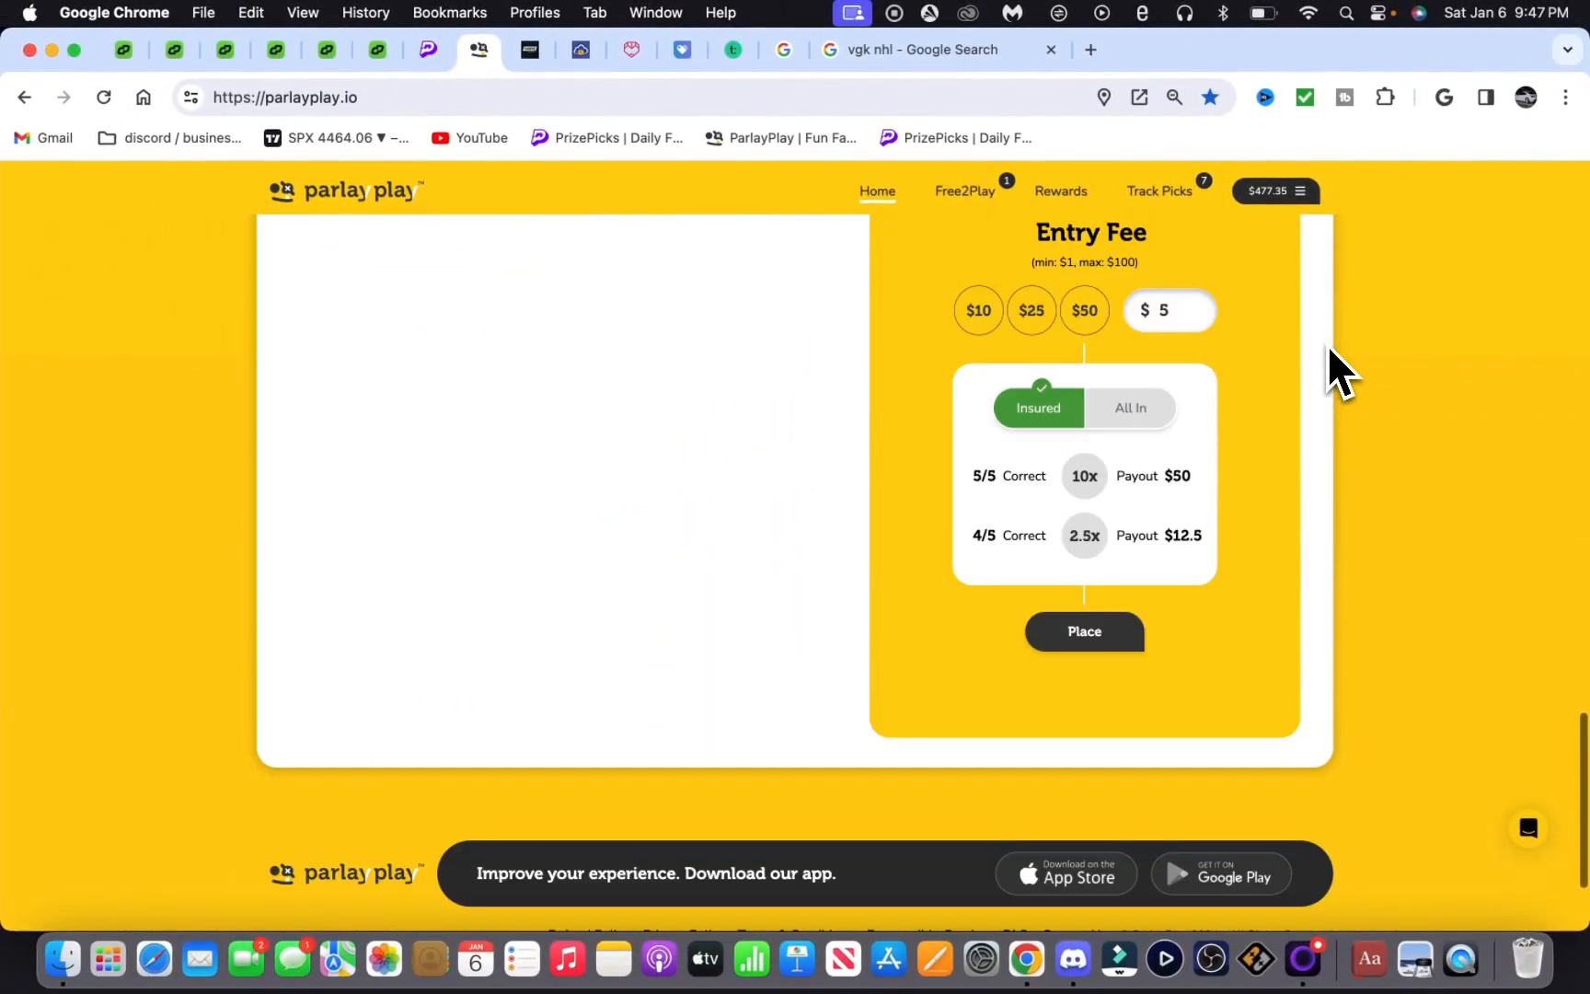
mouse_move(124, 49)
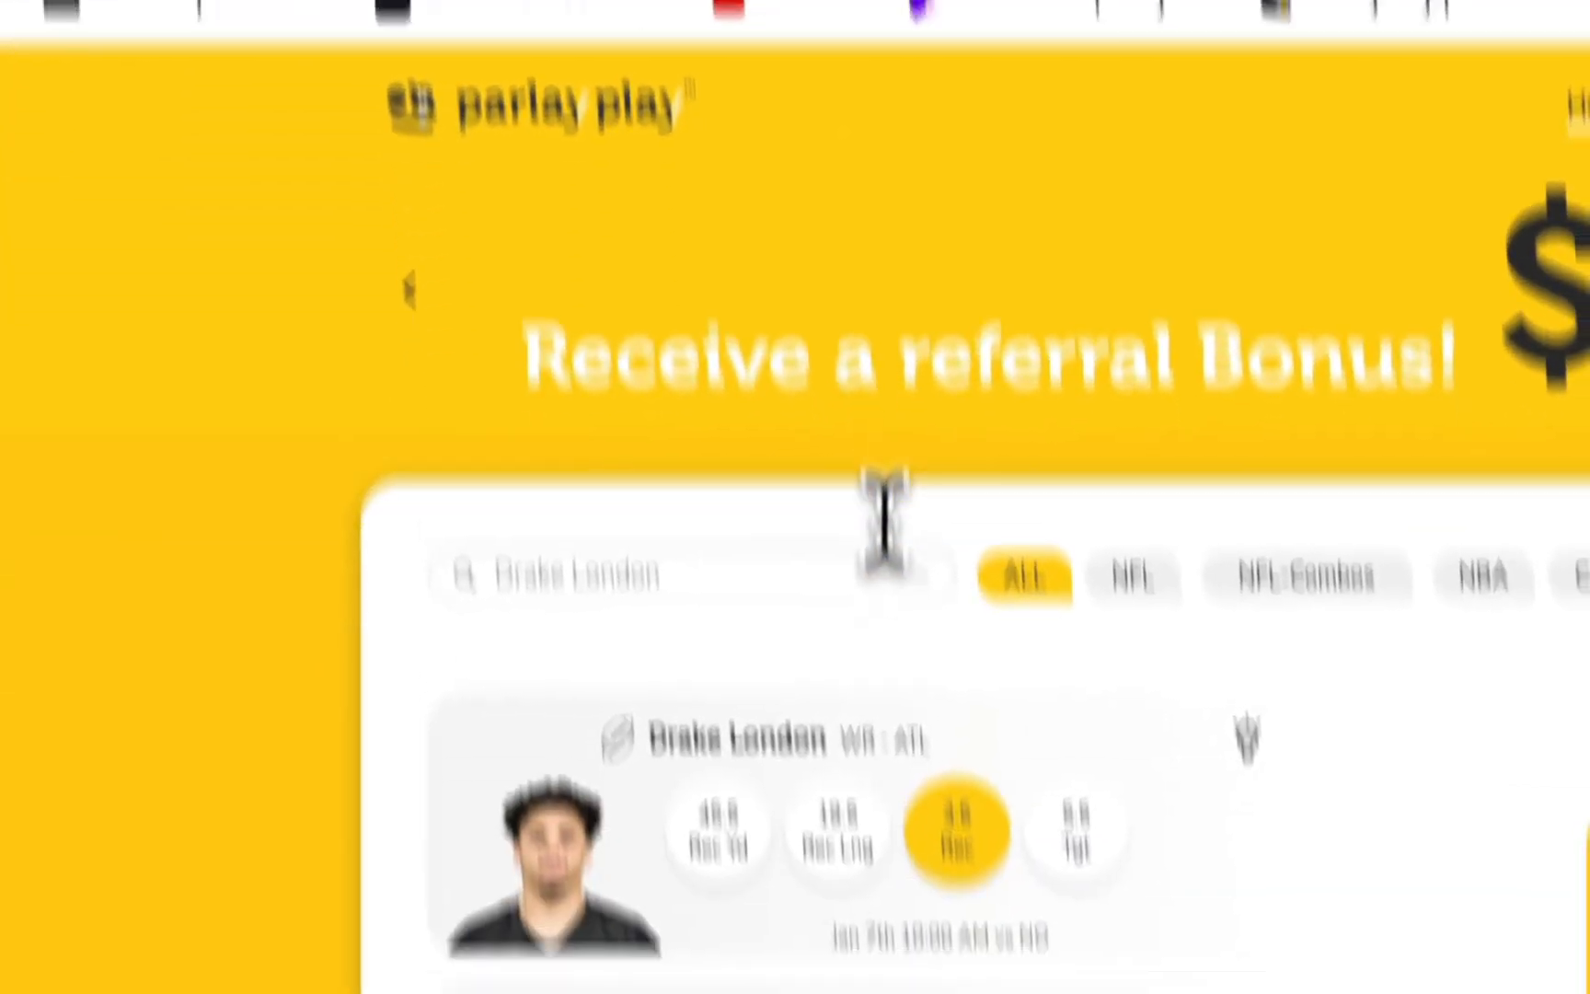
Step: Place the $5 six-pick insured ParlayPlay entry paying $125 for 6/6
scroll("down", 3)
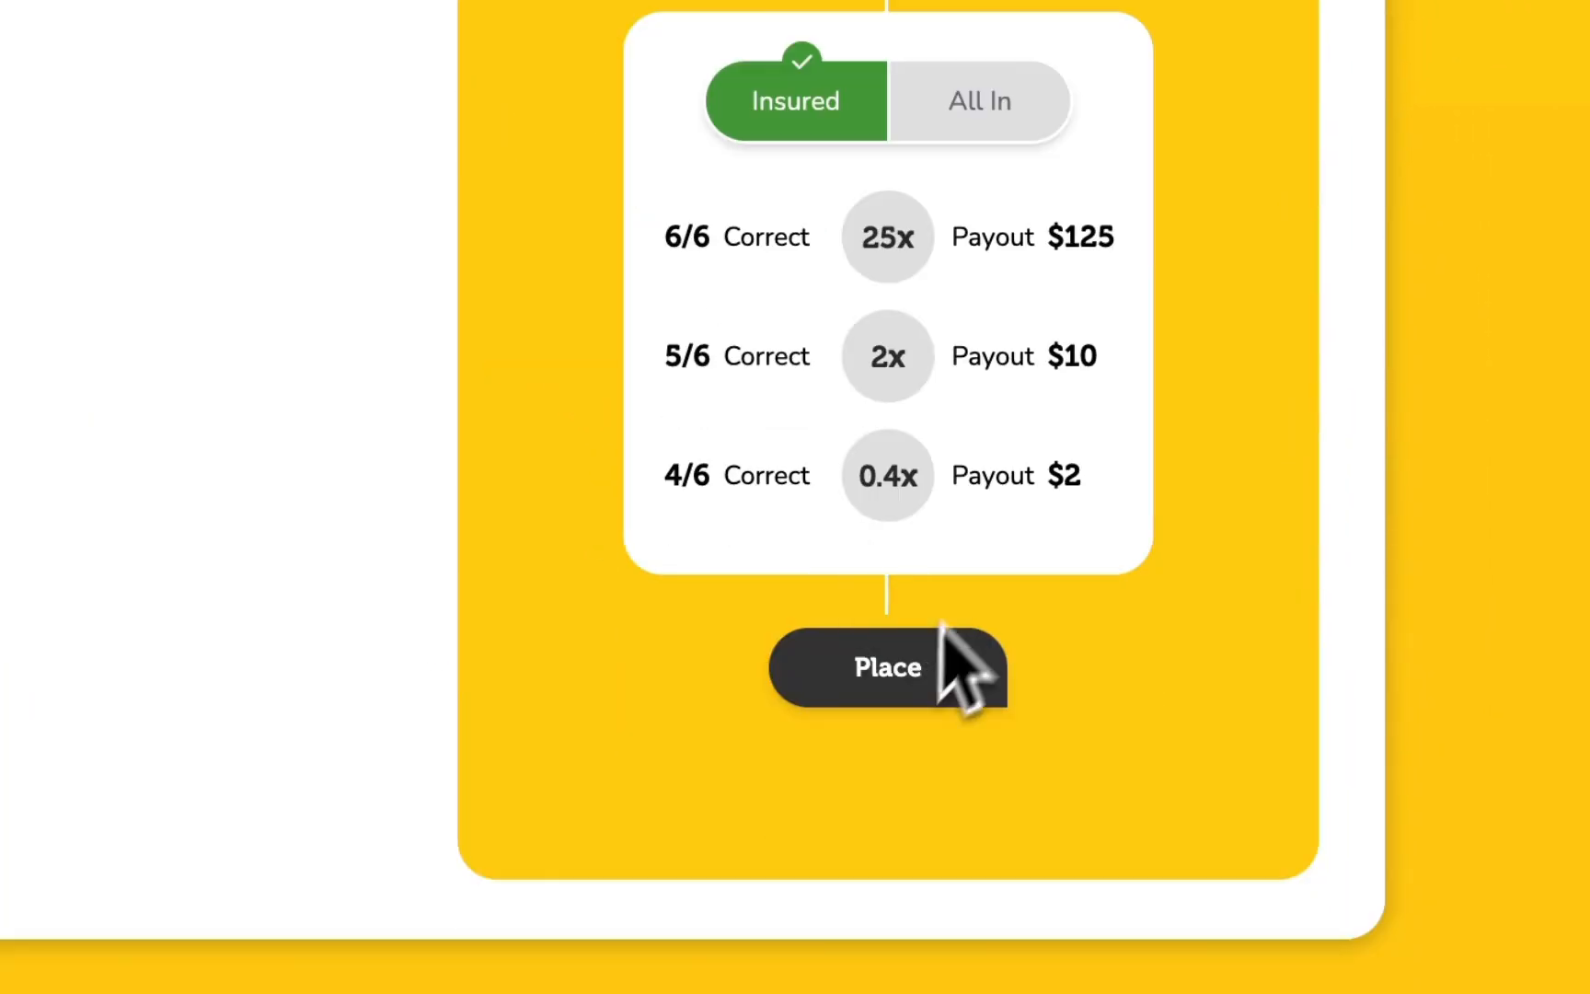
left_click(887, 667)
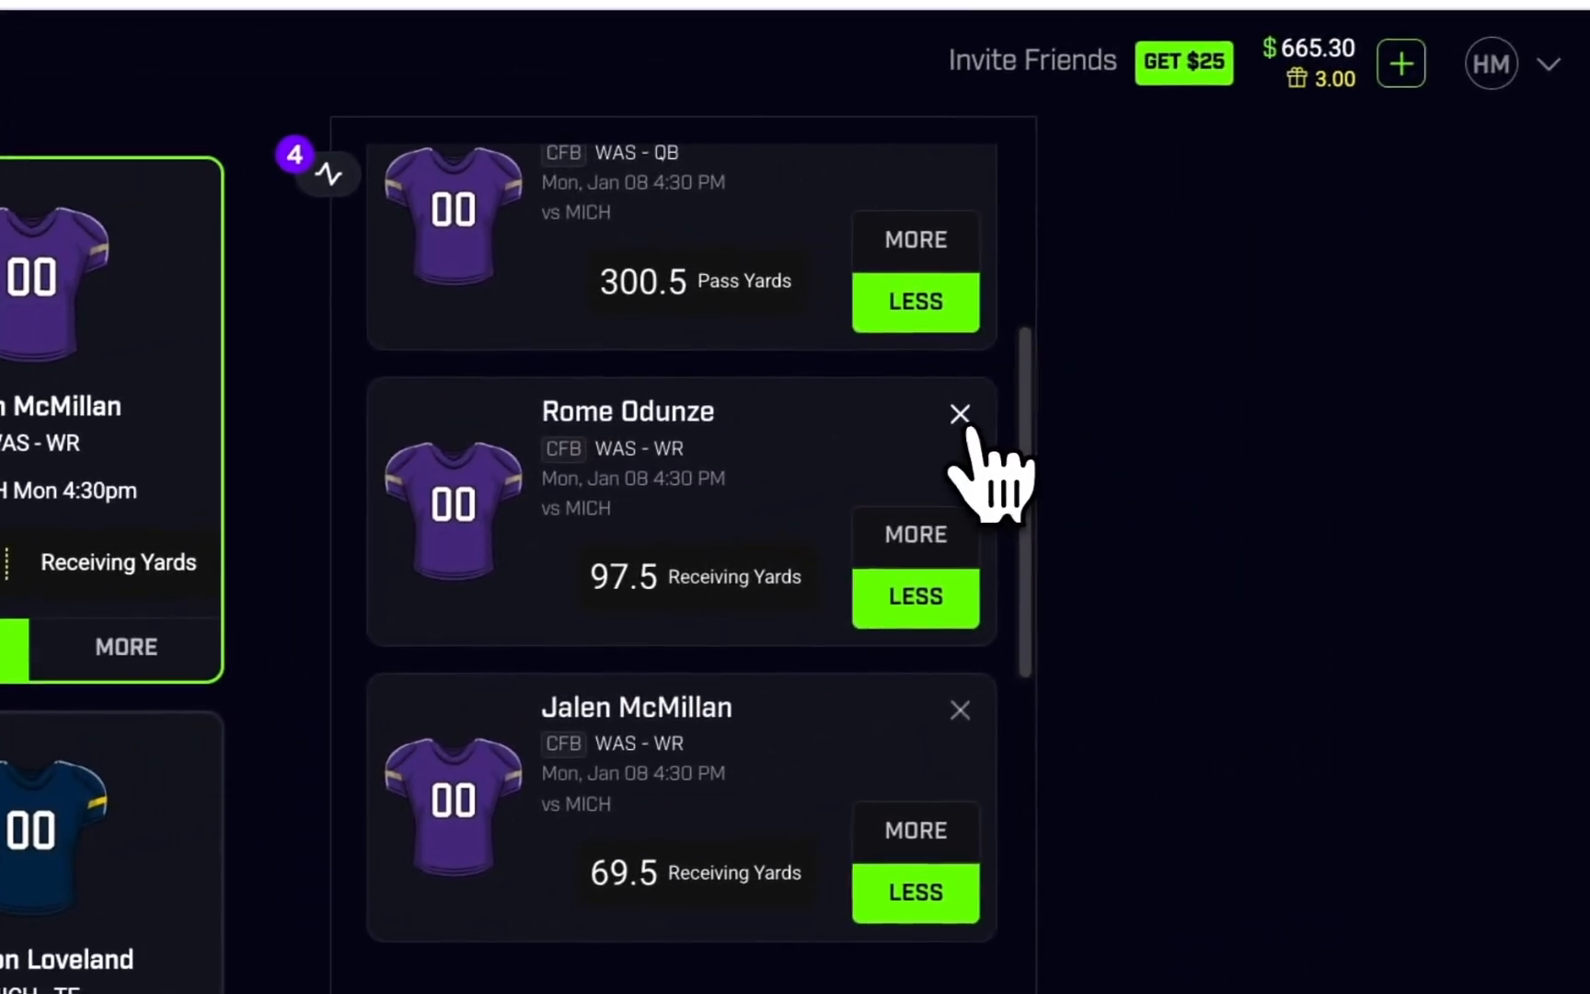
Step: Remove Rome Odunze, leaving Ja Morant, Michael Penix and Jalen McMillan in the entry
left_click(958, 414)
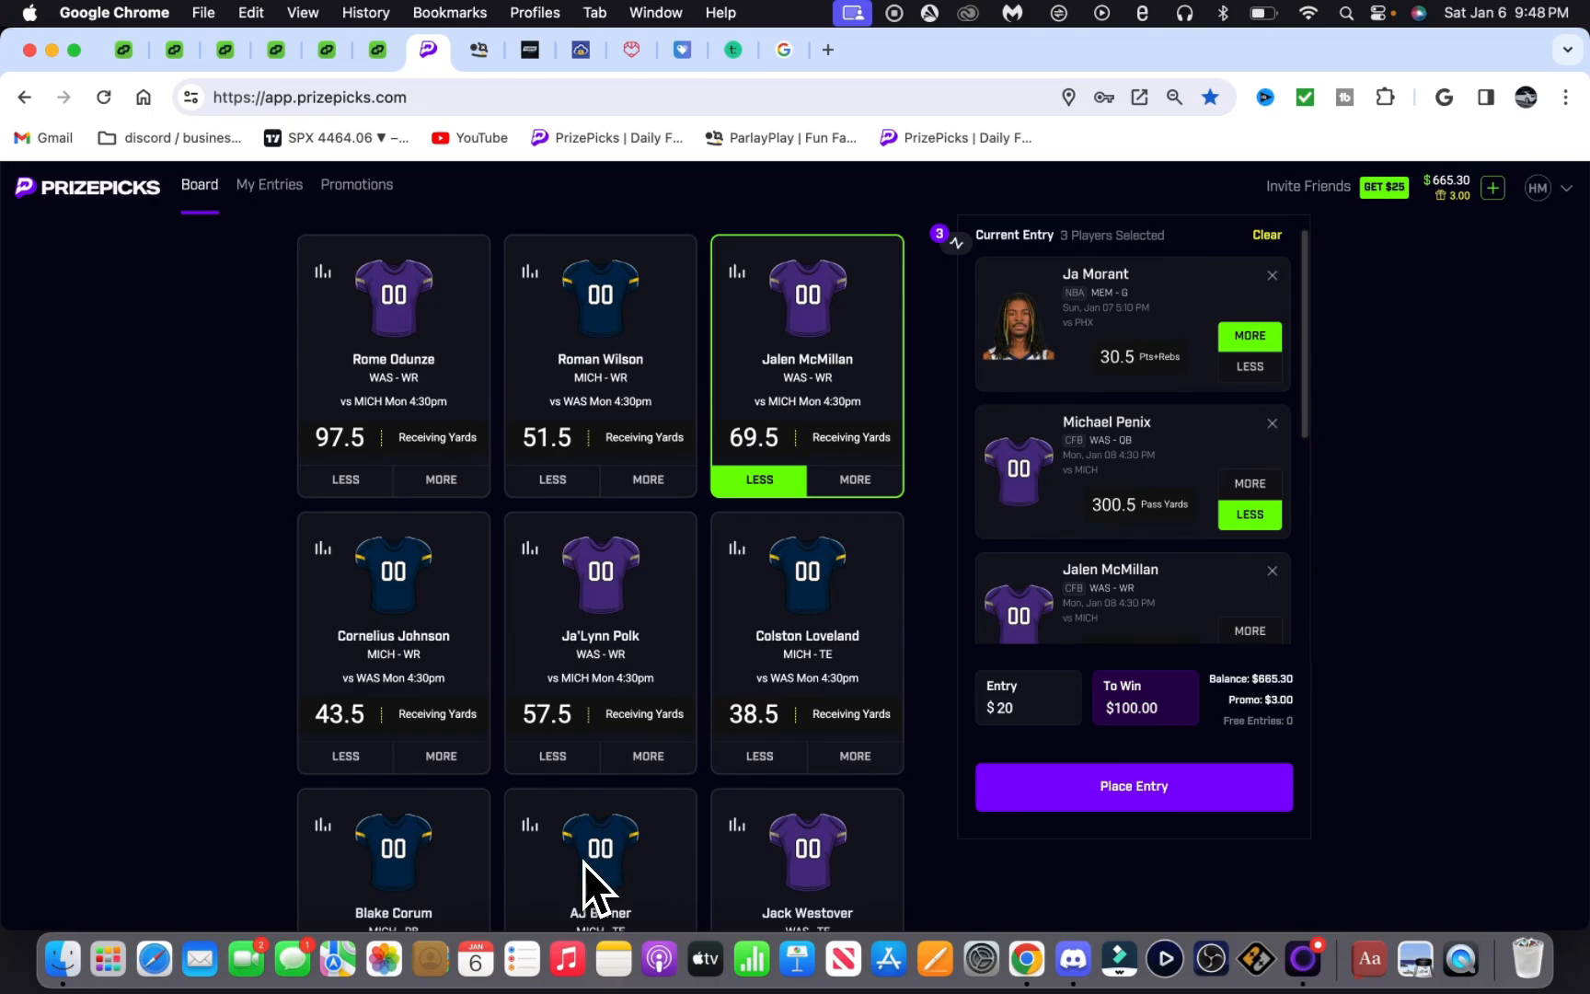
mouse_move(908, 754)
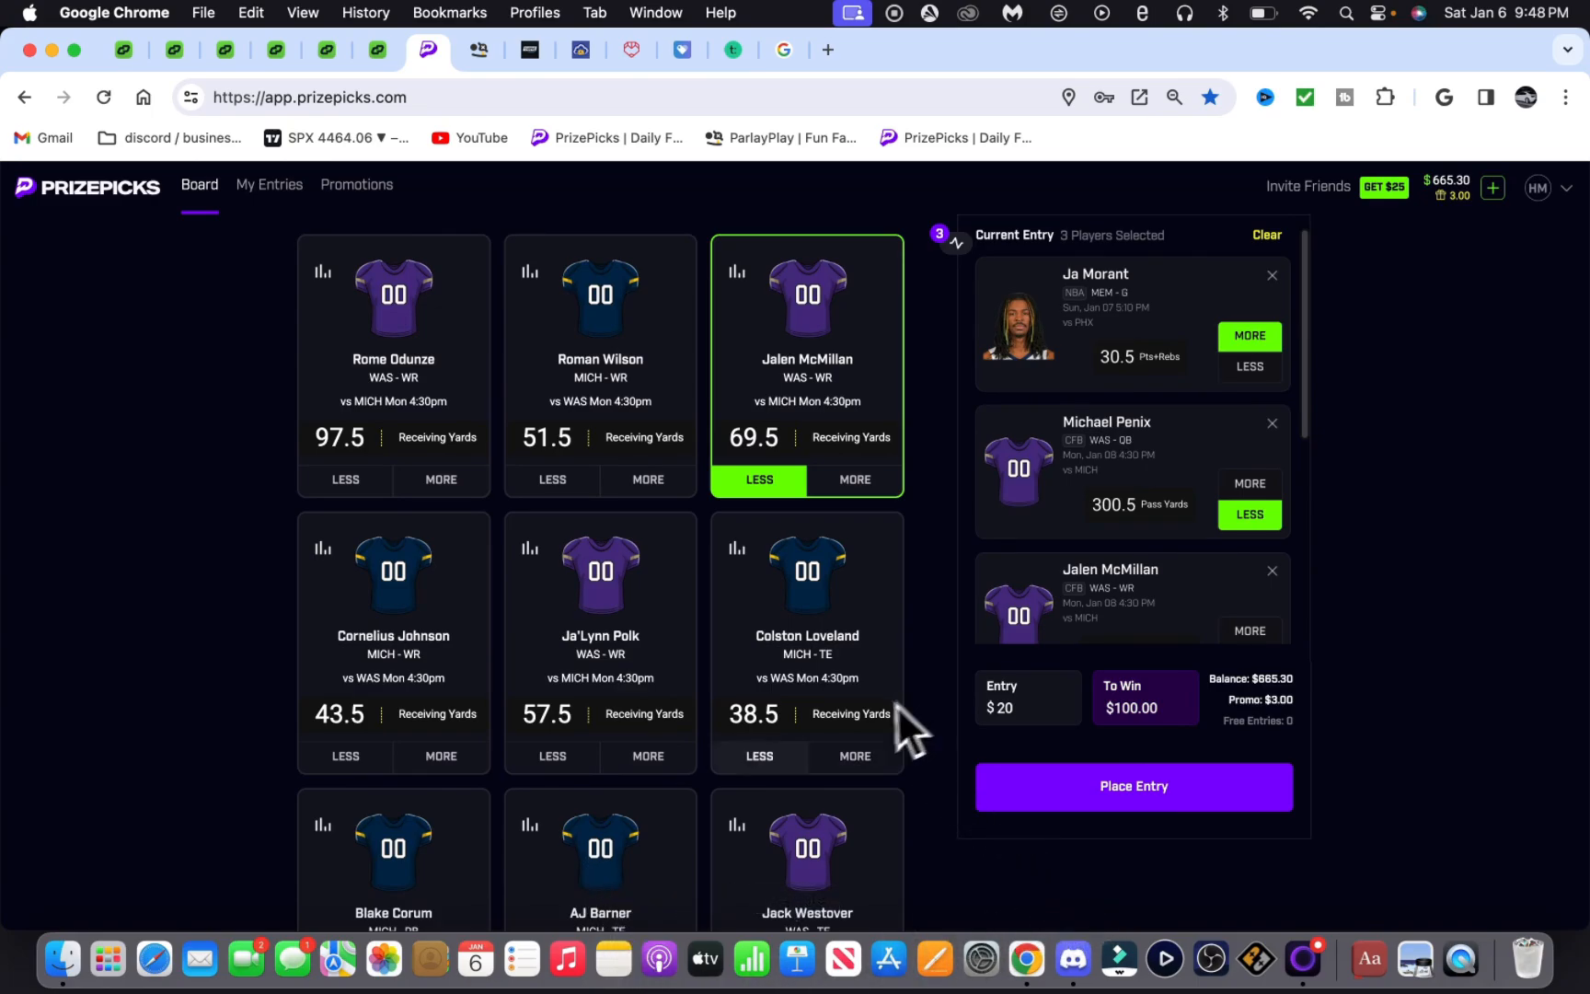
mouse_move(590, 896)
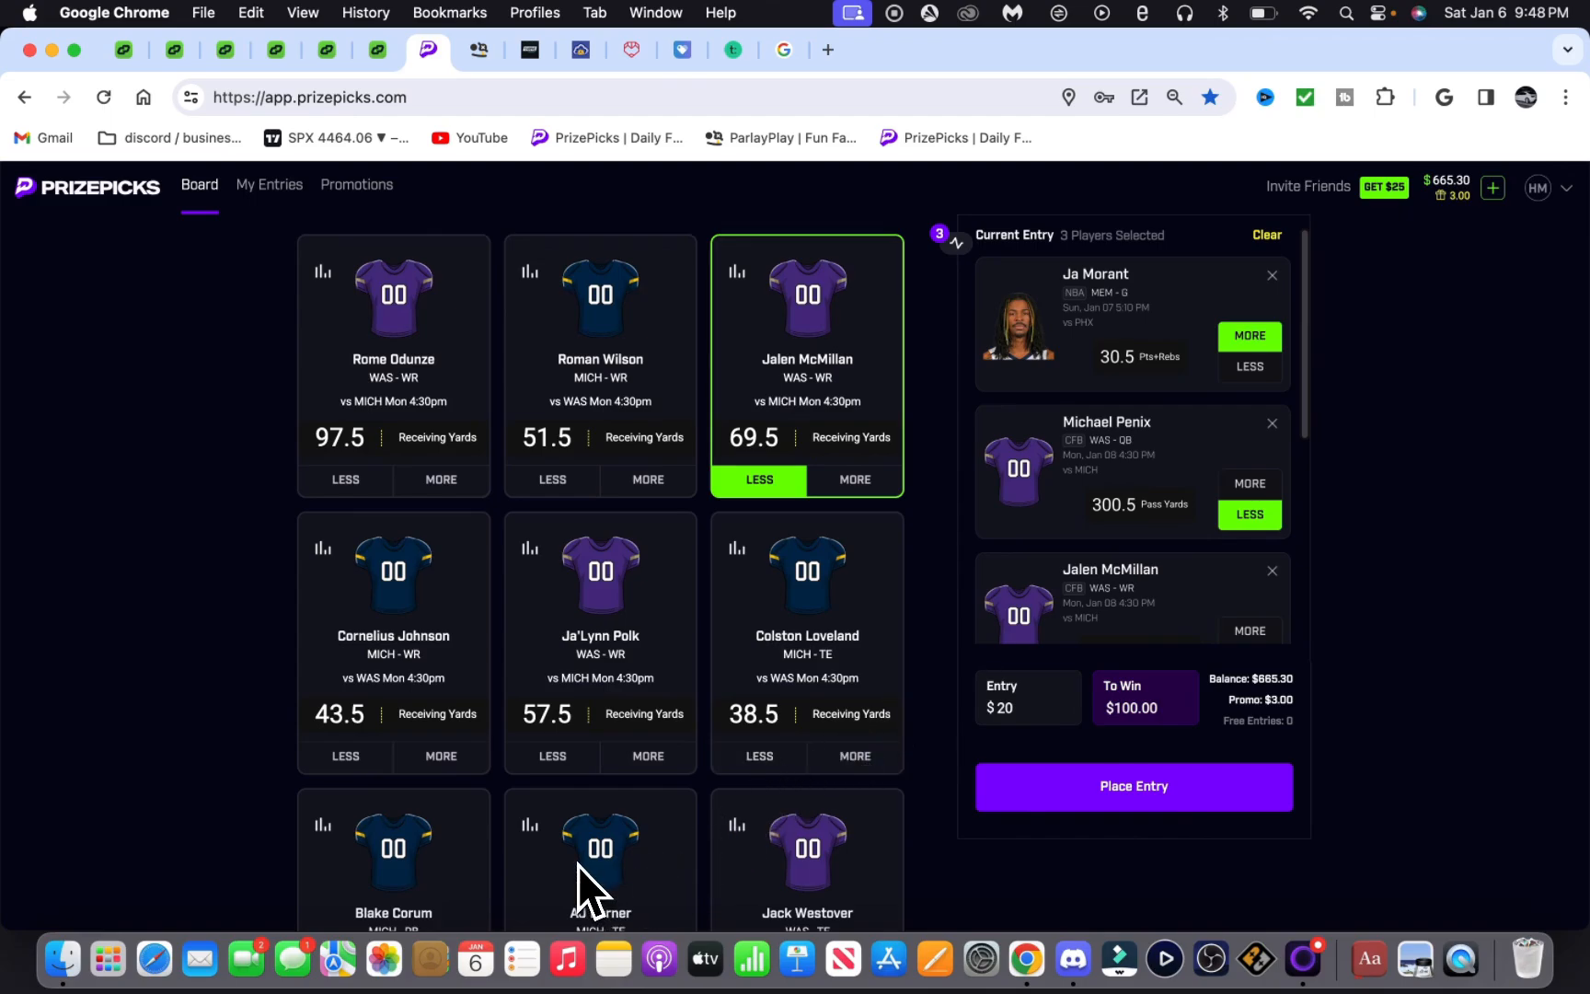